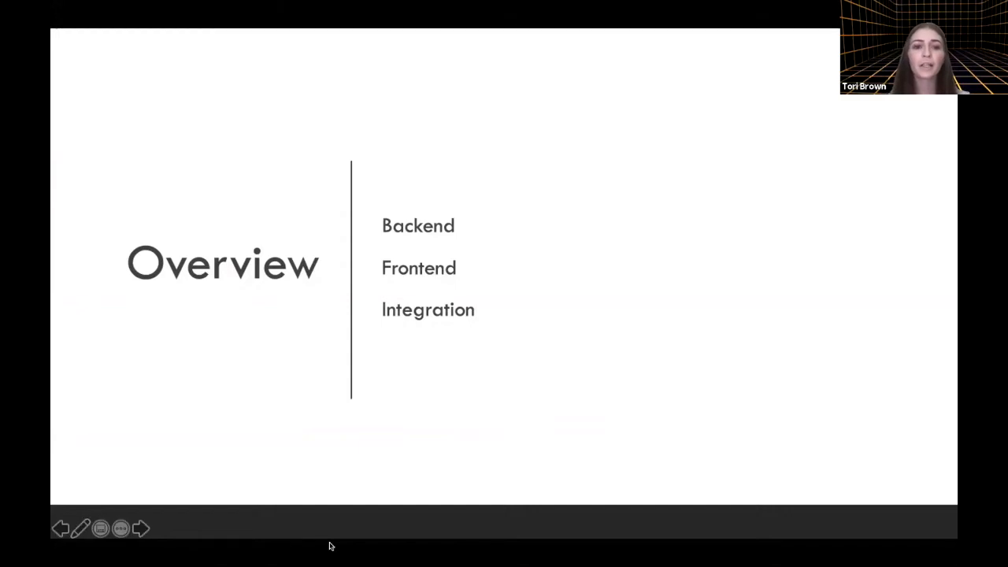
{"action": "mouse_move", "coordinate": [420, 406]}
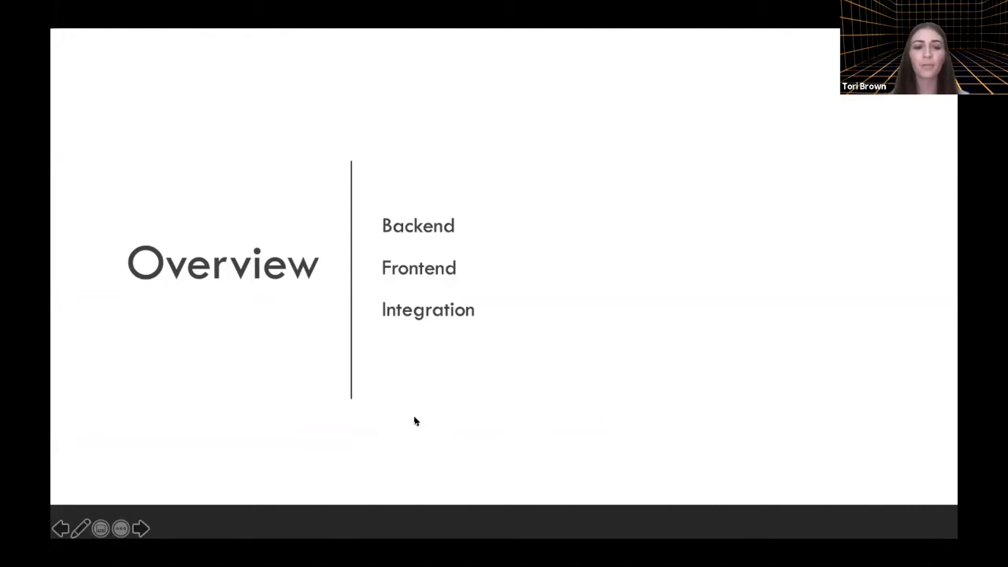
Advance the slideshow to the Backend slide diagramming UTDAMS server, Islandora, Fedora, SOLR, Stonebranch and Jscape.
{"action": "left_click", "coordinate": [143, 528]}
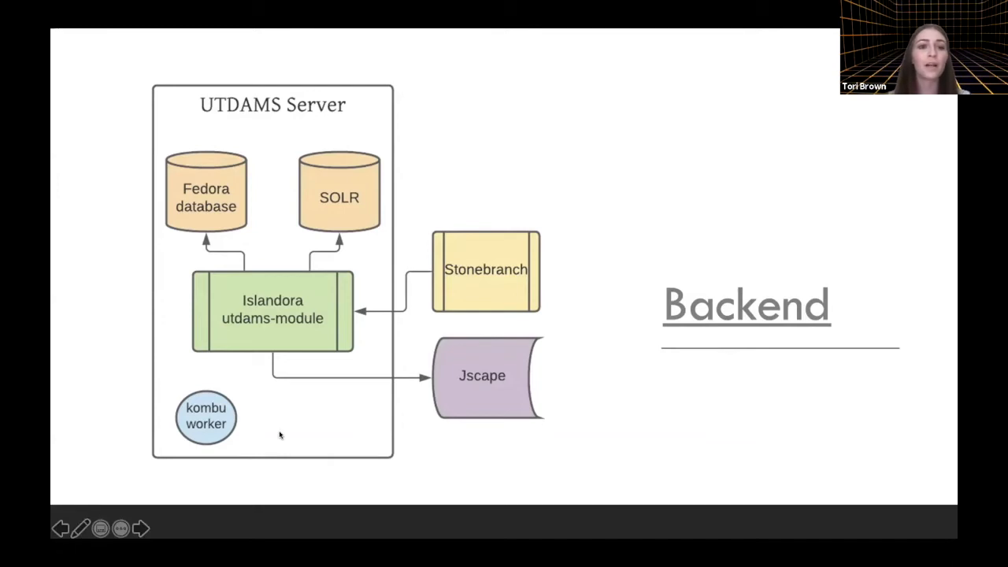
{"action": "mouse_move", "coordinate": [189, 352]}
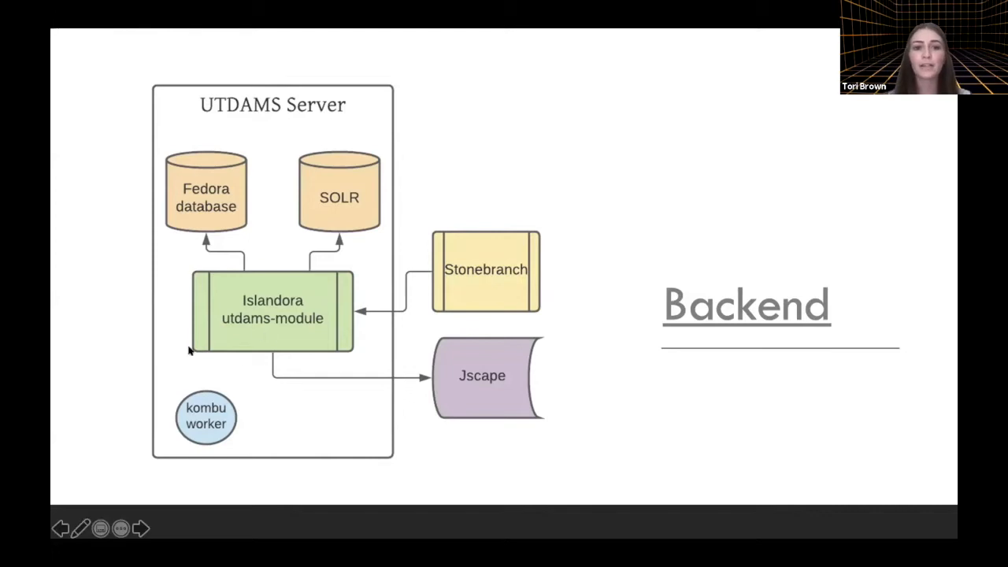
{"action": "mouse_move", "coordinate": [306, 339]}
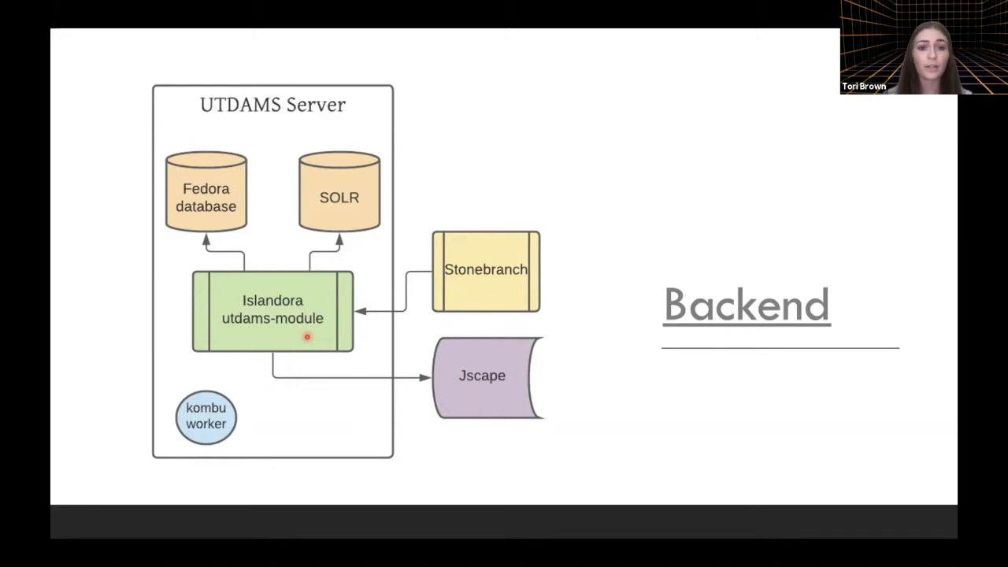
{"action": "mouse_move", "coordinate": [232, 254]}
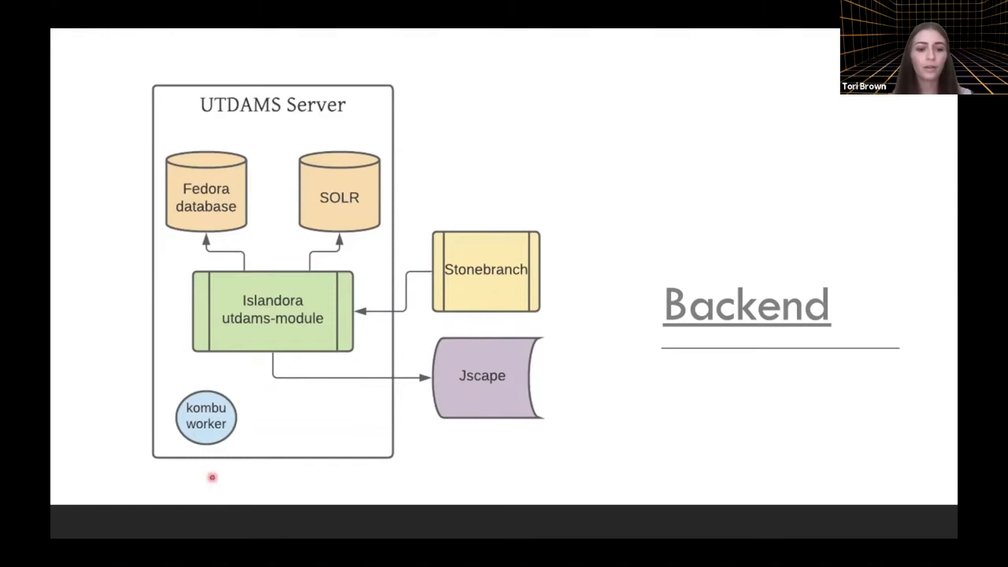
{"action": "mouse_move", "coordinate": [118, 471]}
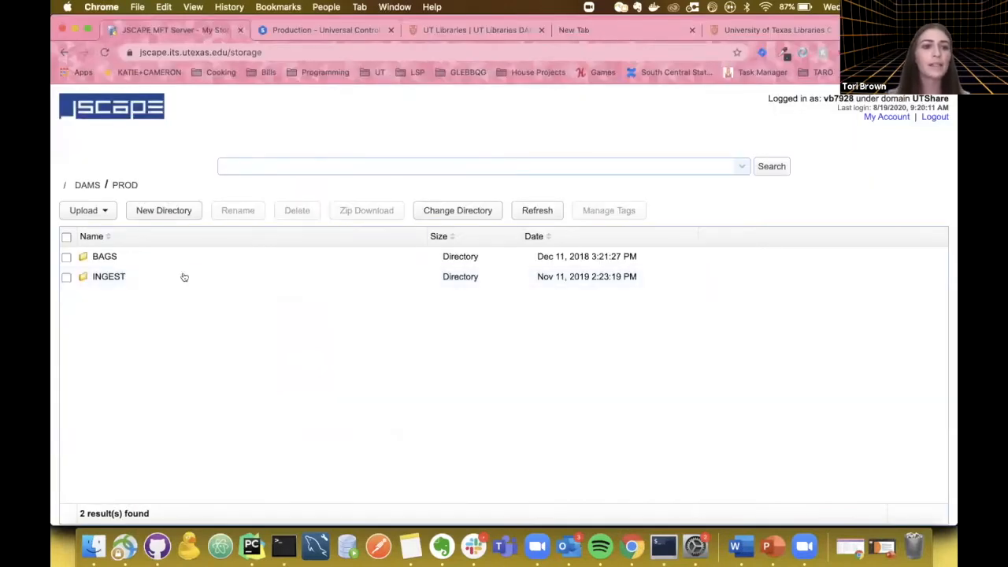
Navigate from DAMS/PROD into the INGEST folder, then into the empty utlarch folder.
{"action": "left_click", "coordinate": [67, 277]}
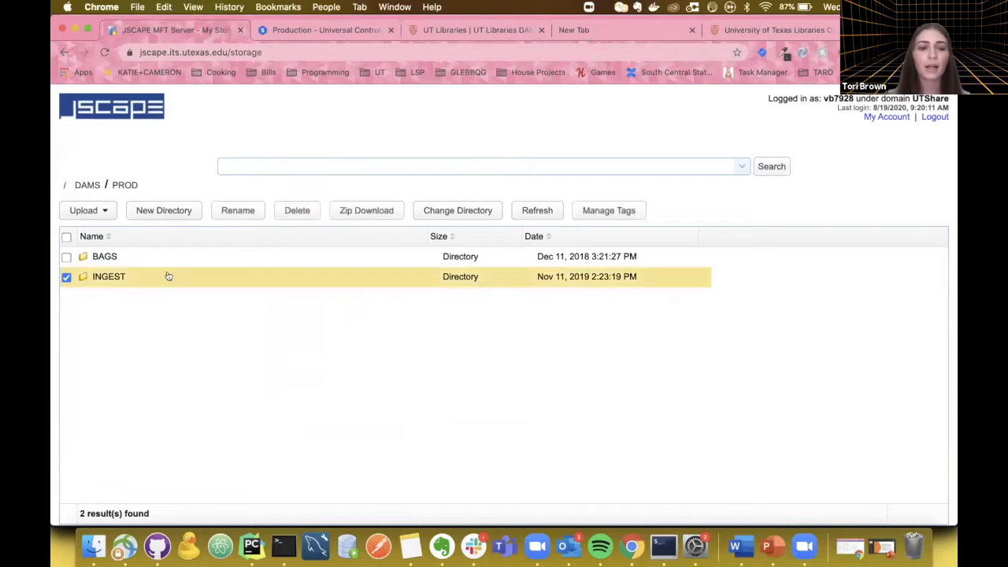
{"action": "double_click", "coordinate": [109, 277]}
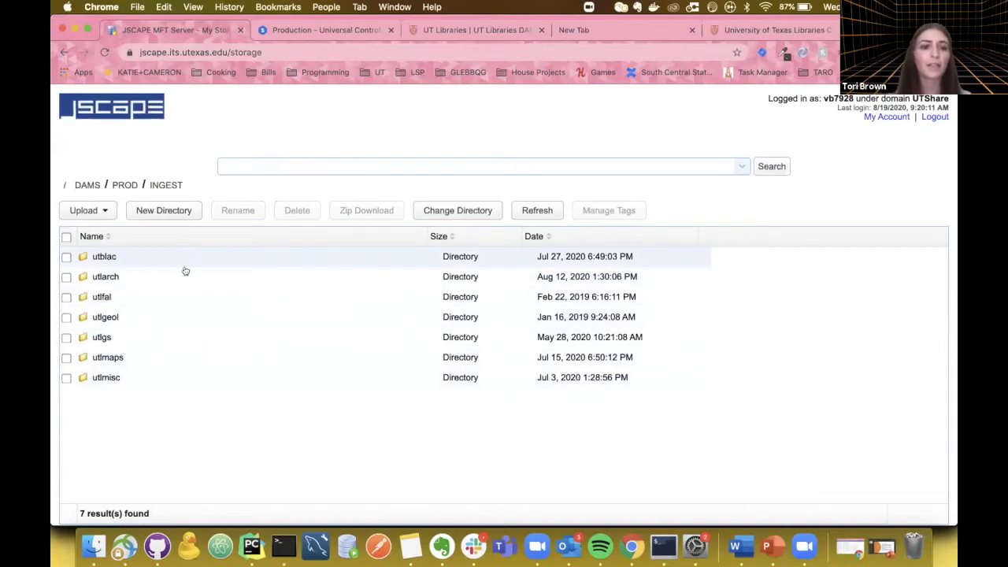
{"action": "left_click", "coordinate": [66, 276]}
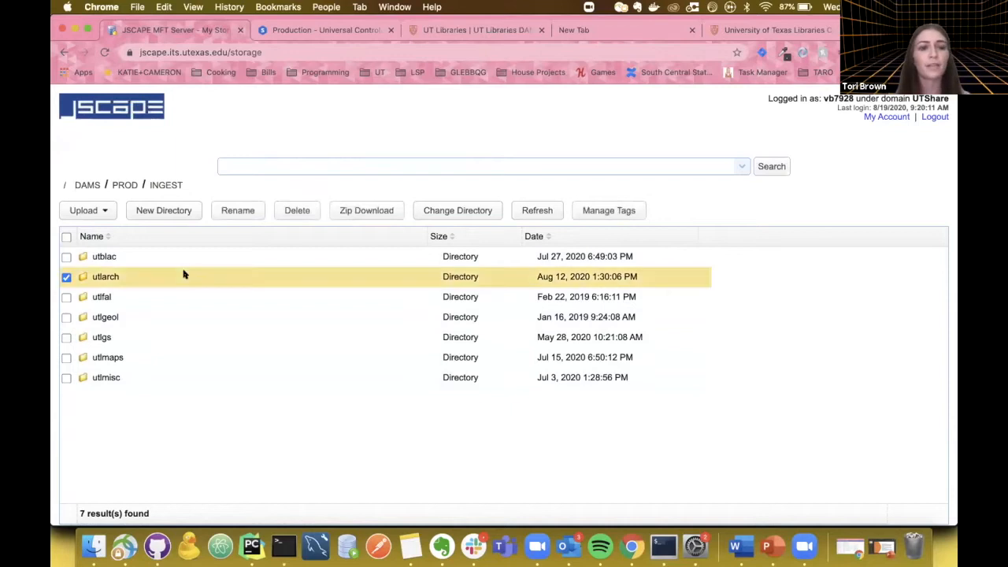
{"action": "double_click", "coordinate": [105, 277]}
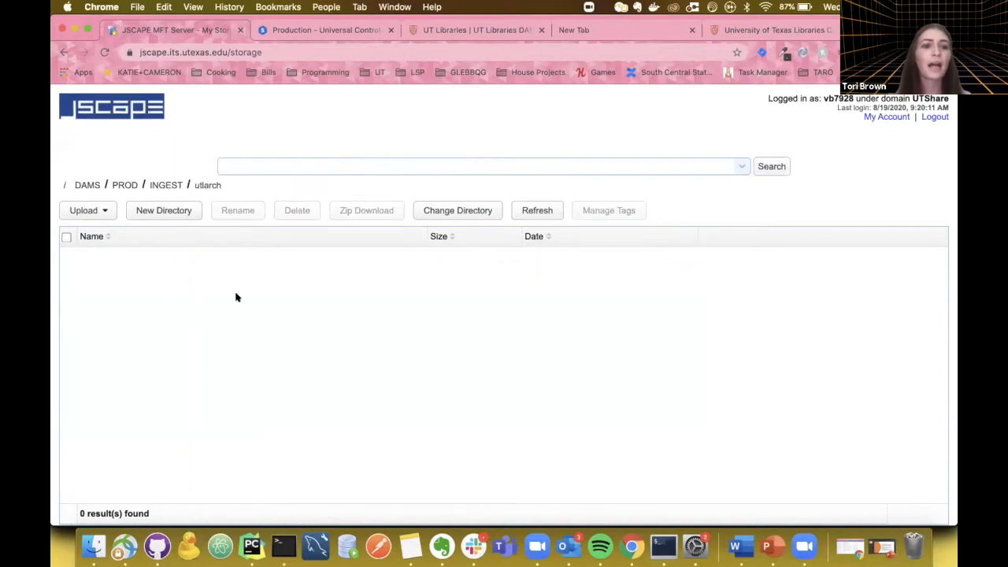
{"action": "mouse_move", "coordinate": [229, 286]}
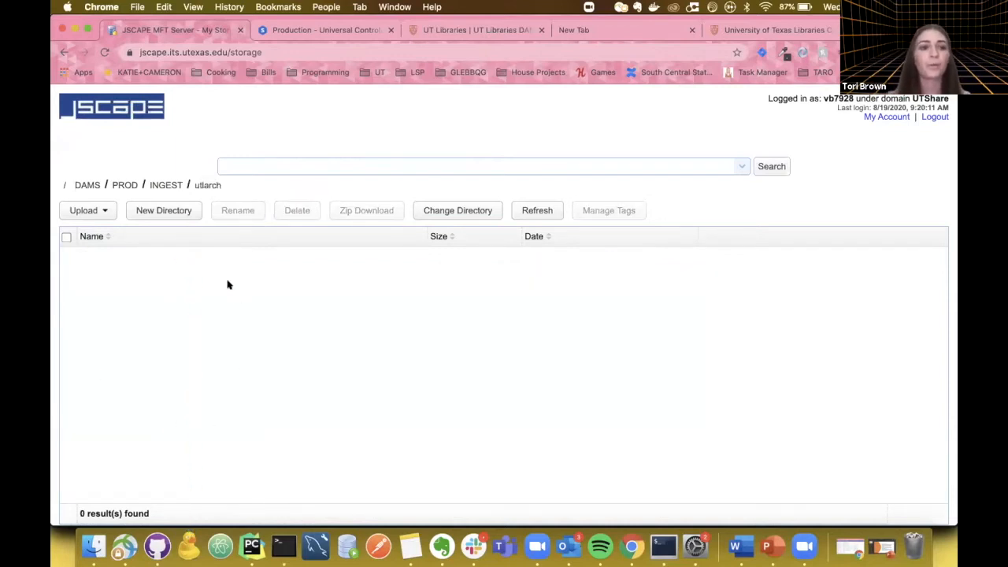
{"action": "mouse_move", "coordinate": [219, 332]}
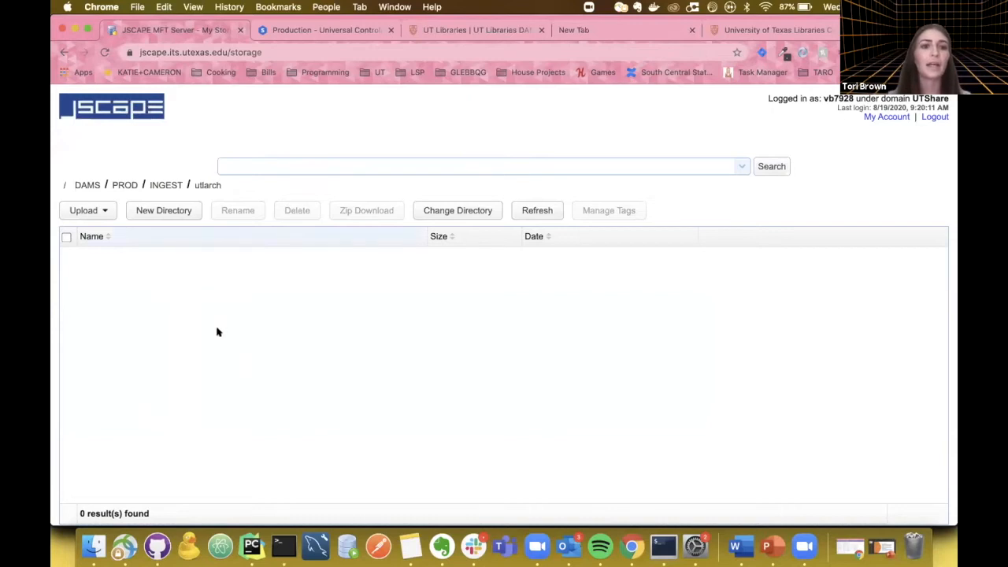
{"action": "mouse_move", "coordinate": [310, 115]}
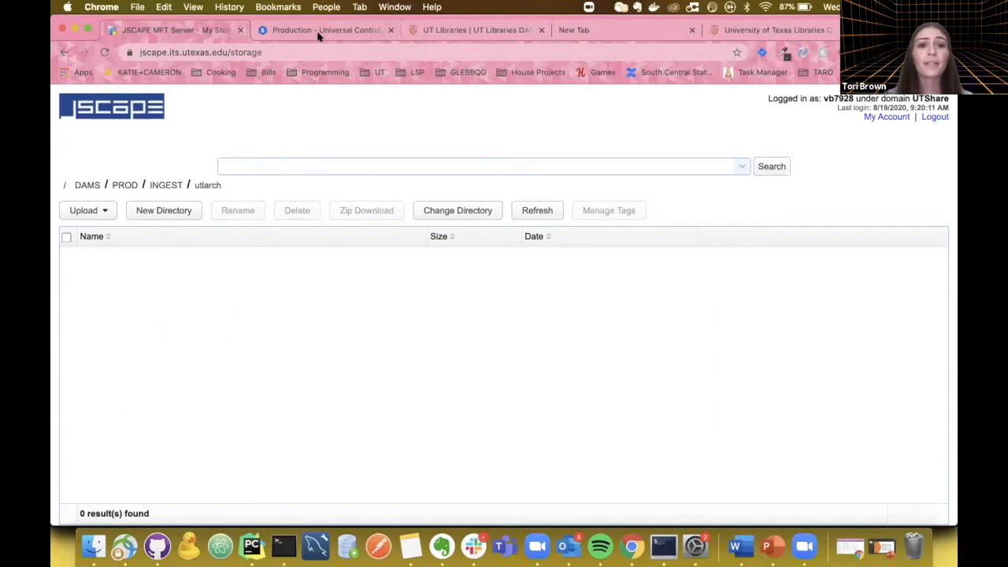
In Universal Controller, review the DAMS triggers list, then return to the batch_ingest_PROD task details.
{"action": "left_click", "coordinate": [325, 30]}
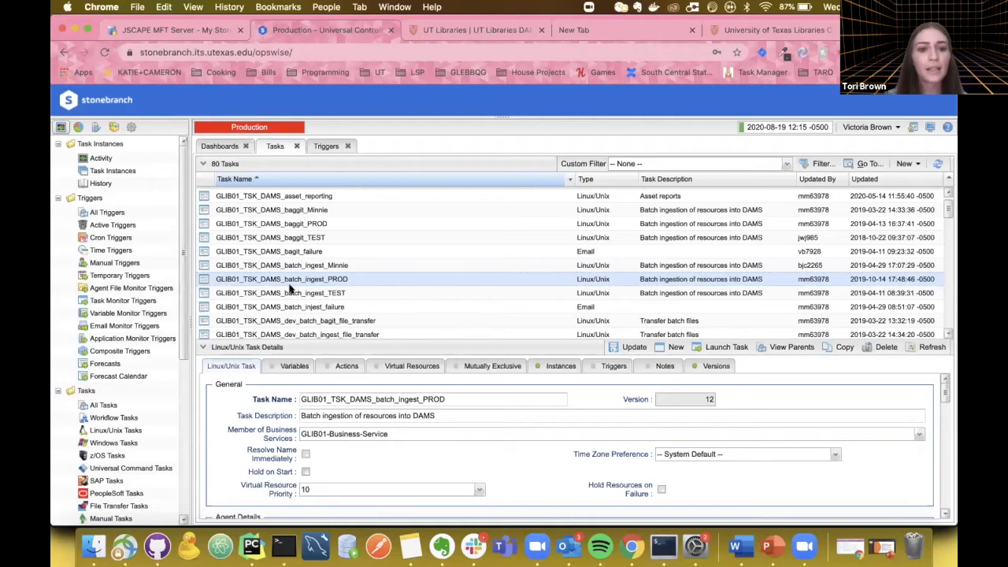
{"action": "mouse_move", "coordinate": [339, 266]}
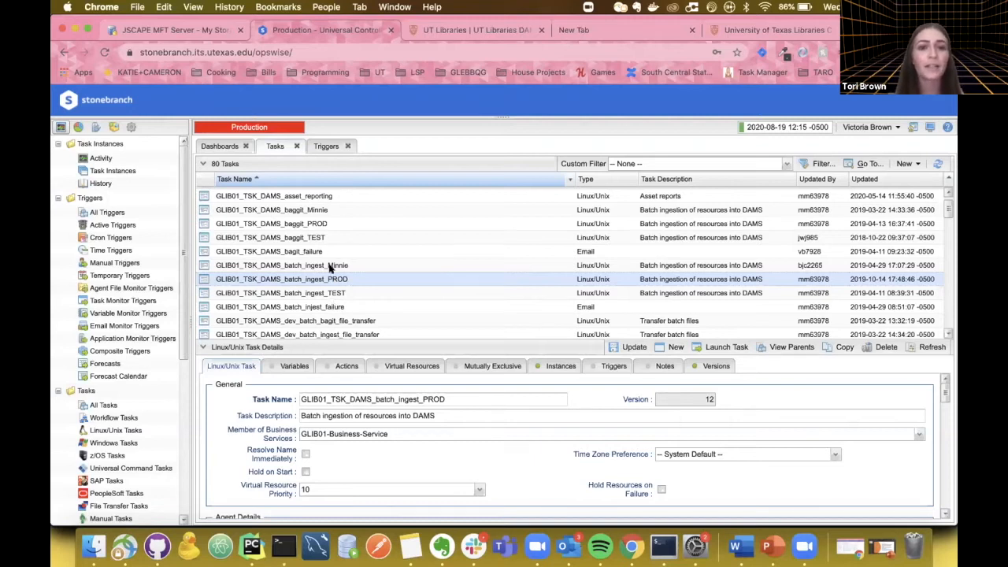
{"action": "mouse_move", "coordinate": [112, 225]}
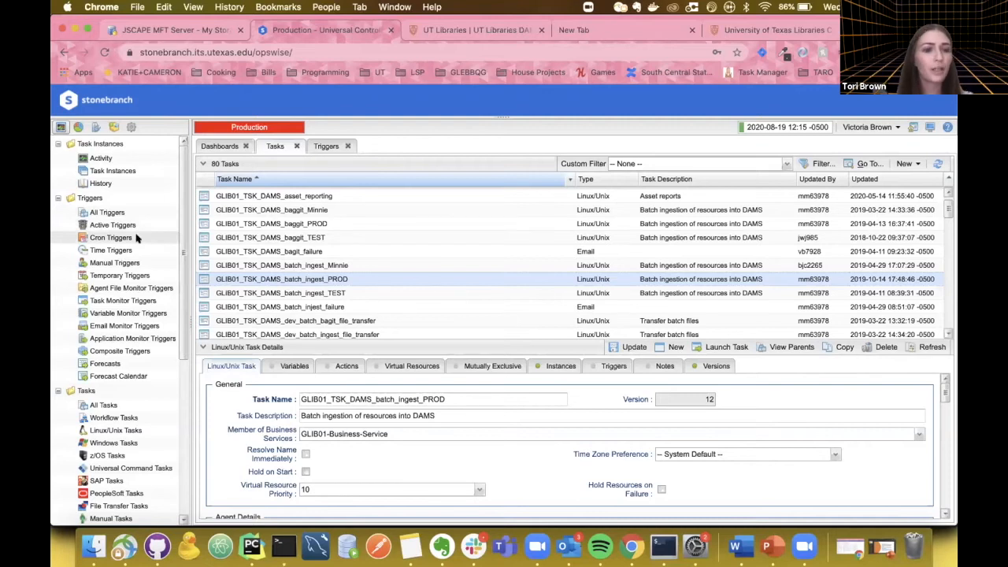
{"action": "left_click", "coordinate": [327, 146]}
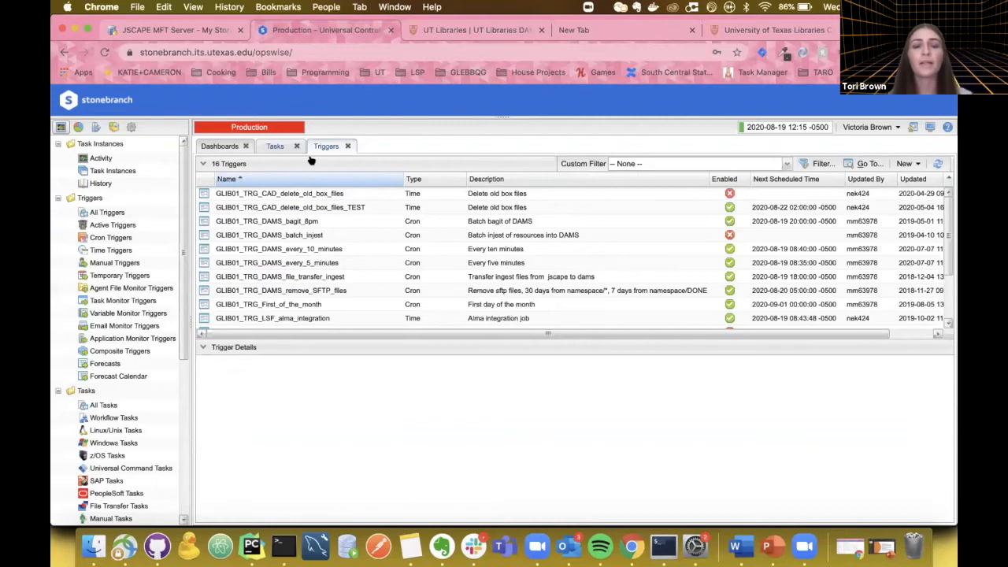
{"action": "left_click", "coordinate": [275, 145]}
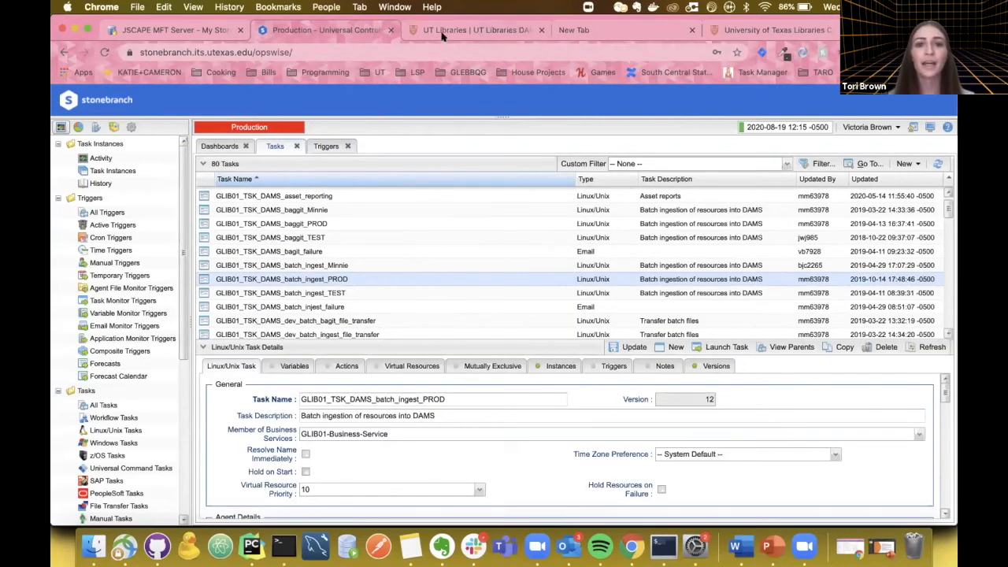
Go to the DAMS site and open the Alfred Bromberg residence foundation plan in Arch B. Swank Jr.
{"action": "left_click", "coordinate": [473, 30]}
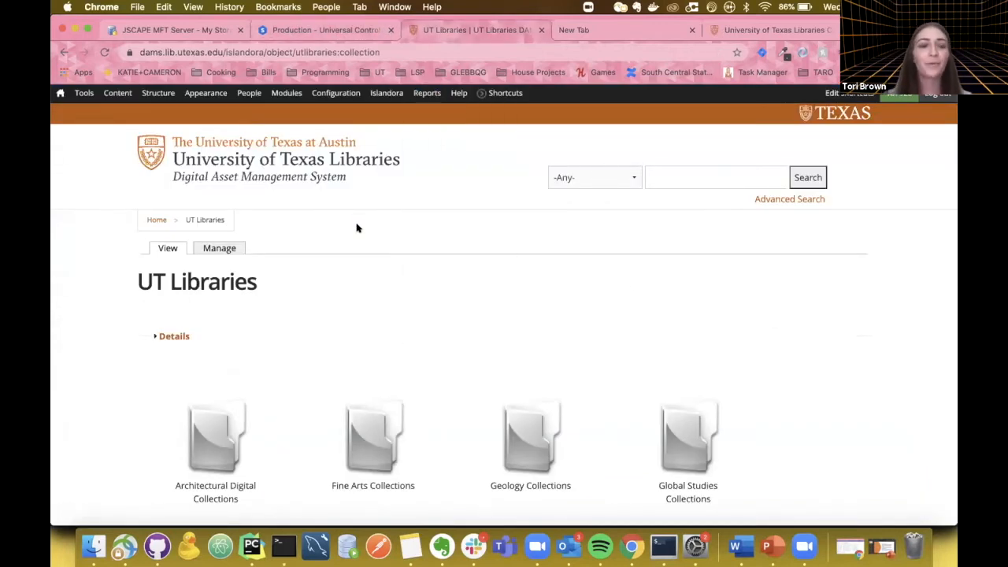
{"action": "scroll", "scroll_direction": "down", "scroll_amount": 3}
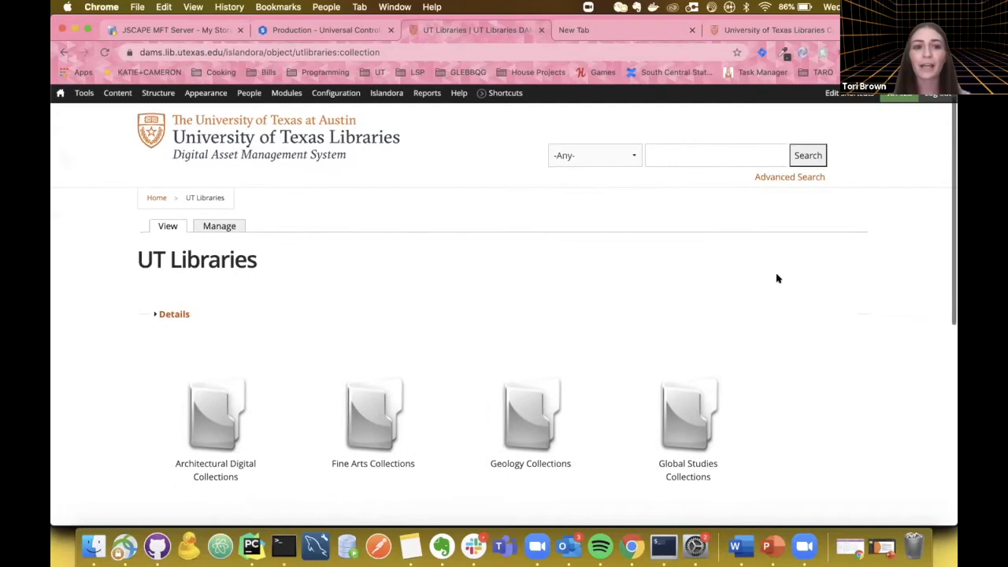
{"action": "scroll", "scroll_direction": "down", "scroll_amount": 3}
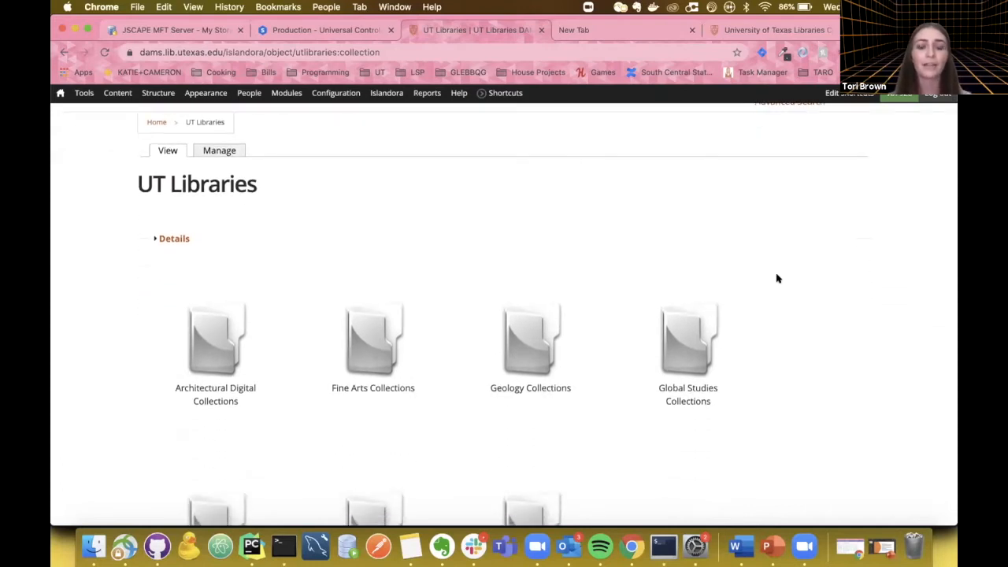
{"action": "scroll", "scroll_direction": "down", "scroll_amount": 3}
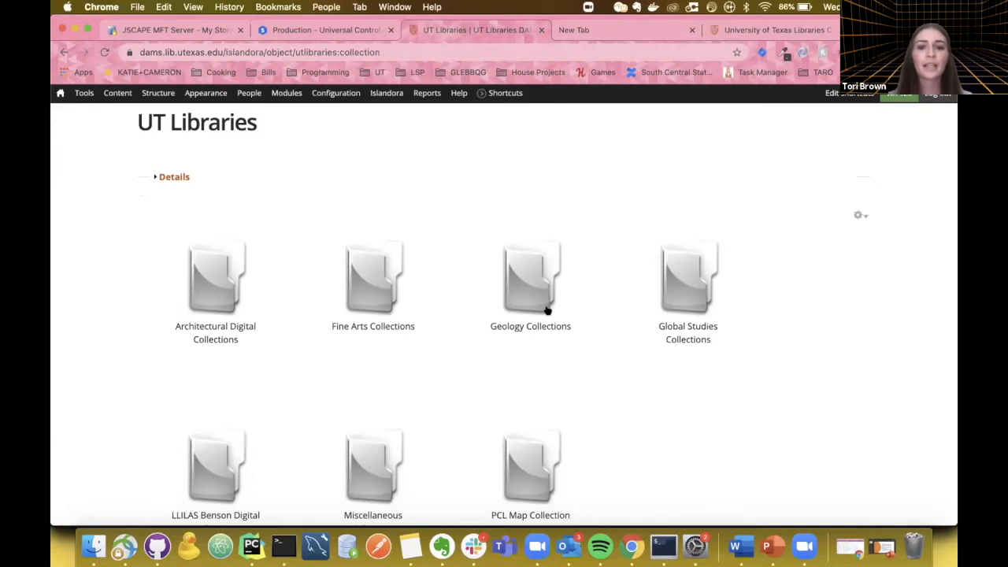
{"action": "scroll", "scroll_direction": "down", "scroll_amount": 3}
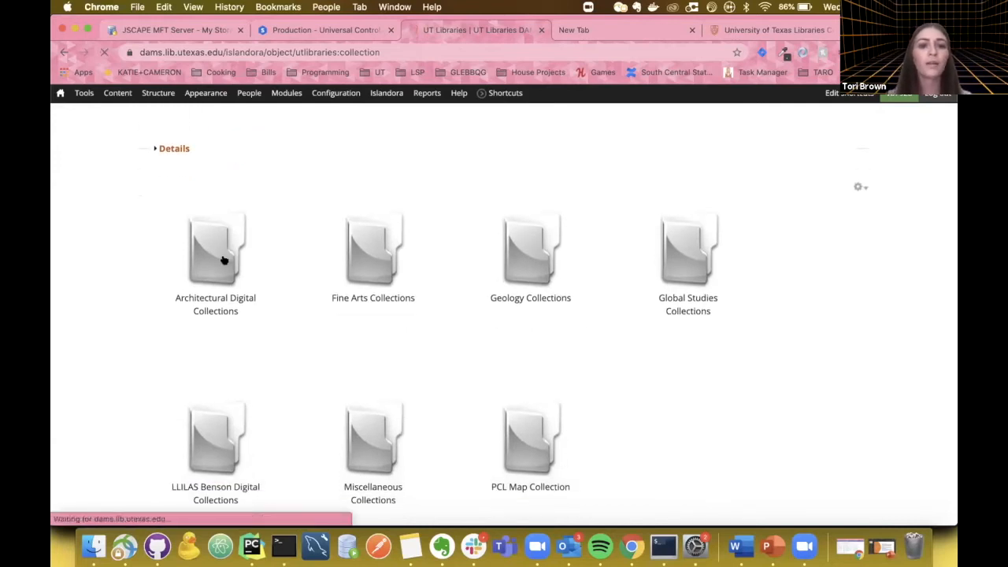
{"action": "left_click", "coordinate": [215, 248]}
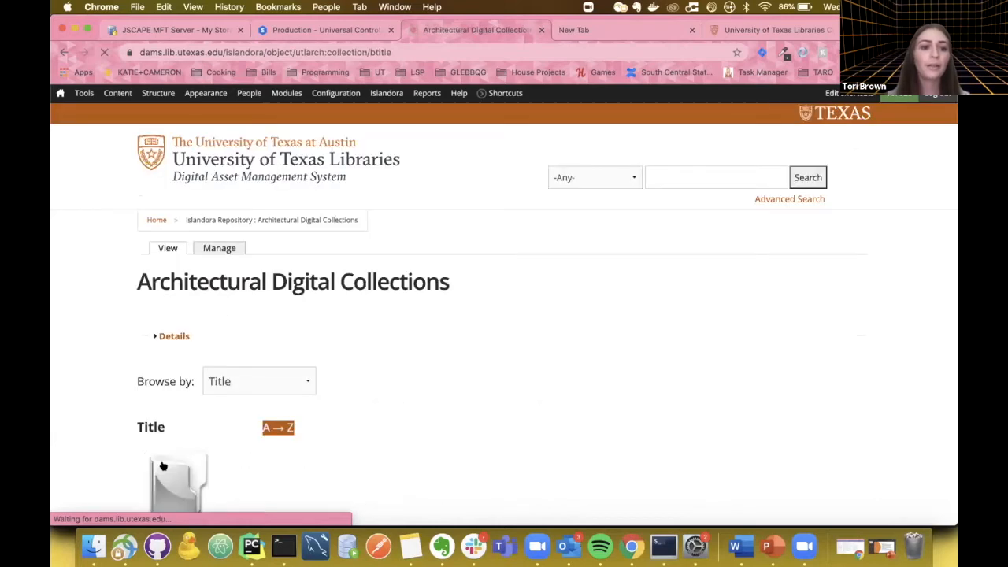
{"action": "left_click", "coordinate": [178, 477]}
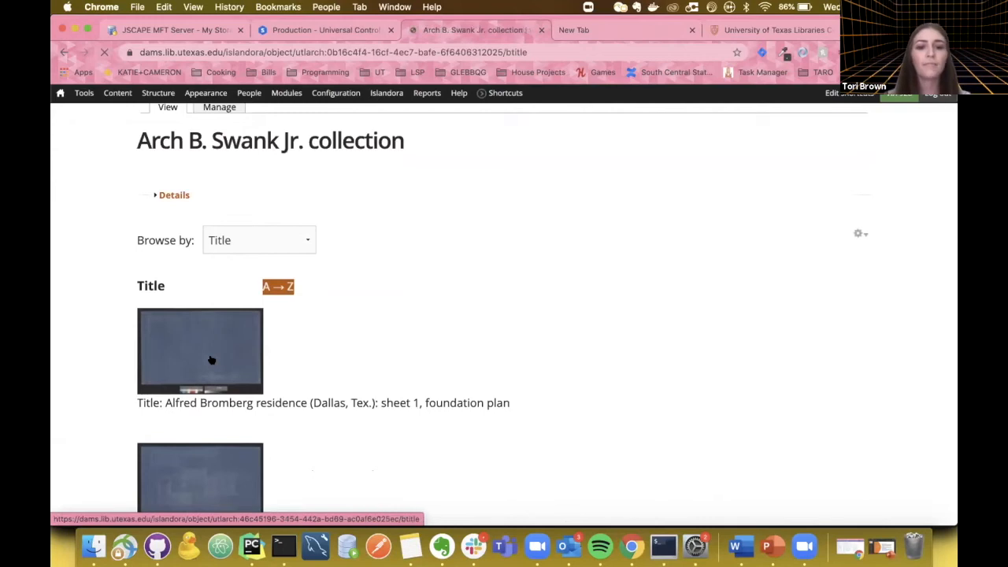
{"action": "left_click", "coordinate": [201, 351]}
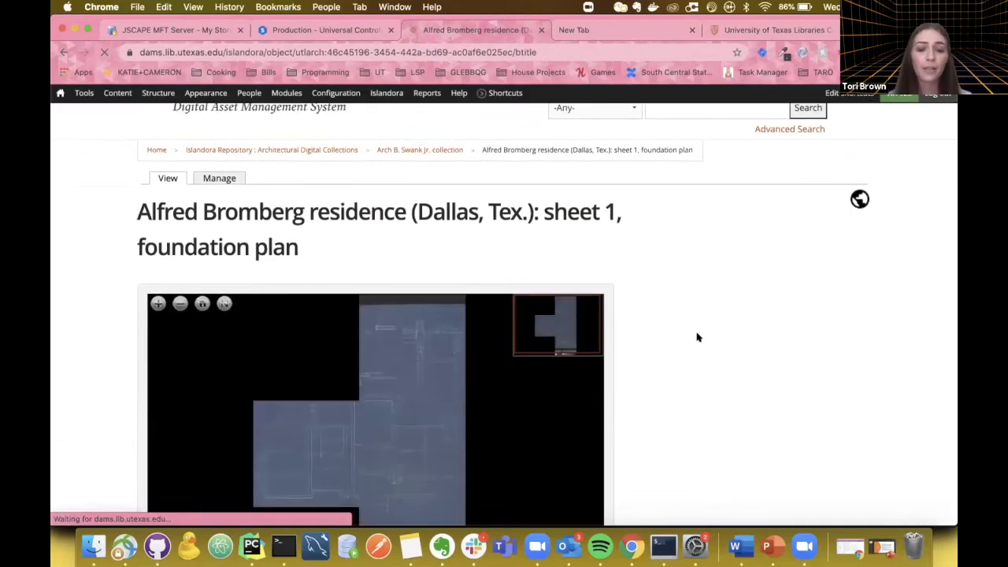
Scroll the object's View page through its contributors, dates and rights metadata.
{"action": "scroll", "scroll_direction": "down", "scroll_amount": 3}
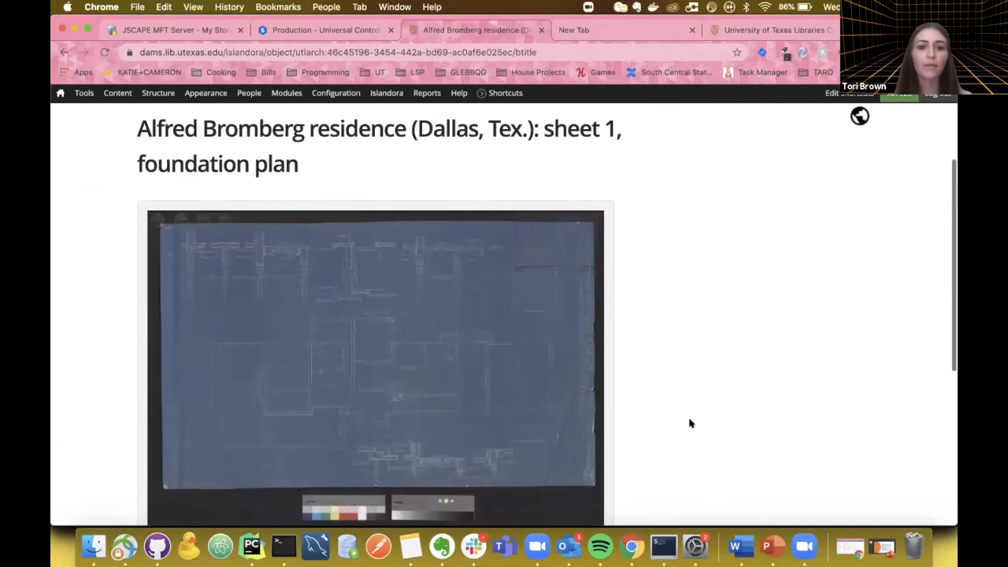
{"action": "scroll", "scroll_direction": "down", "scroll_amount": 3}
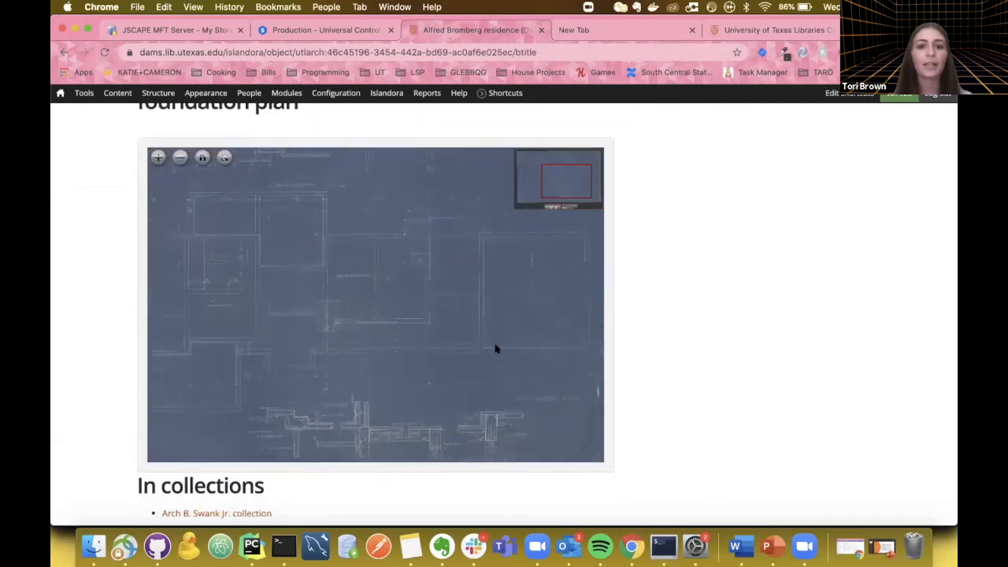
{"action": "scroll", "scroll_direction": "down", "scroll_amount": 3}
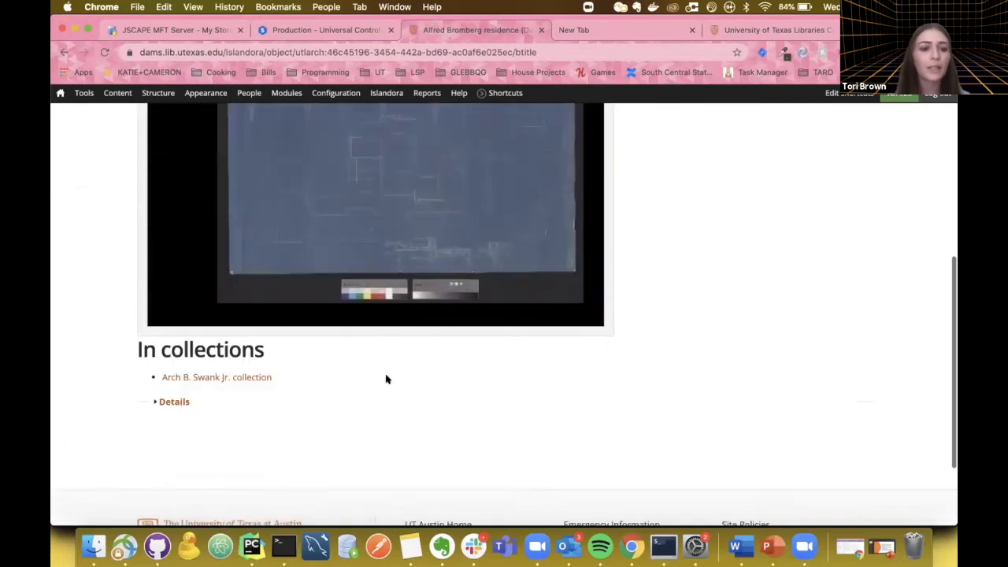
{"action": "scroll", "scroll_direction": "down", "scroll_amount": 3}
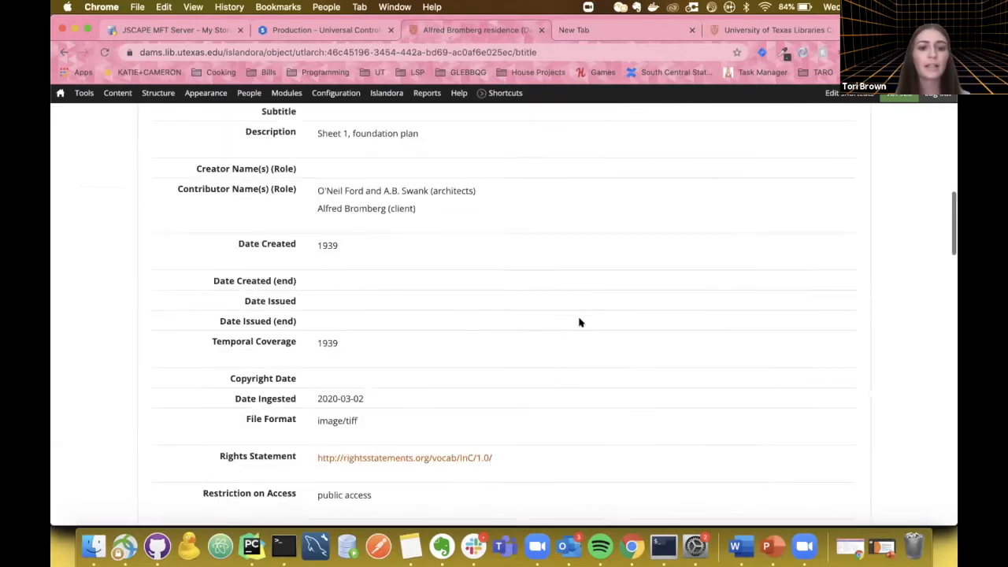
{"action": "scroll", "scroll_direction": "down", "scroll_amount": 3}
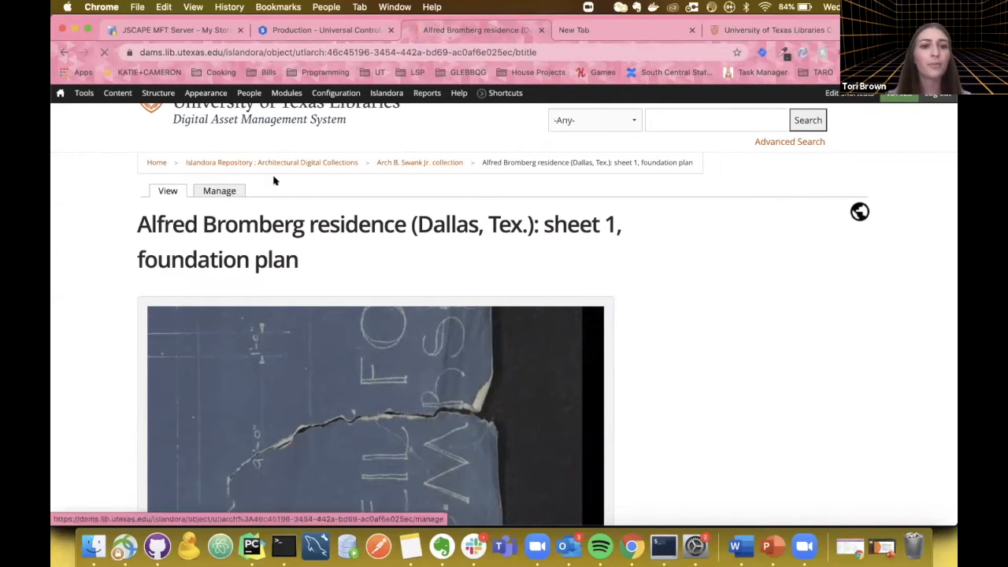
Under Manage > Datastreams, list MODS, OBJ, thumbnails and JPEG 2000, then edit MODS.
{"action": "left_click", "coordinate": [219, 191]}
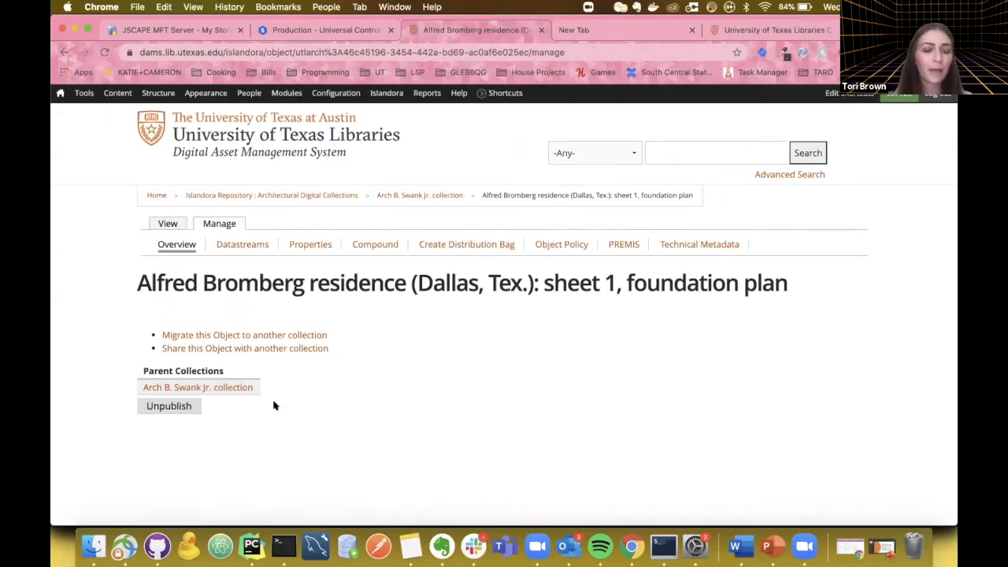
{"action": "mouse_move", "coordinate": [167, 419]}
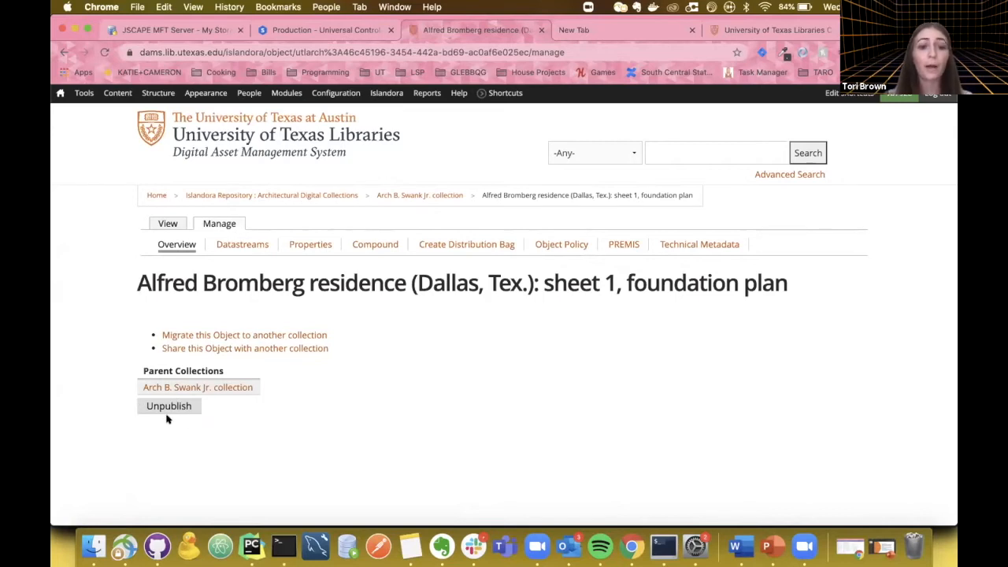
{"action": "mouse_move", "coordinate": [186, 415]}
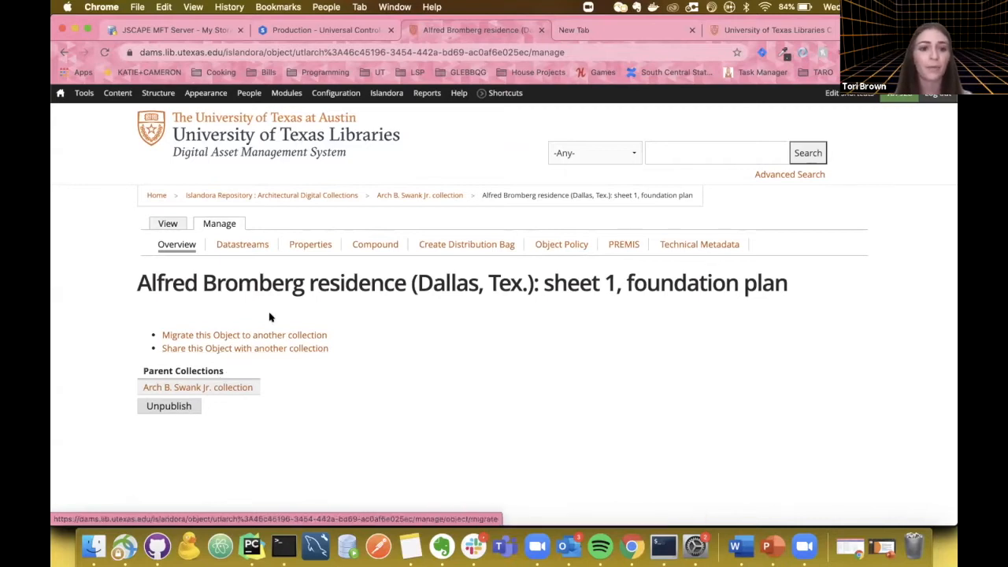
{"action": "mouse_move", "coordinate": [242, 245]}
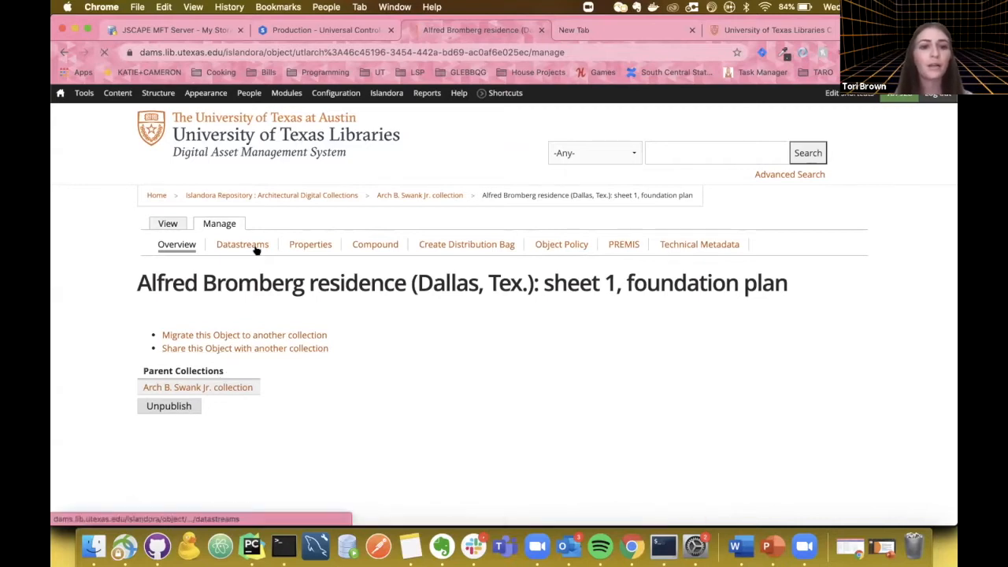
{"action": "left_click", "coordinate": [242, 245]}
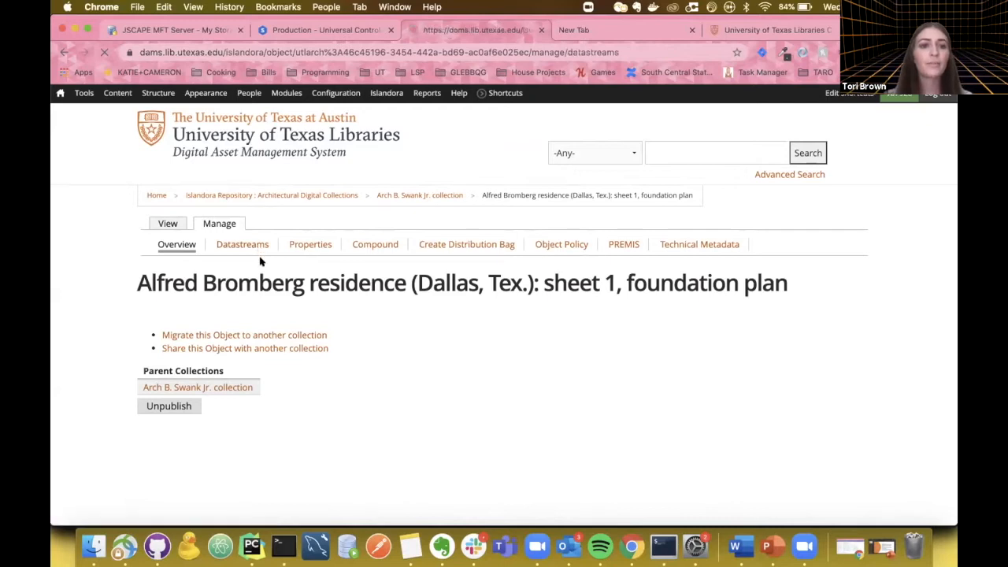
{"action": "left_click", "coordinate": [242, 245]}
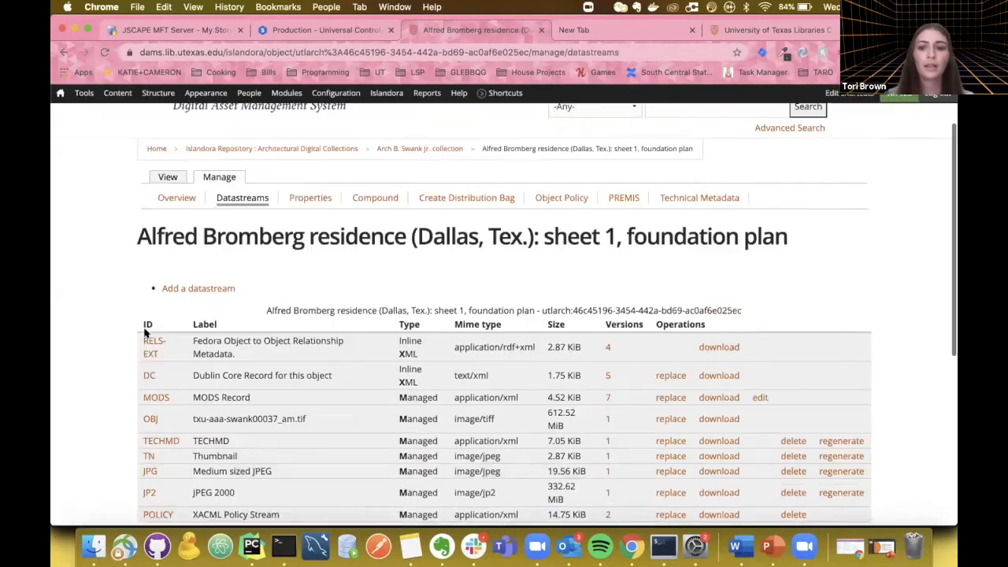
{"action": "scroll", "scroll_direction": "down", "scroll_amount": 3}
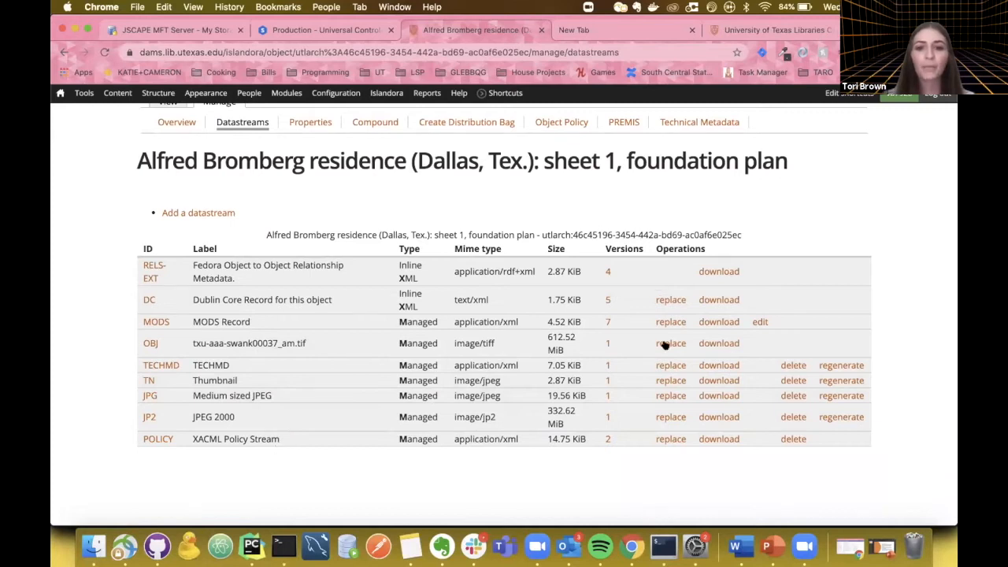
{"action": "mouse_move", "coordinate": [665, 305]}
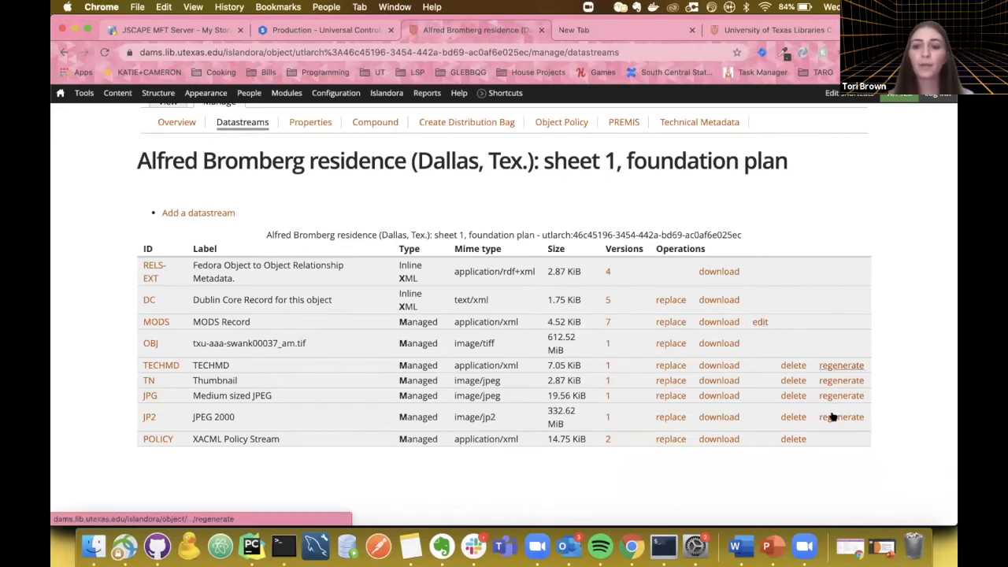
{"action": "mouse_move", "coordinate": [838, 368]}
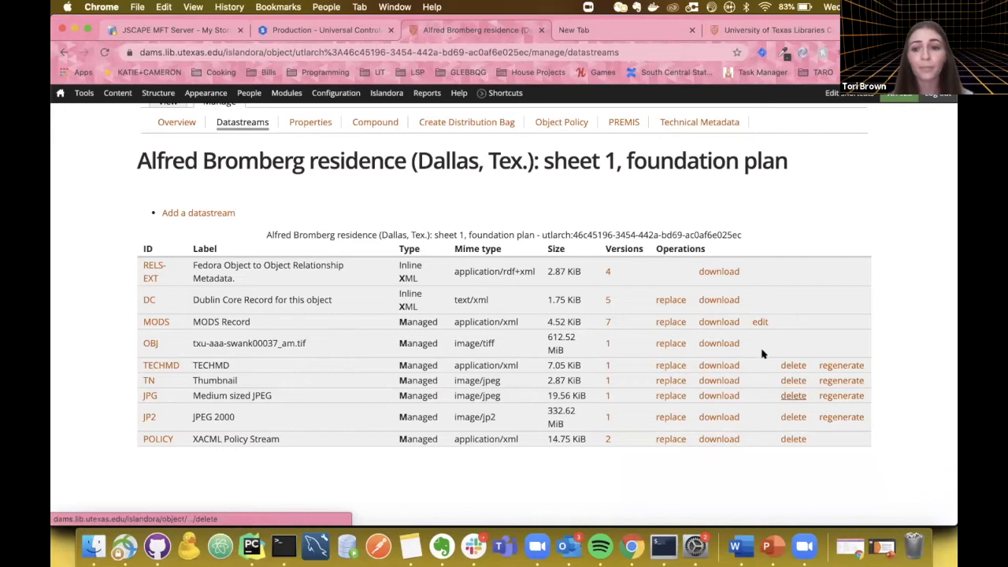
{"action": "left_click", "coordinate": [760, 322]}
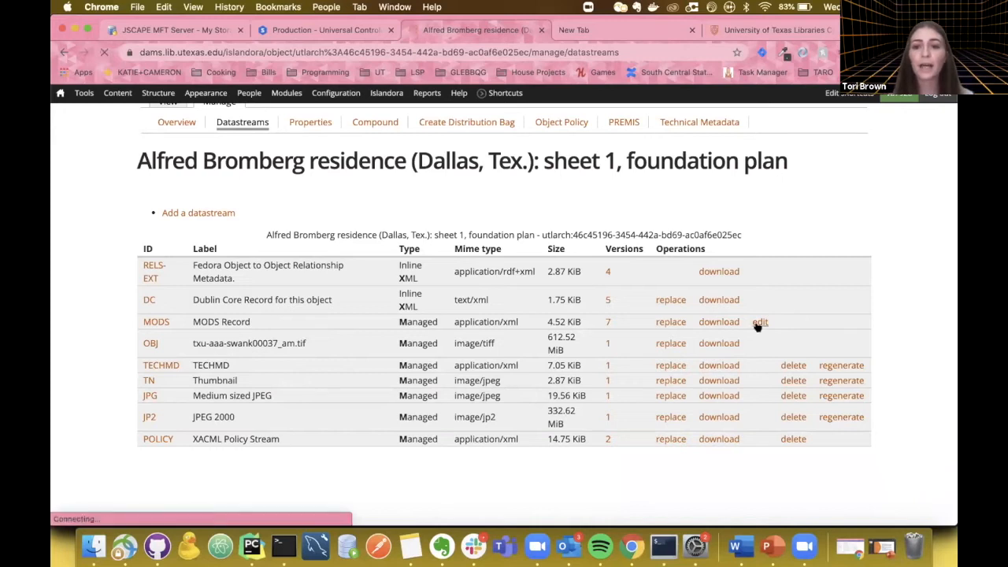
{"action": "left_click", "coordinate": [759, 321]}
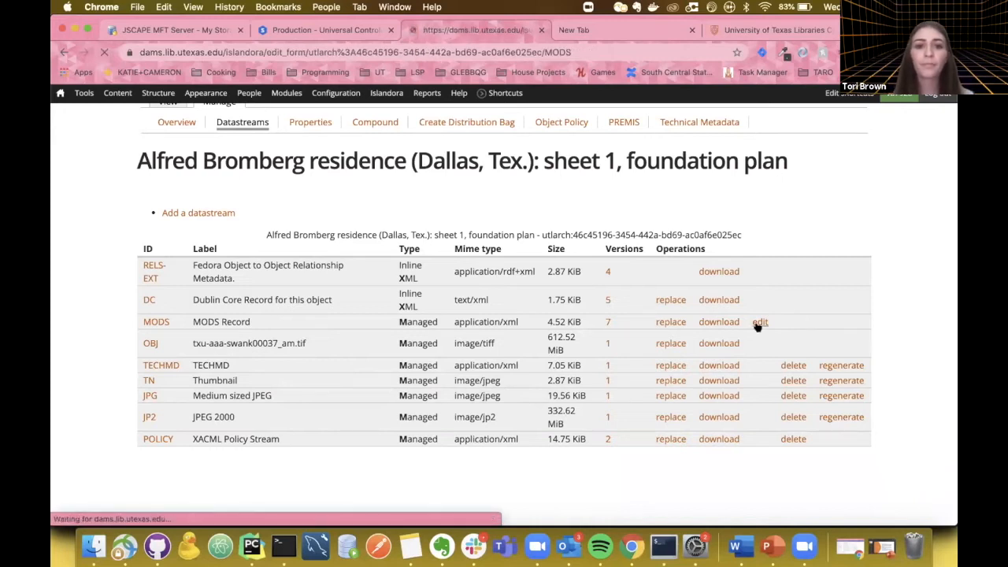
Let the MODS edit form load and scroll through its title, language and description fields.
{"action": "left_click", "coordinate": [759, 321]}
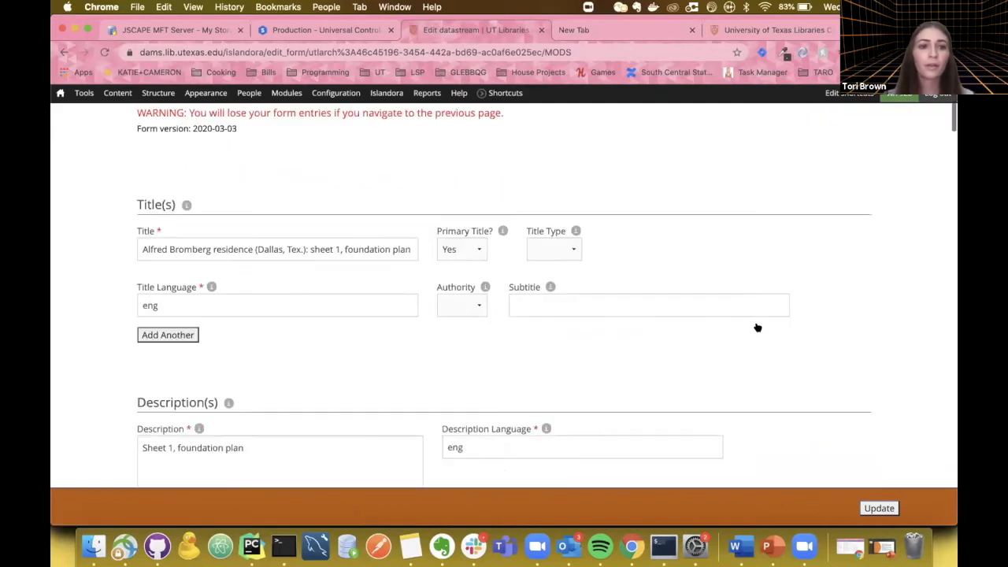
{"action": "scroll", "scroll_direction": "down", "scroll_amount": 3}
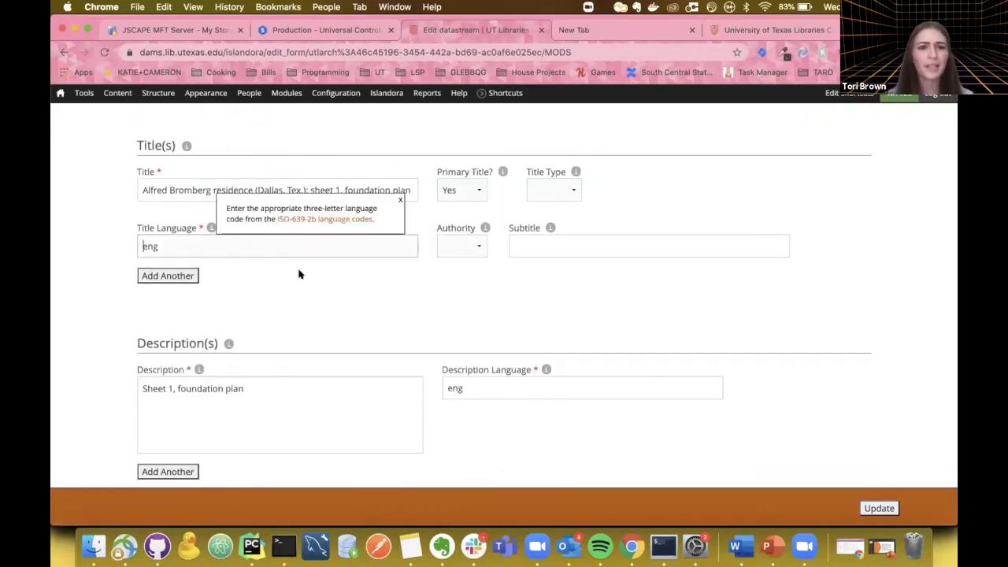
{"action": "mouse_move", "coordinate": [323, 219]}
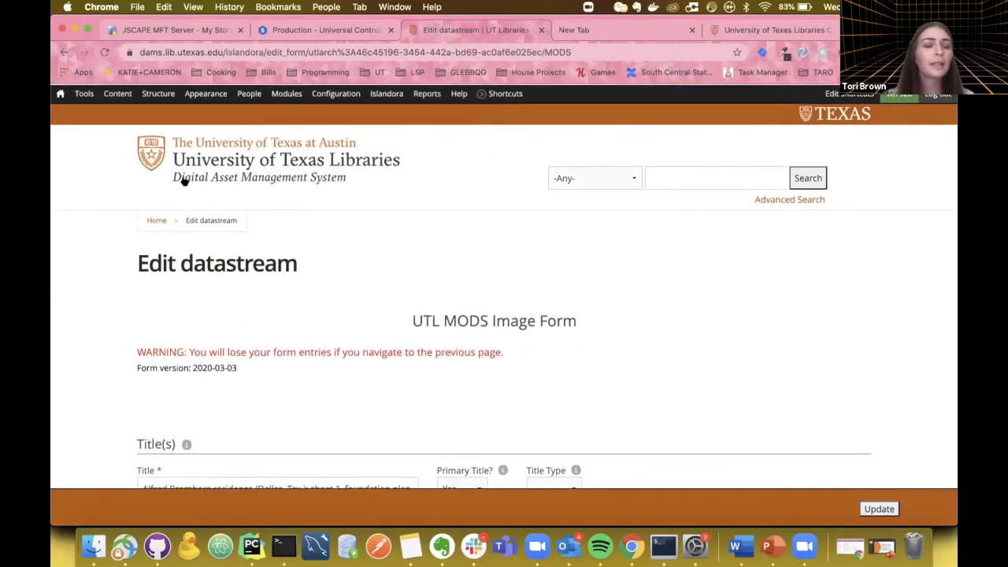
Browse the Tools and Content admin menus, then choose Batch ingest queue, triggering an unsaved-changes warning.
{"action": "left_click", "coordinate": [84, 93]}
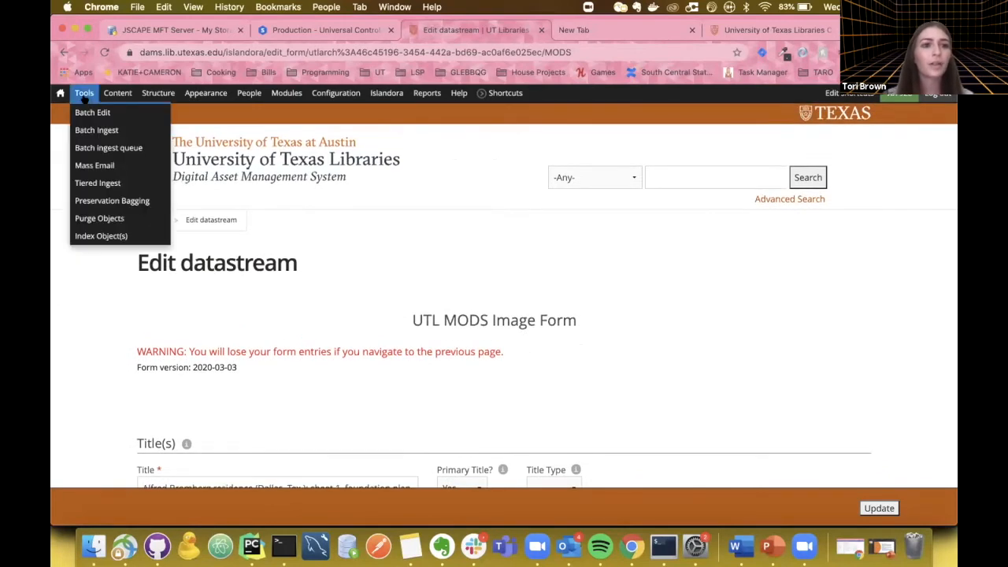
{"action": "left_click", "coordinate": [118, 92]}
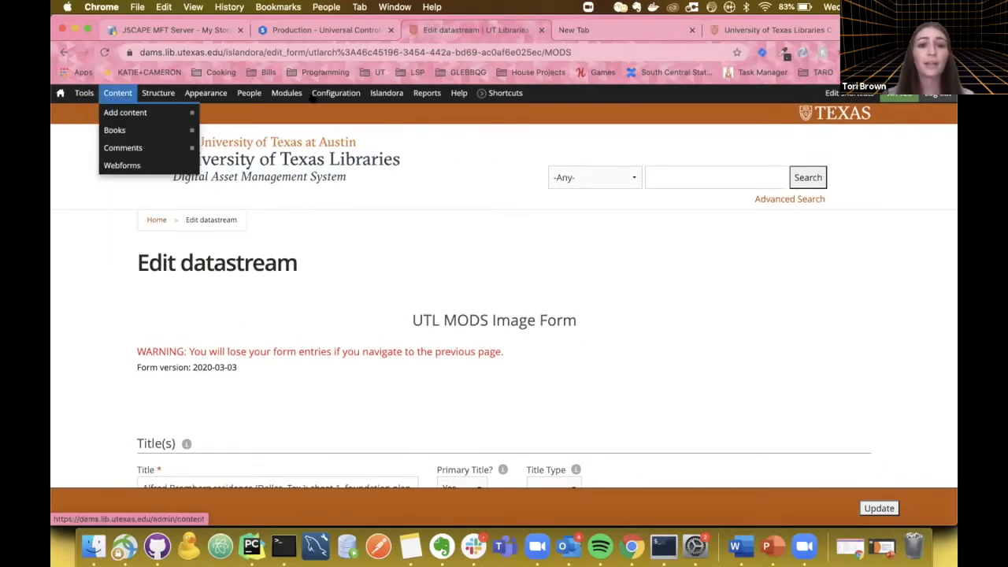
{"action": "left_click", "coordinate": [83, 93]}
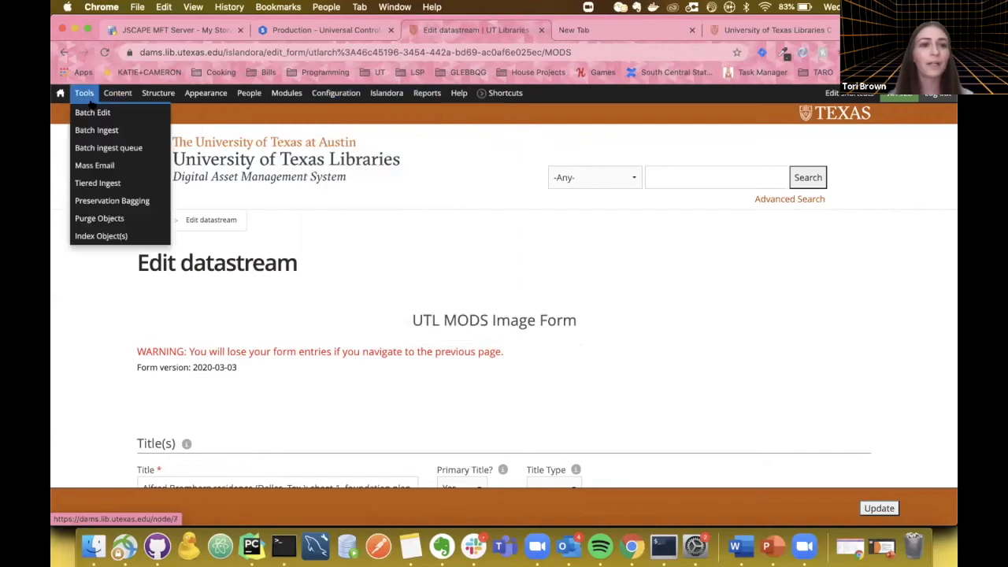
{"action": "mouse_move", "coordinate": [96, 130]}
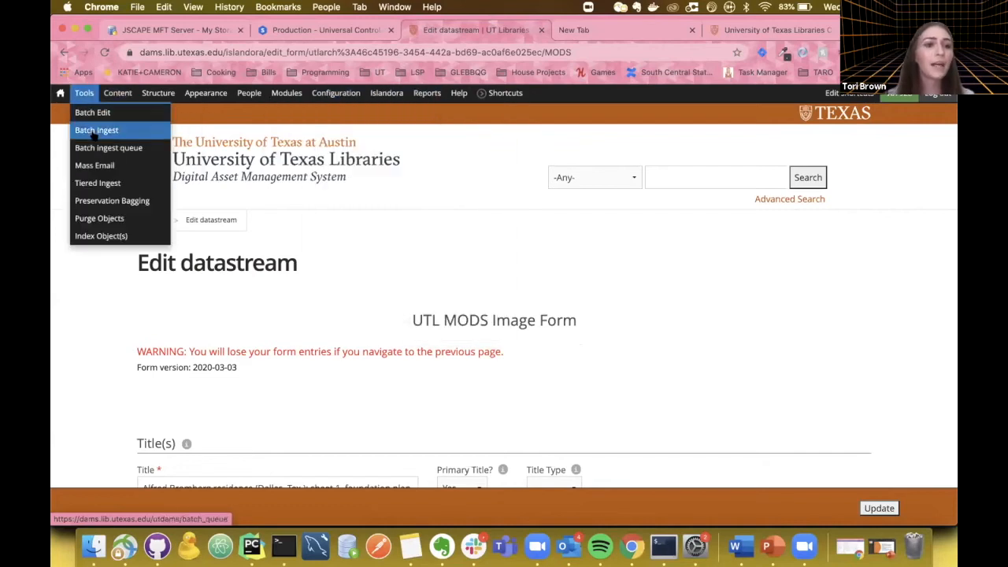
{"action": "mouse_move", "coordinate": [95, 165]}
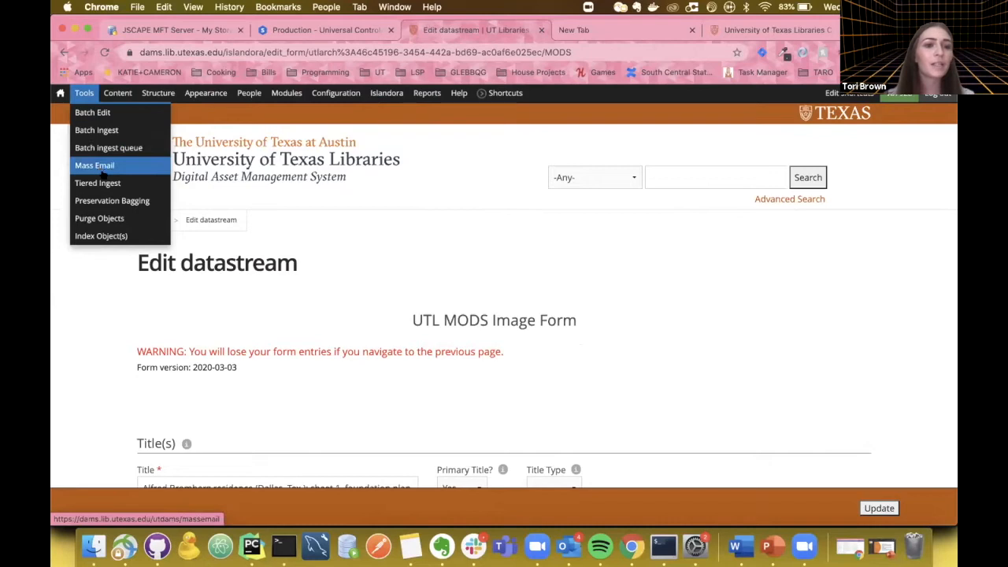
{"action": "mouse_move", "coordinate": [101, 235]}
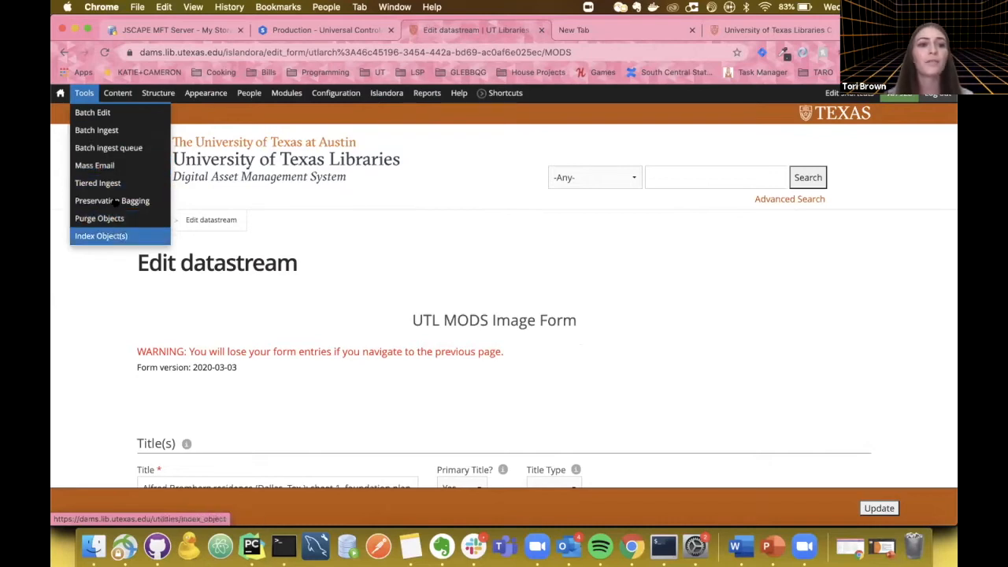
{"action": "mouse_move", "coordinate": [95, 165]}
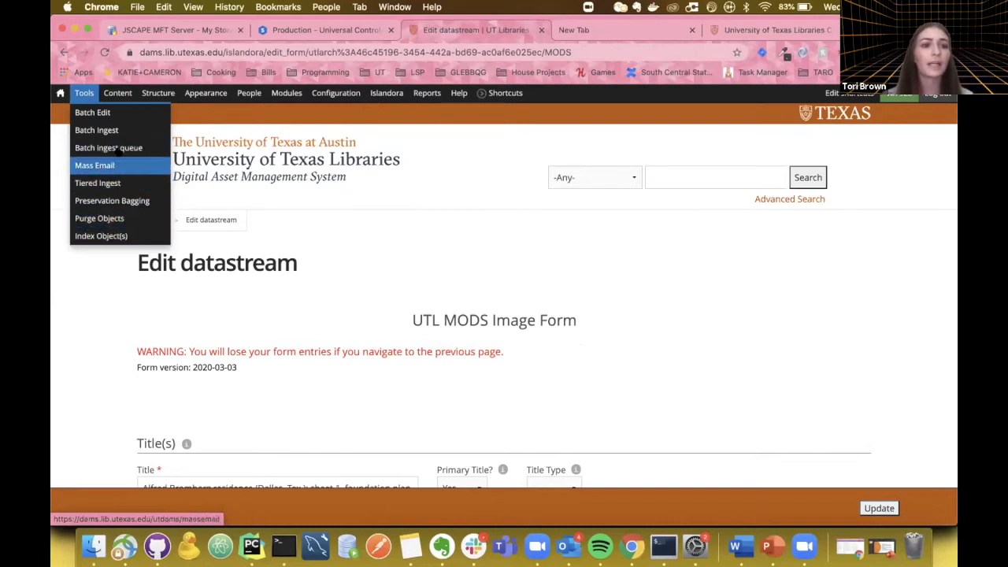
{"action": "left_click", "coordinate": [108, 147]}
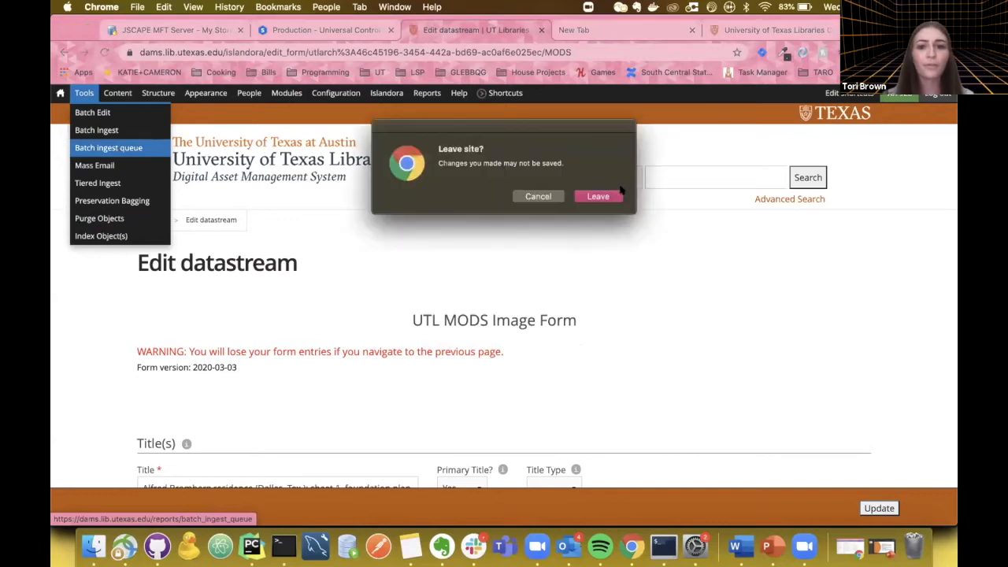
Leave the form without saving and review the Batch Ingest Queue table, adjusting entries shown.
{"action": "left_click", "coordinate": [598, 196]}
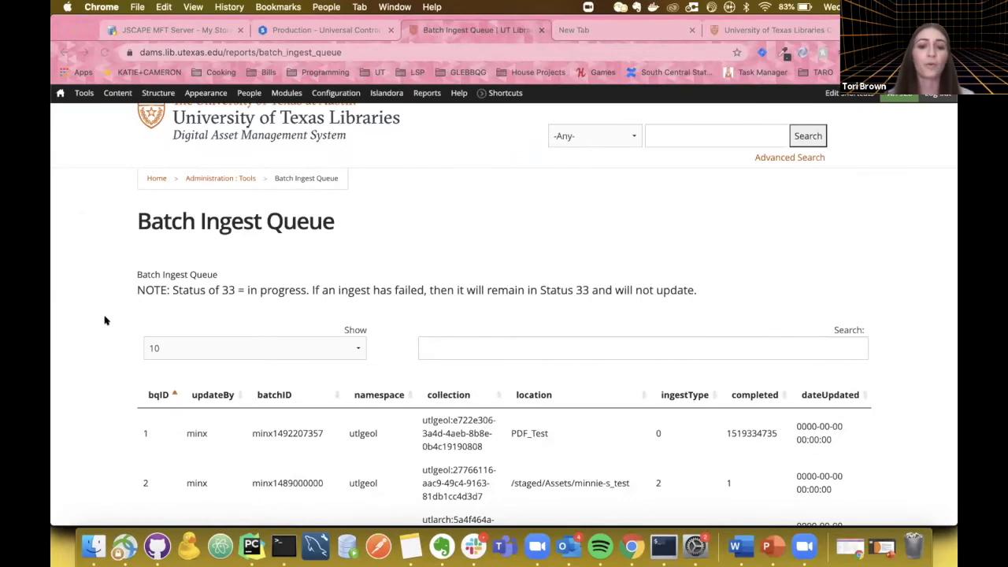
{"action": "scroll", "scroll_direction": "down", "scroll_amount": 3}
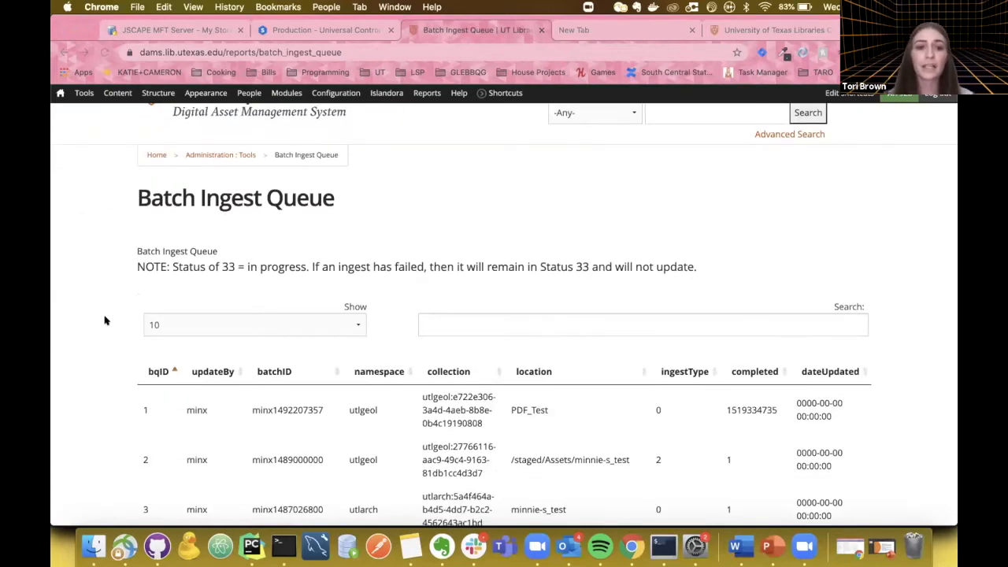
{"action": "scroll", "scroll_direction": "down", "scroll_amount": 3}
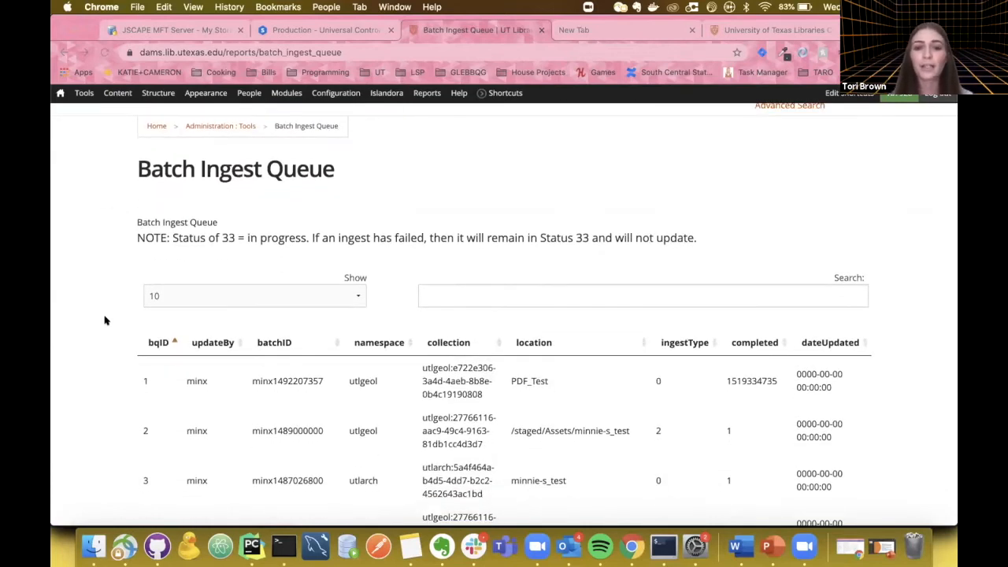
{"action": "scroll", "scroll_direction": "down", "scroll_amount": 3}
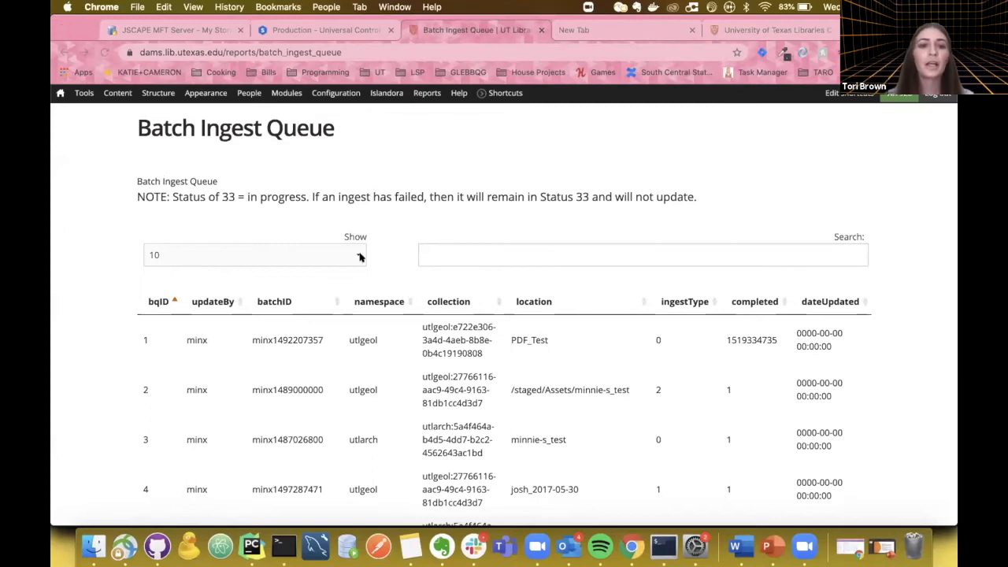
{"action": "left_click", "coordinate": [254, 255]}
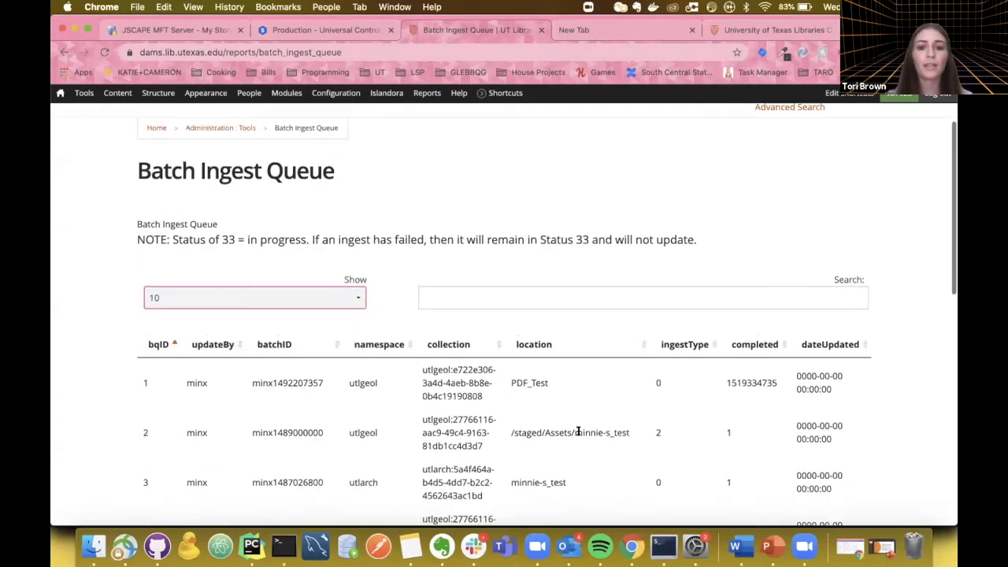
{"action": "mouse_move", "coordinate": [599, 421]}
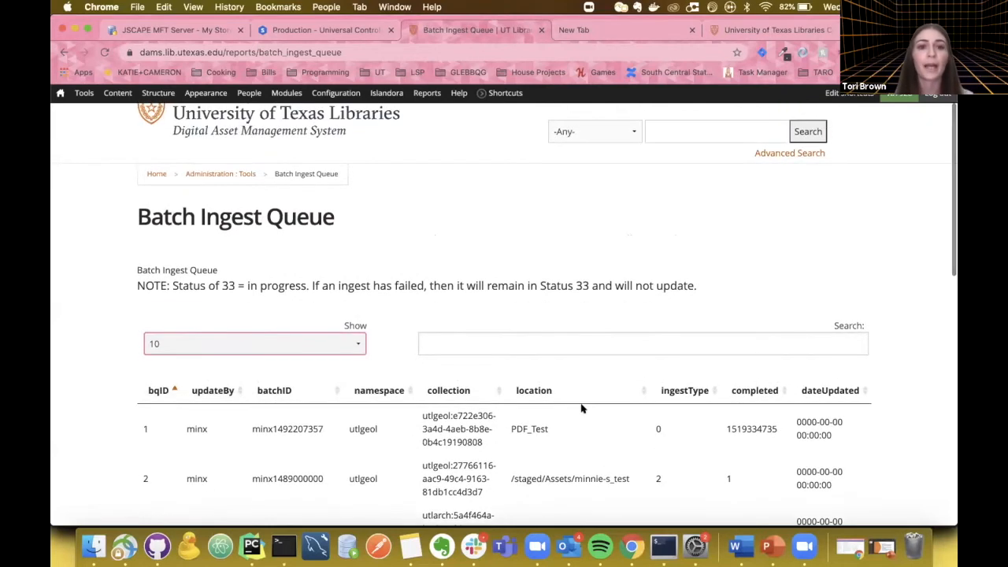
{"action": "scroll", "scroll_direction": "down", "scroll_amount": 3}
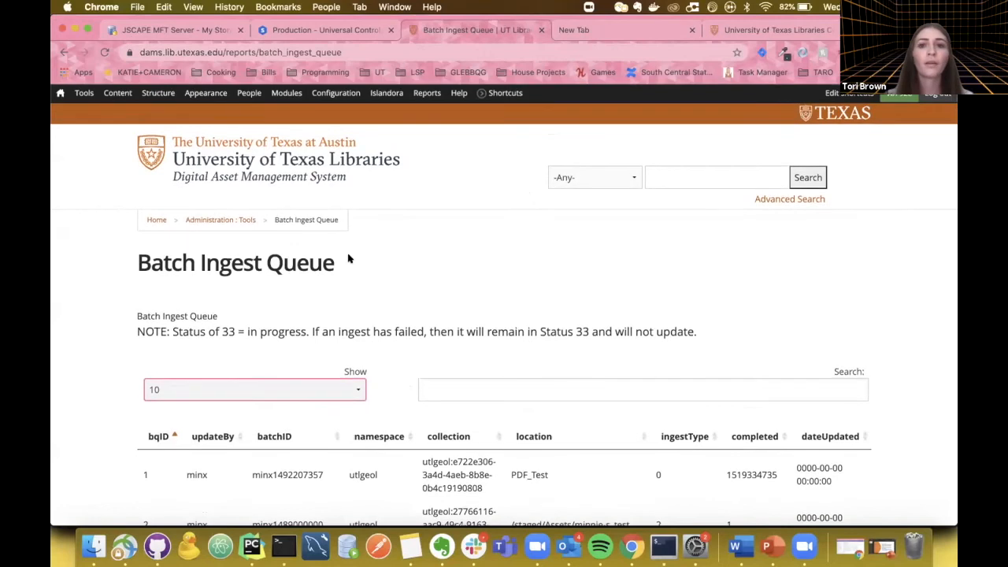
{"action": "mouse_move", "coordinate": [630, 351]}
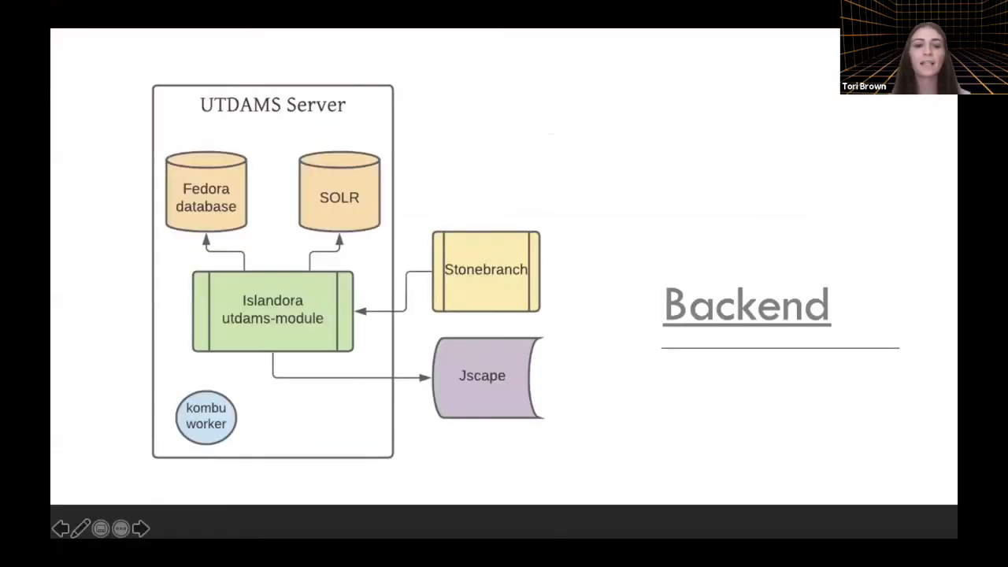
Advance from the Backend diagram to the Frontend slide on Rancher Docker, Blacklight, Curio and Cantaloupe.
{"action": "left_click", "coordinate": [141, 529]}
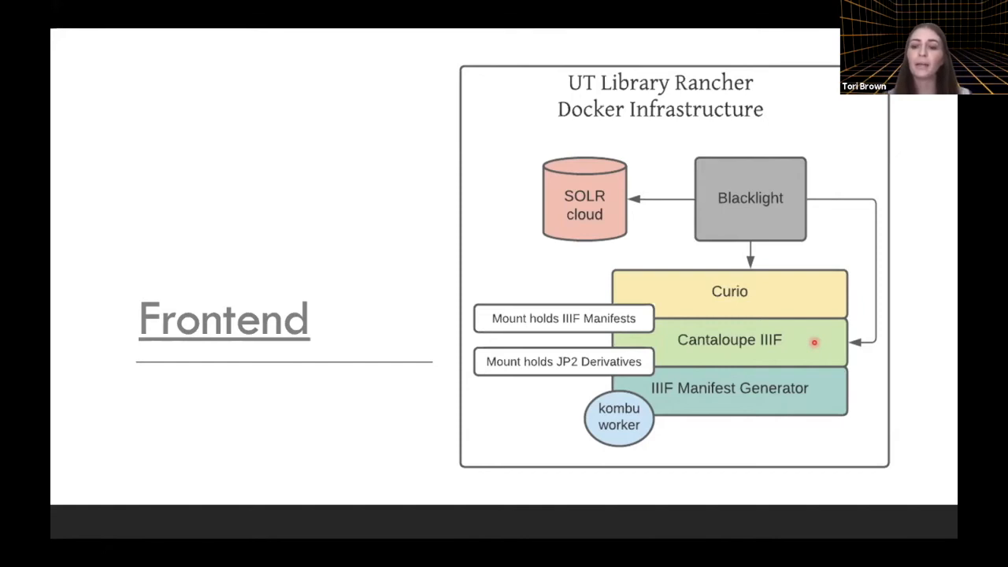
{"action": "mouse_move", "coordinate": [822, 397]}
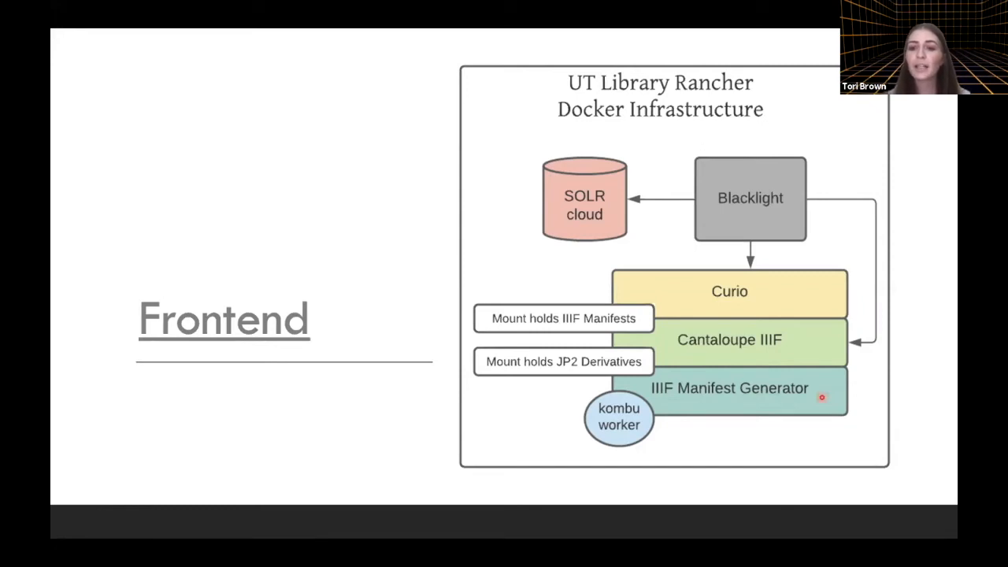
{"action": "mouse_move", "coordinate": [780, 417]}
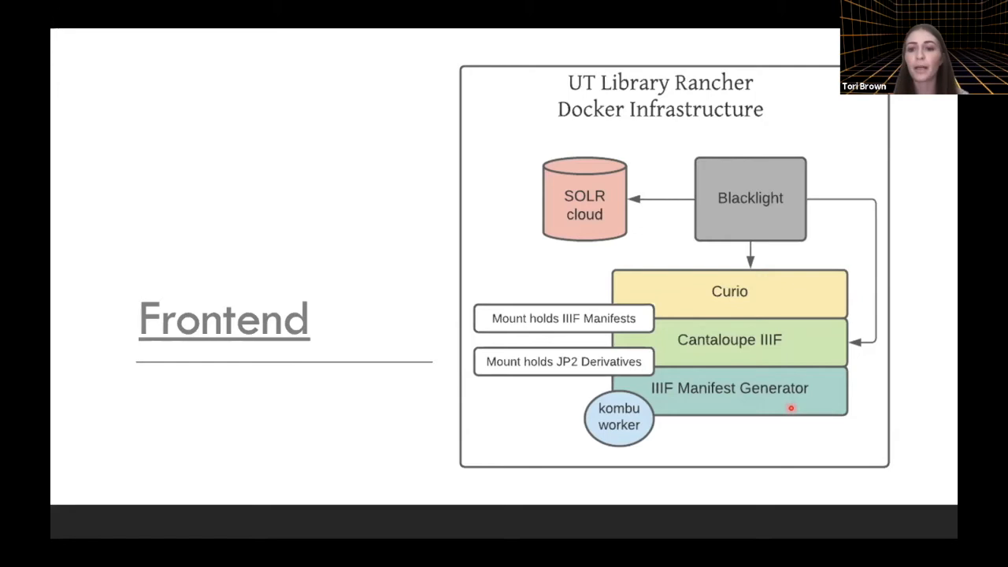
{"action": "mouse_move", "coordinate": [470, 326]}
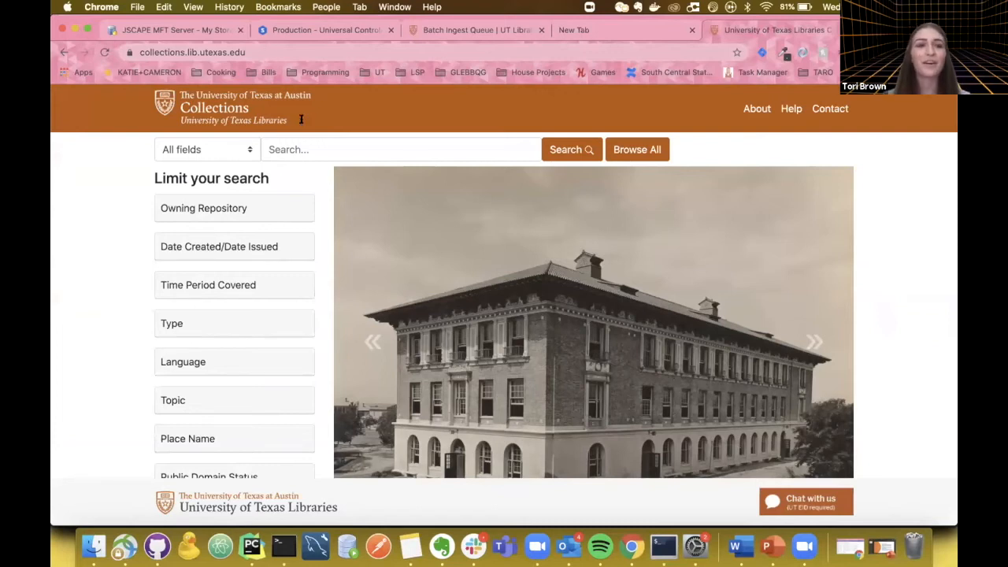
{"action": "mouse_move", "coordinate": [324, 179]}
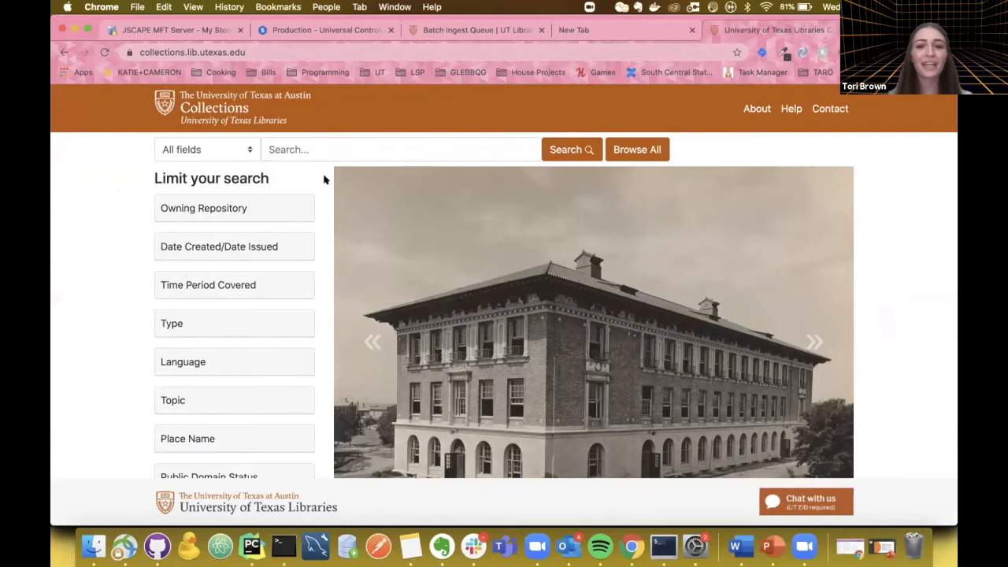
Scroll the Collections home page past the image carousel to the Recently Added Items strip.
{"action": "scroll", "scroll_direction": "down", "scroll_amount": 3}
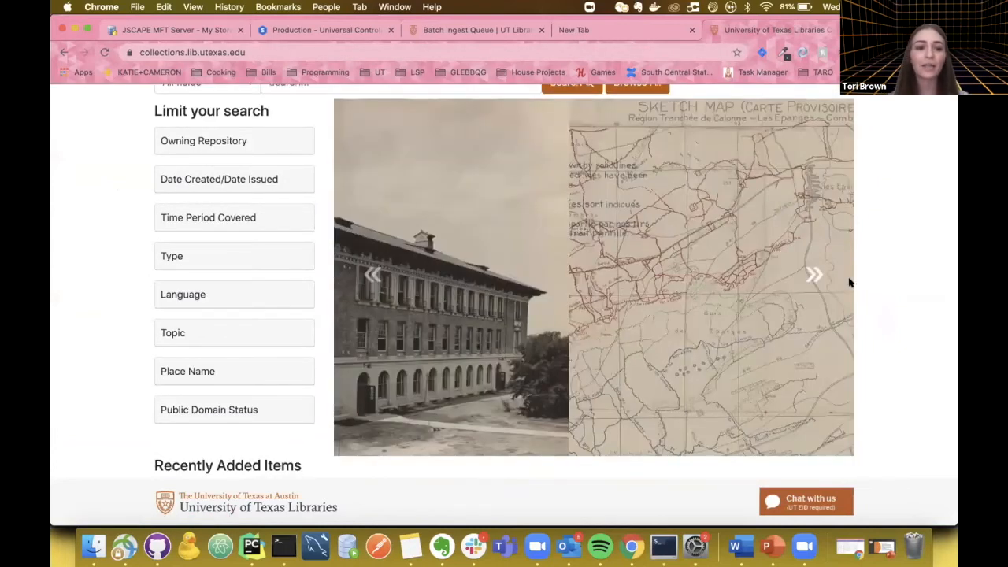
{"action": "scroll", "scroll_direction": "down", "scroll_amount": 3}
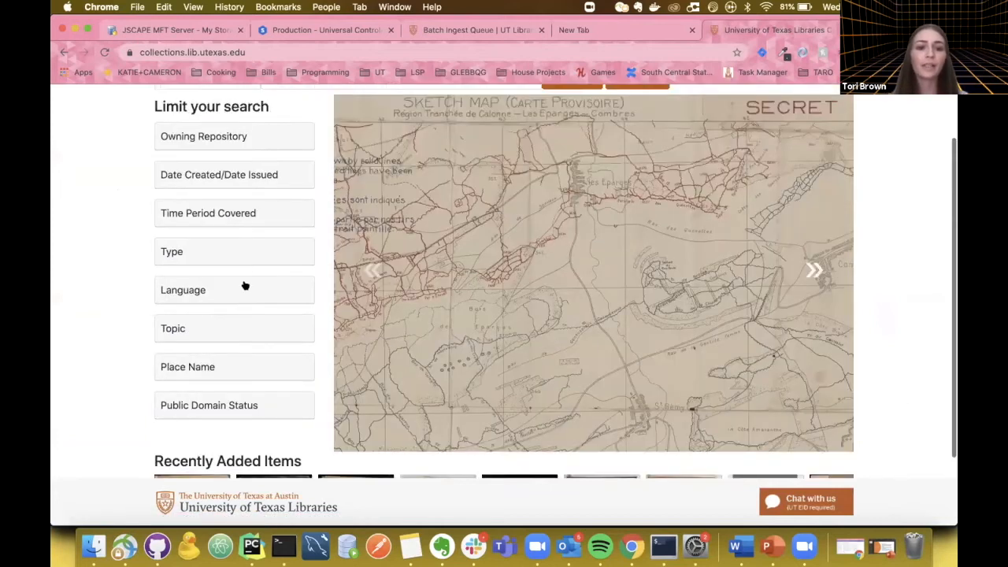
{"action": "scroll", "scroll_direction": "down", "scroll_amount": 3}
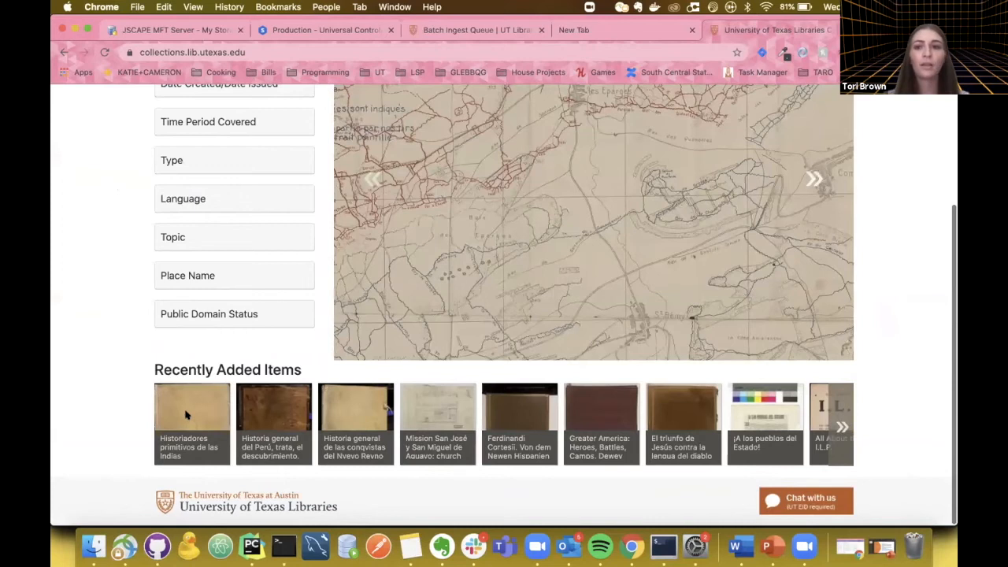
Open the Historiadores primitivos de las Indias Occidentales item, switch pages, and choose Book View.
{"action": "left_click", "coordinate": [191, 408]}
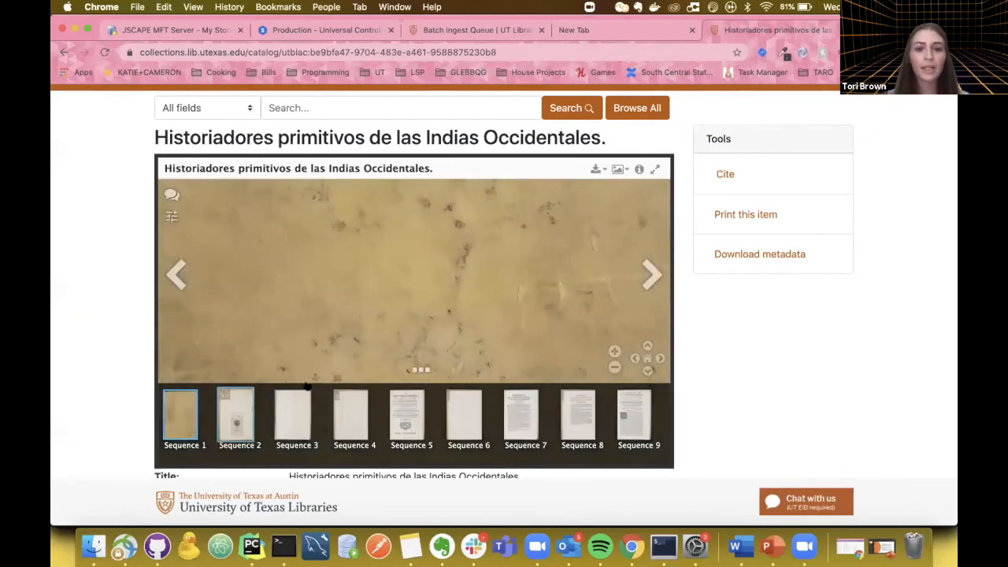
{"action": "left_click", "coordinate": [298, 415]}
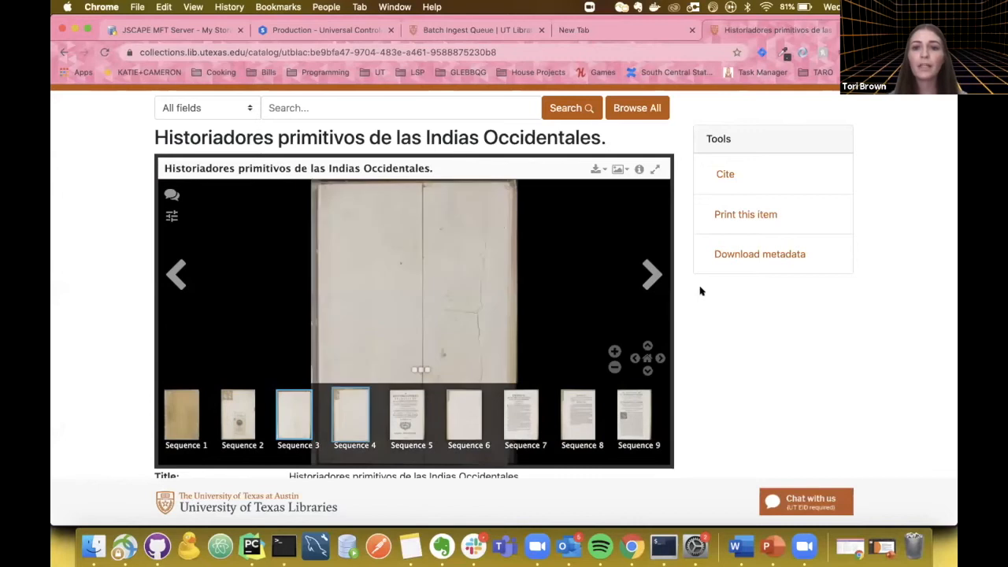
{"action": "left_click", "coordinate": [618, 170]}
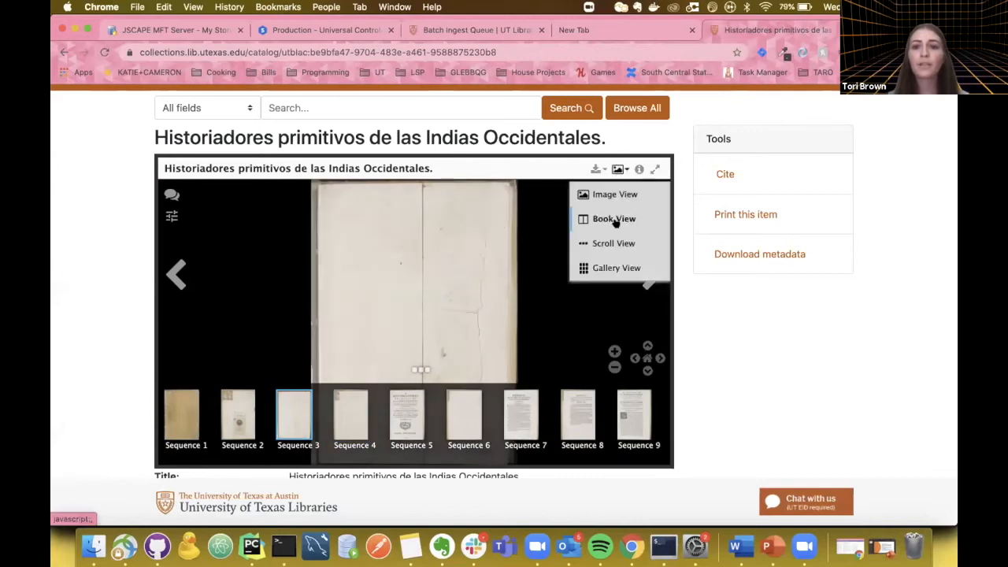
{"action": "left_click", "coordinate": [613, 219]}
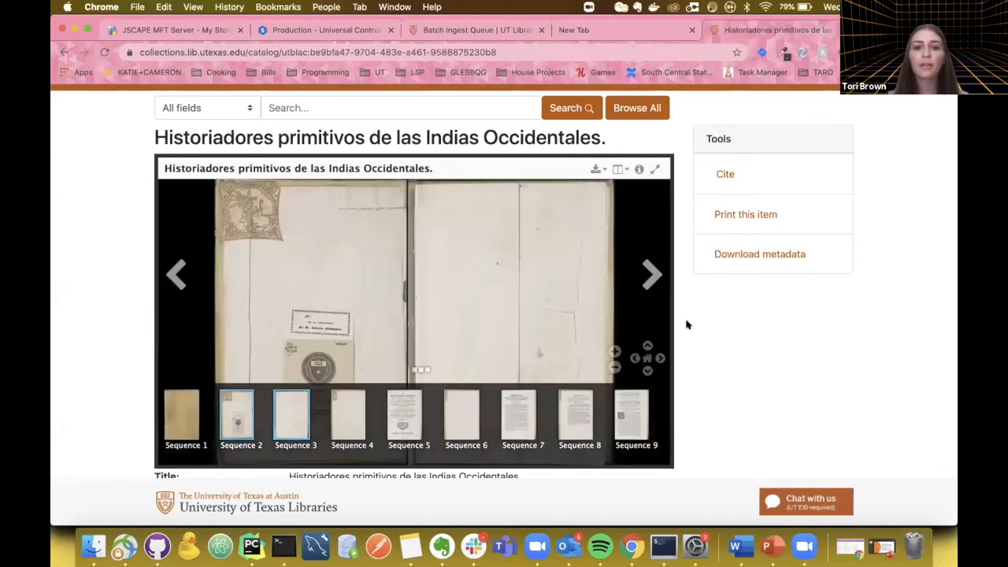
Scroll through the item description, then return the viewer to single-page images.
{"action": "scroll", "scroll_direction": "down", "scroll_amount": 3}
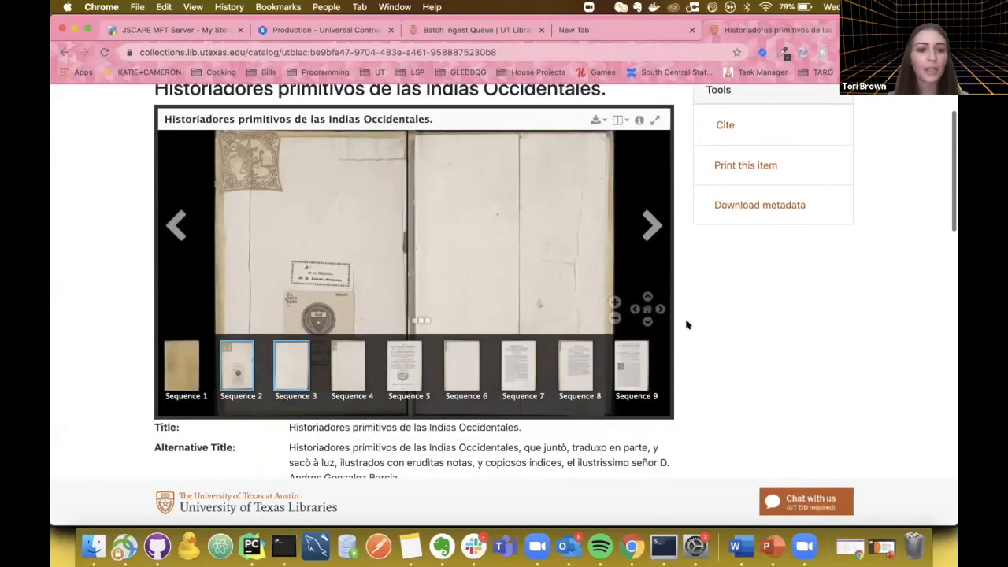
{"action": "scroll", "scroll_direction": "down", "scroll_amount": 3}
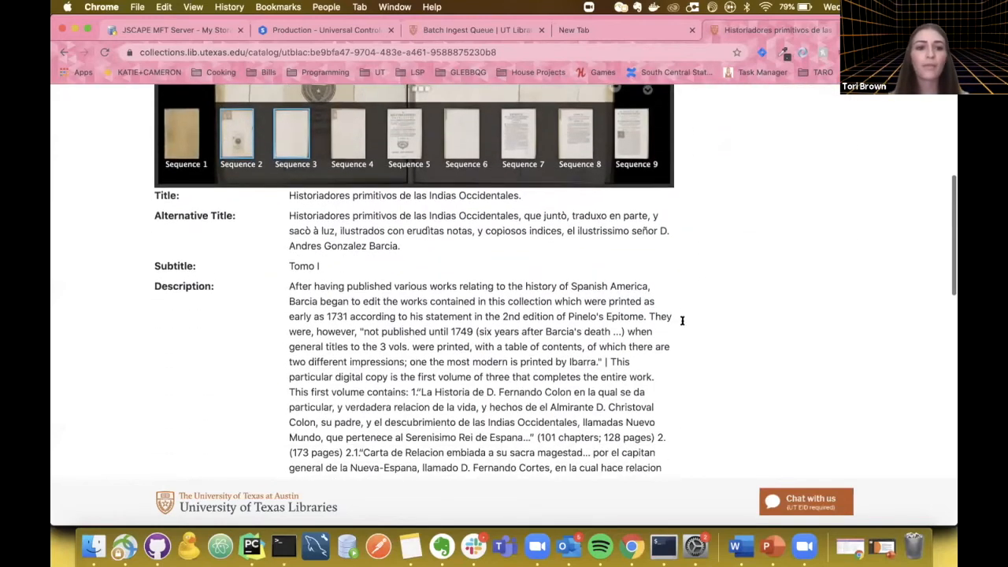
{"action": "scroll", "scroll_direction": "down", "scroll_amount": 3}
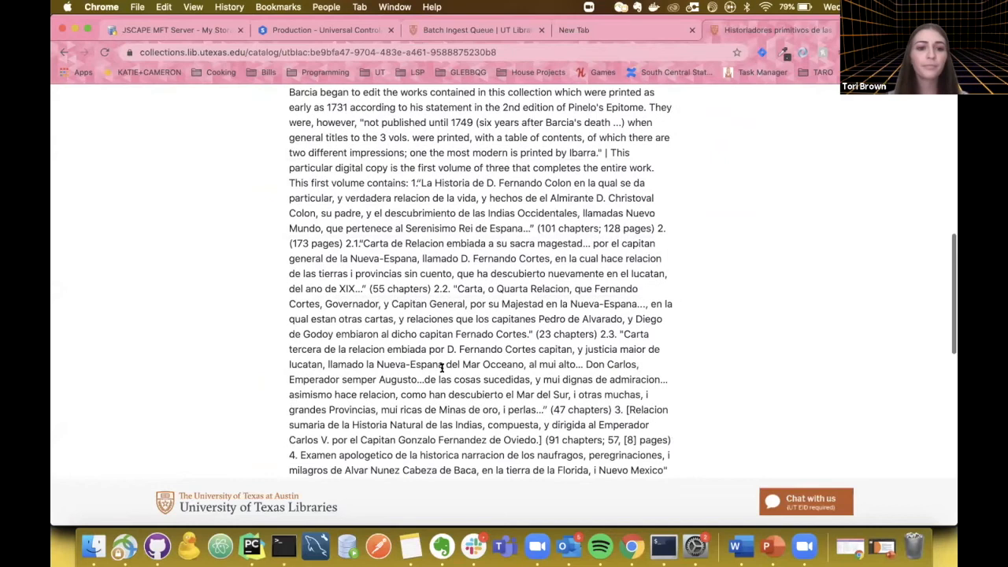
{"action": "scroll", "scroll_direction": "down", "scroll_amount": 3}
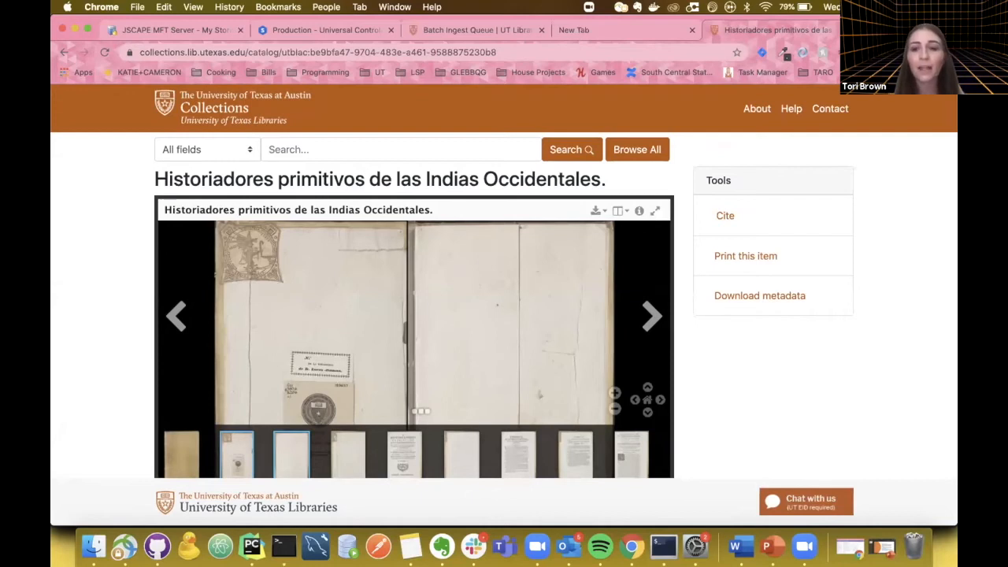
{"action": "left_click", "coordinate": [597, 210]}
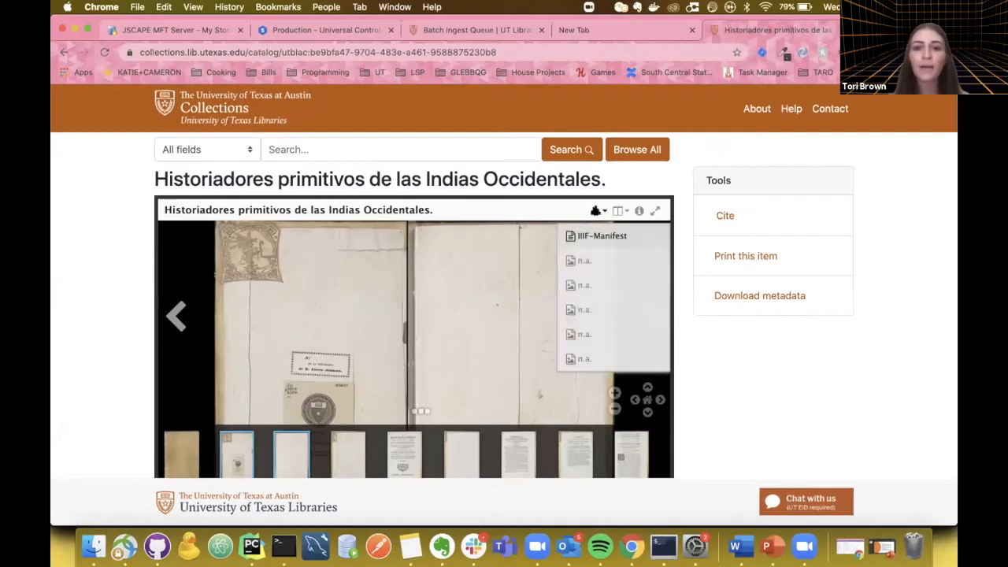
{"action": "left_click", "coordinate": [620, 211]}
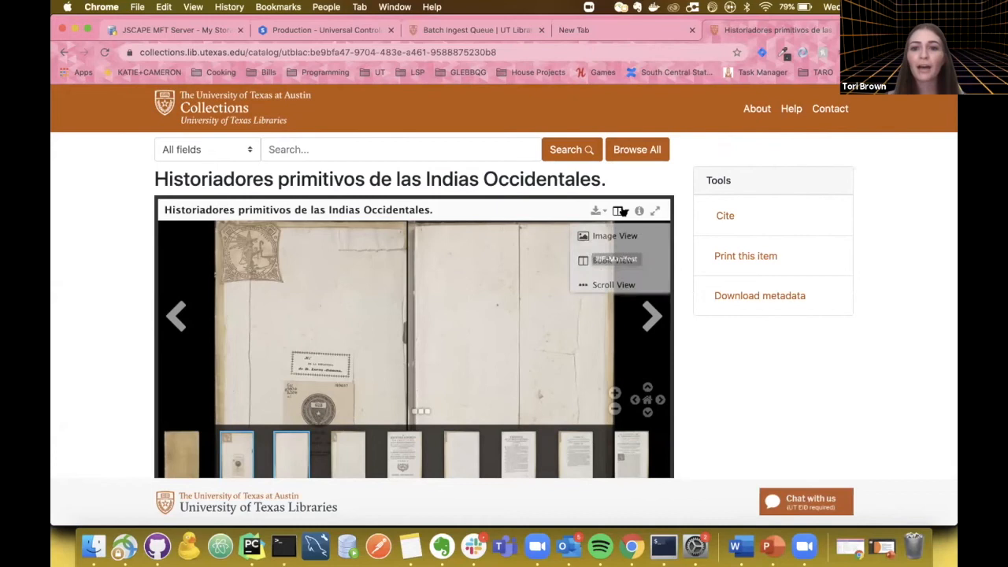
{"action": "left_click", "coordinate": [596, 210]}
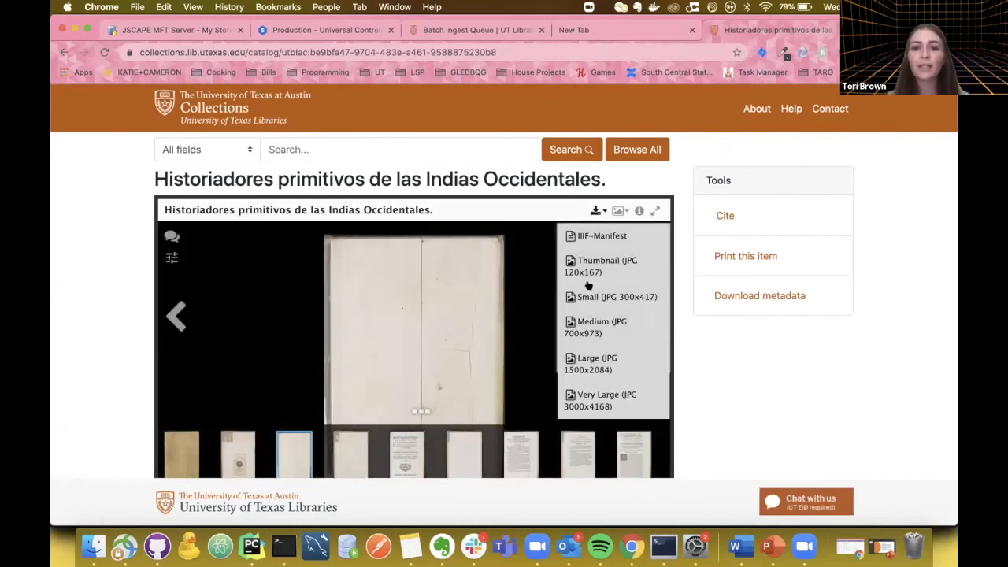
{"action": "mouse_move", "coordinate": [597, 265]}
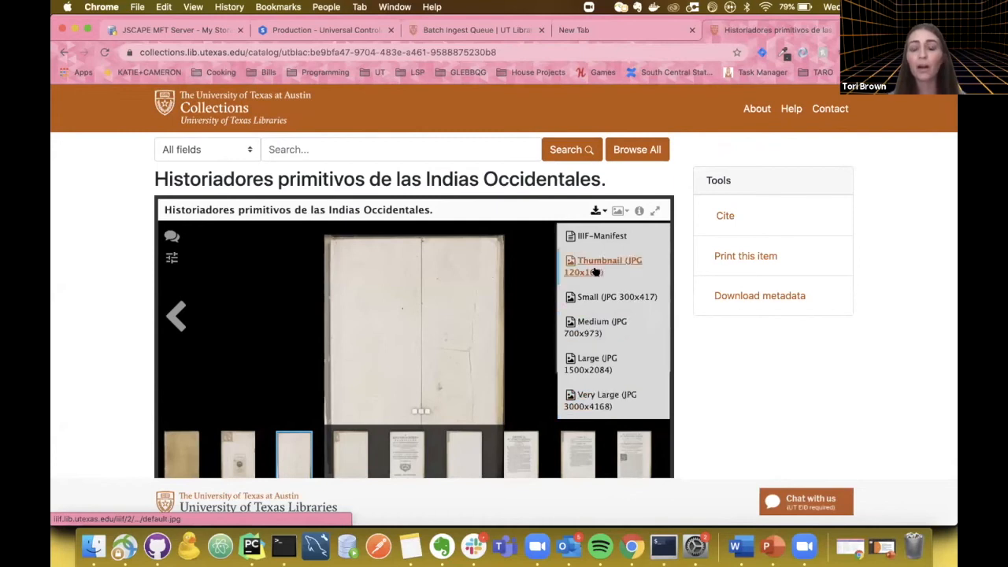
{"action": "mouse_move", "coordinate": [593, 371]}
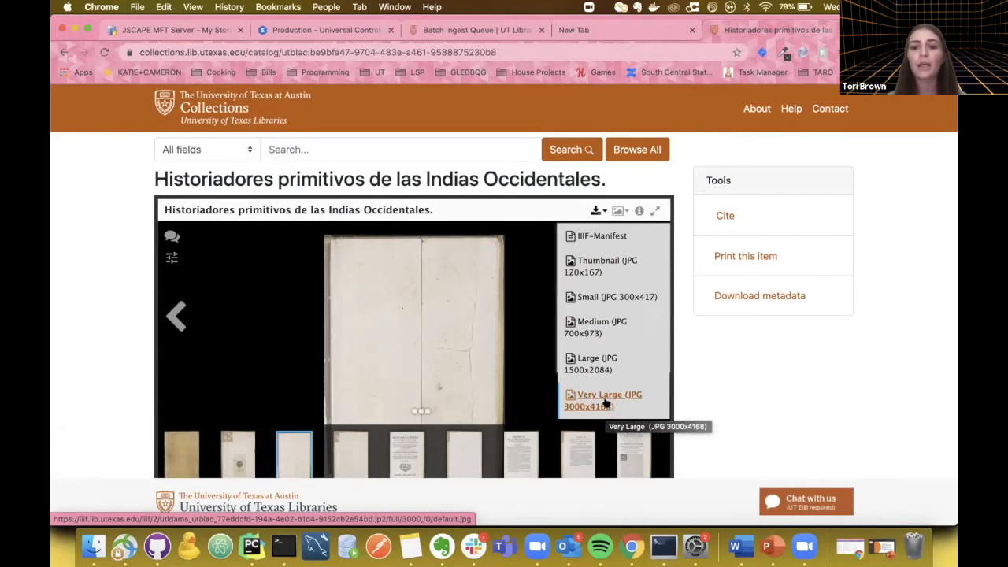
{"action": "mouse_move", "coordinate": [603, 387]}
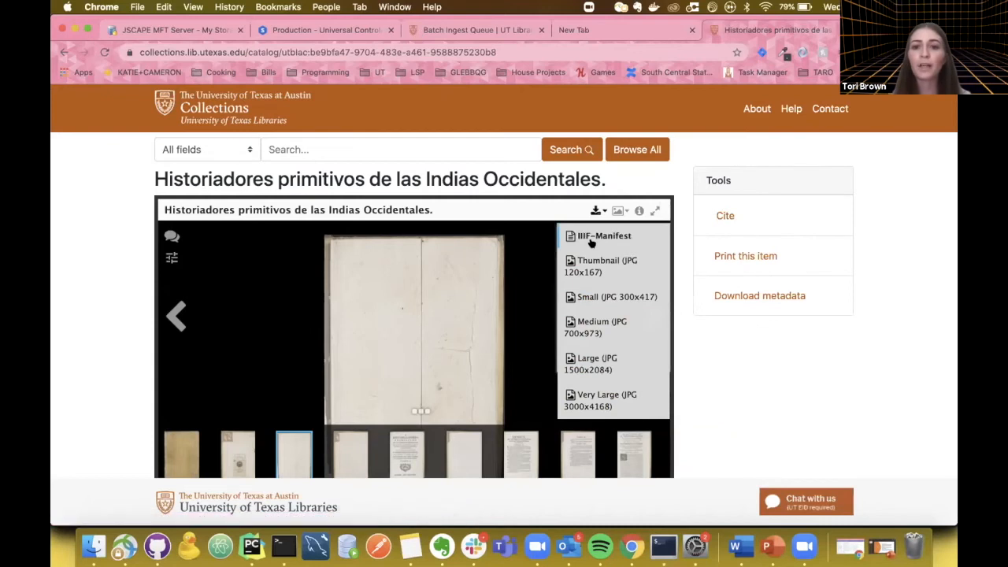
{"action": "mouse_move", "coordinate": [591, 240]}
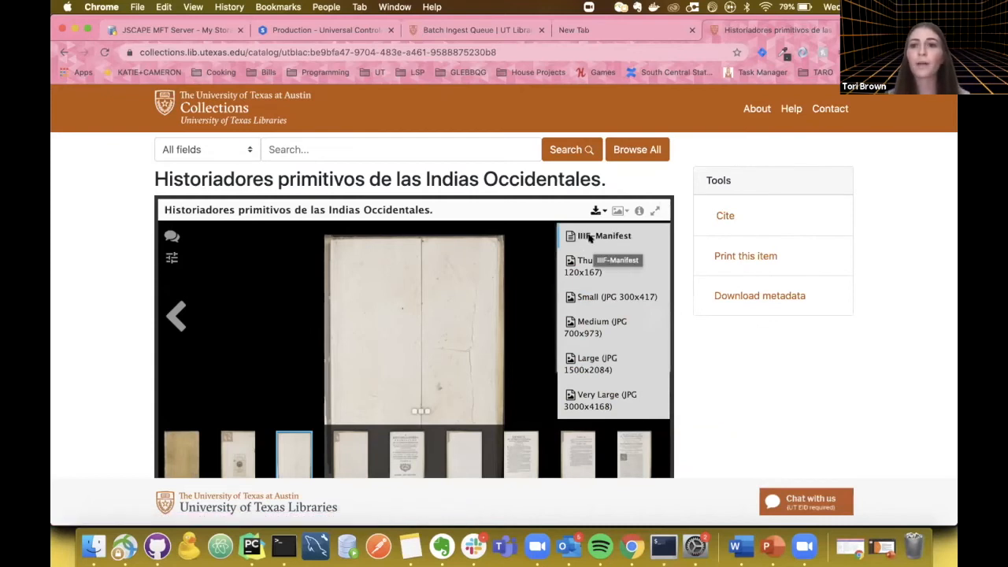
Open the item's IIIF-Manifest from the viewer's download options.
{"action": "left_click", "coordinate": [604, 235]}
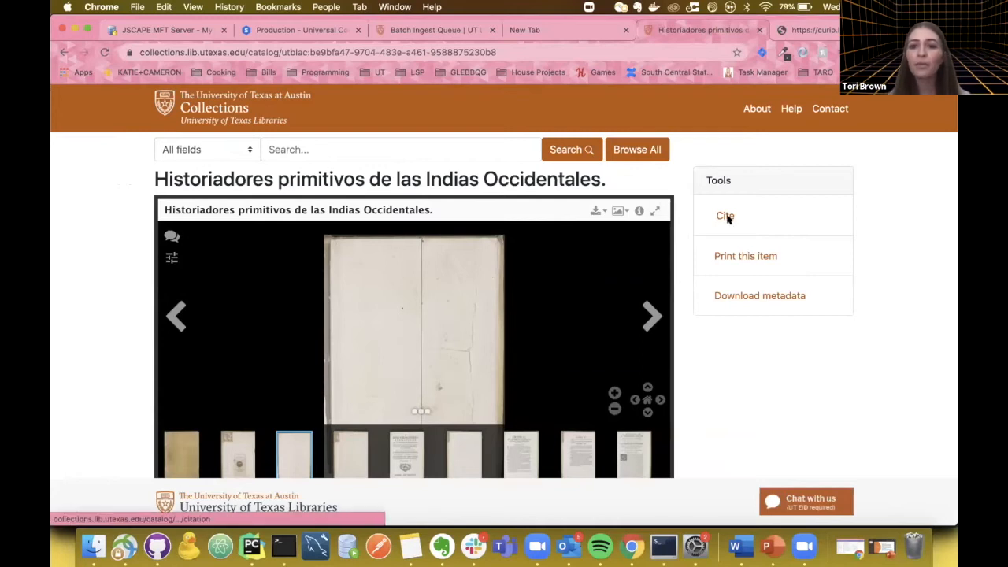
Preview the item's citations and print version, then download its metadata from Tools.
{"action": "left_click", "coordinate": [724, 216]}
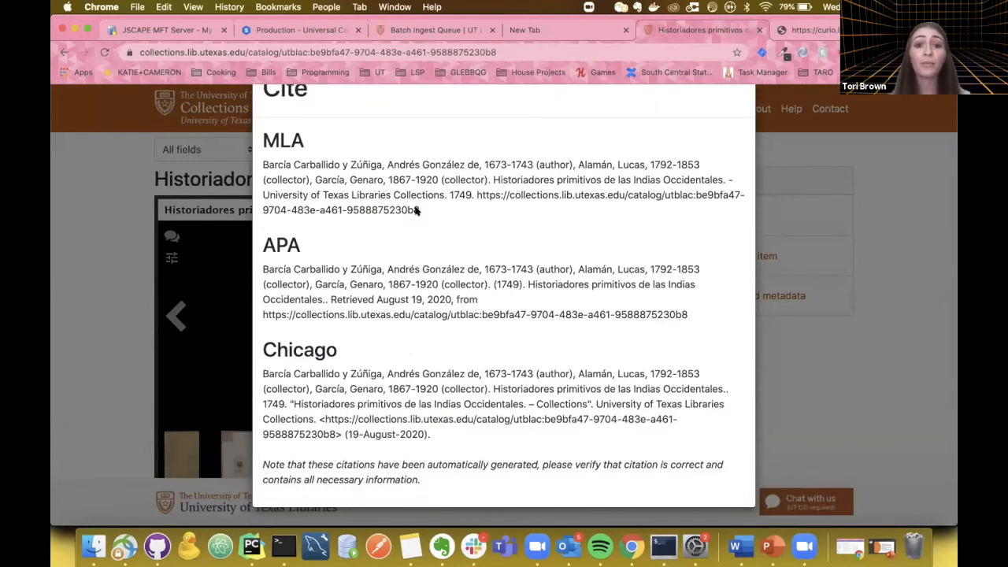
{"action": "mouse_move", "coordinate": [400, 361]}
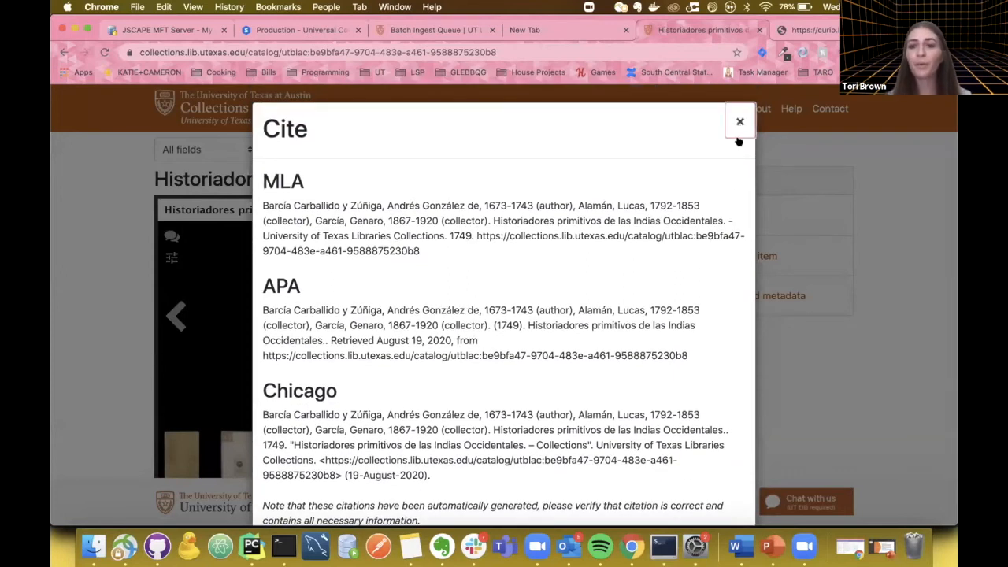
{"action": "left_click", "coordinate": [740, 122]}
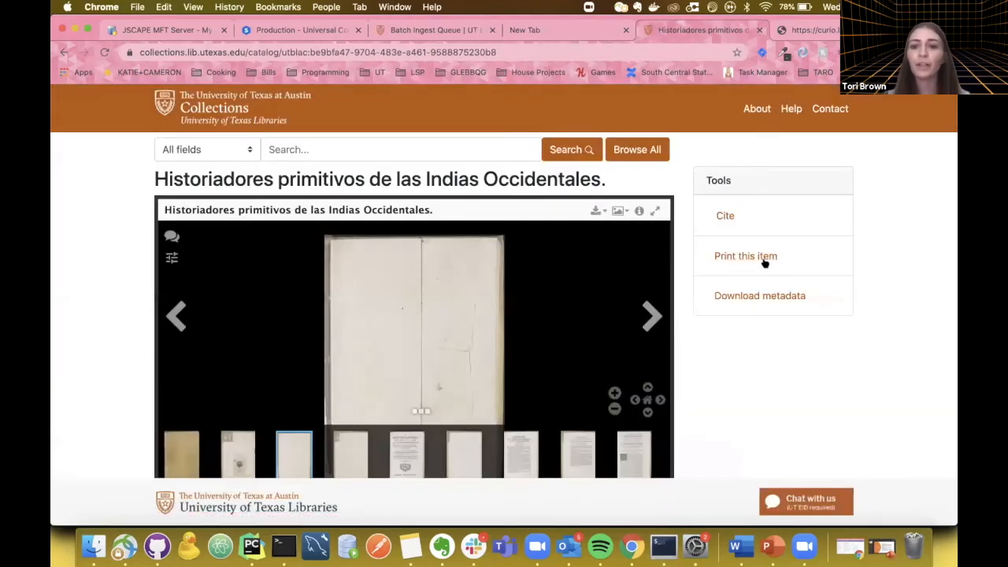
{"action": "left_click", "coordinate": [745, 256]}
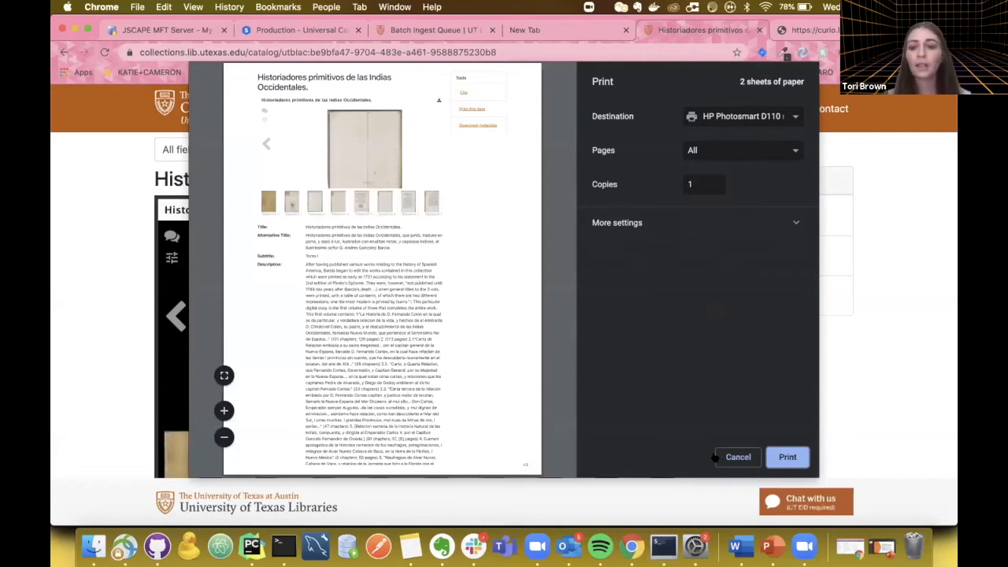
{"action": "left_click", "coordinate": [738, 457]}
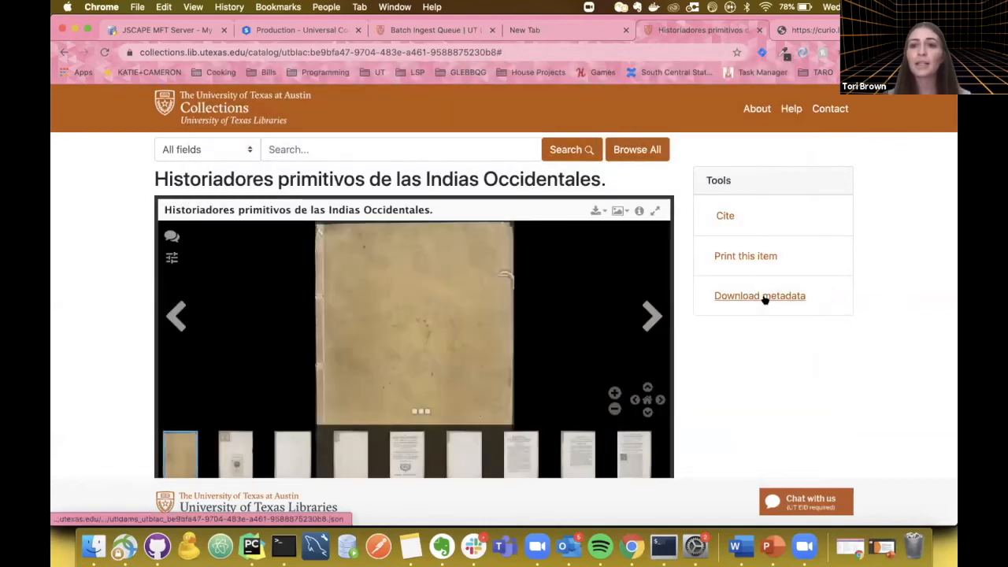
{"action": "left_click", "coordinate": [759, 296]}
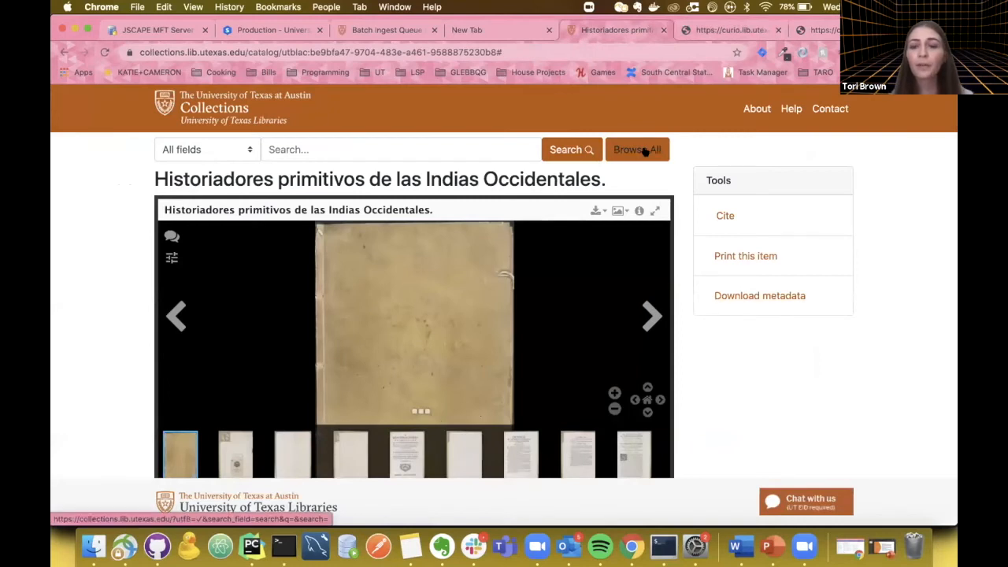
Browse all items and filter by Type to Black-and-white Photographs.
{"action": "left_click", "coordinate": [638, 150]}
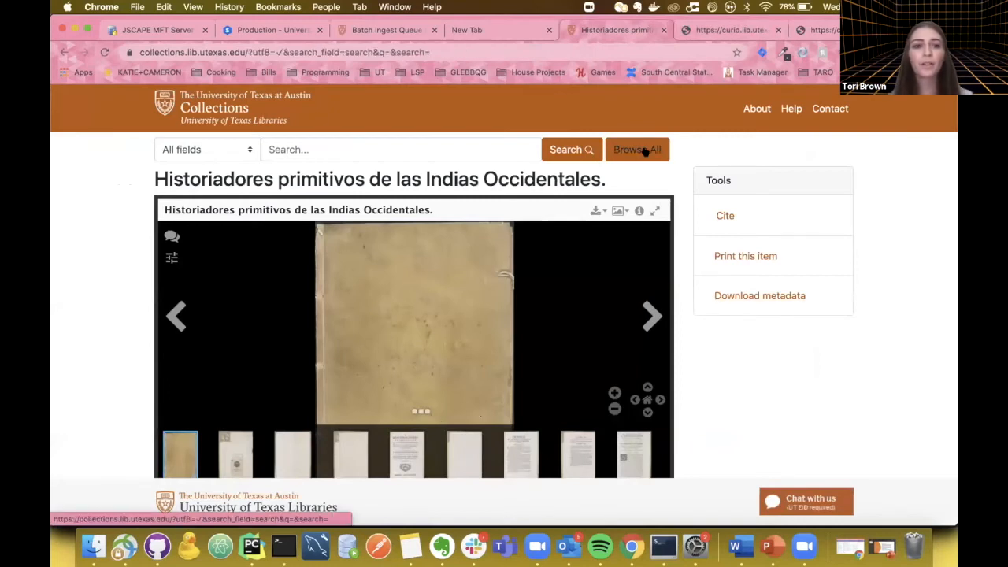
{"action": "left_click", "coordinate": [637, 149]}
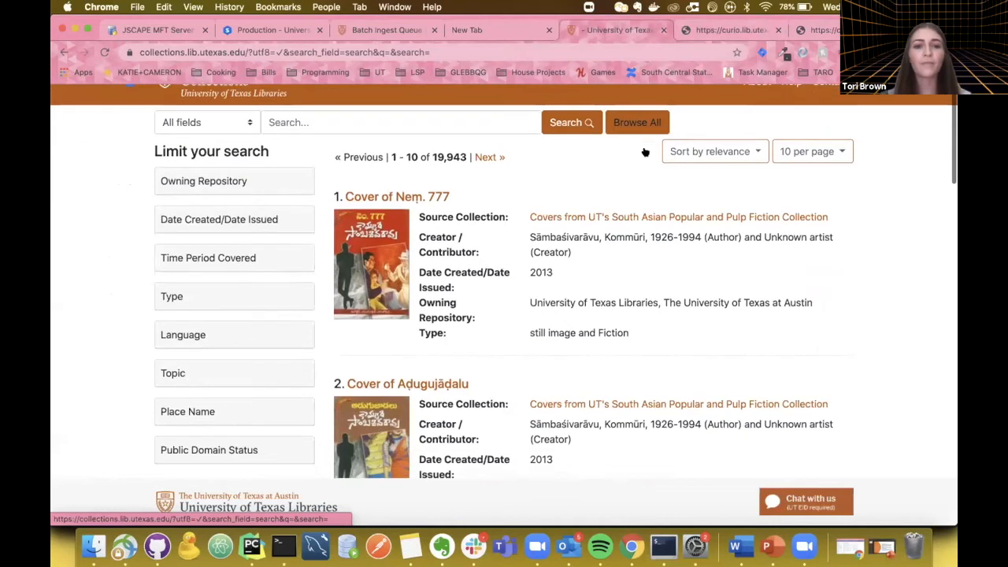
{"action": "scroll", "scroll_direction": "down", "scroll_amount": 3}
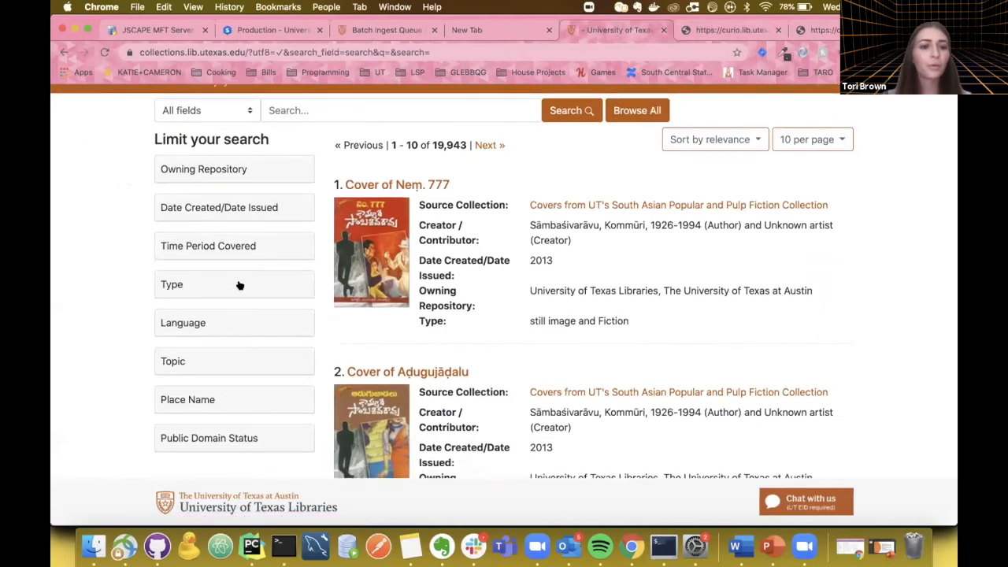
{"action": "left_click", "coordinate": [234, 284]}
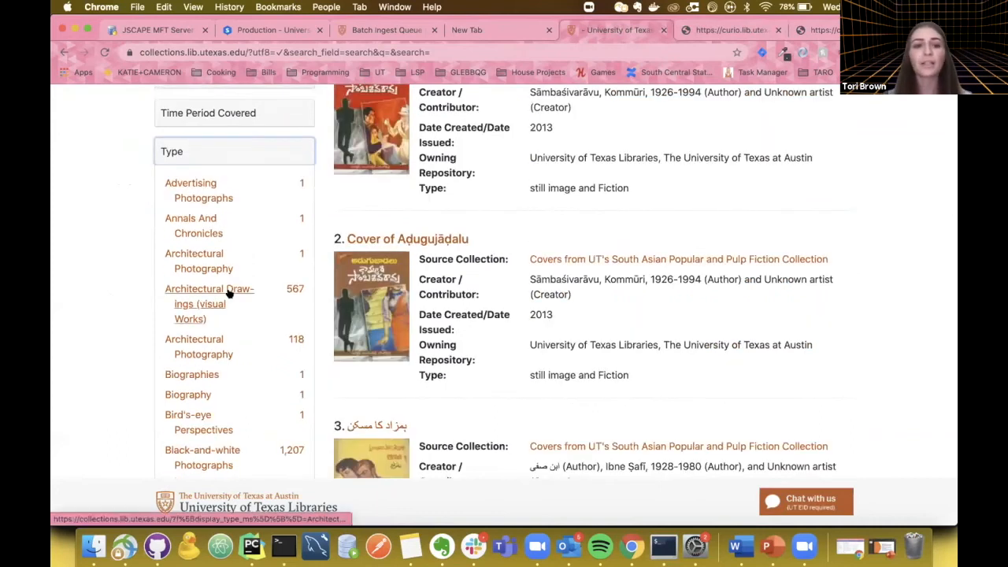
{"action": "scroll", "scroll_direction": "down", "scroll_amount": 3}
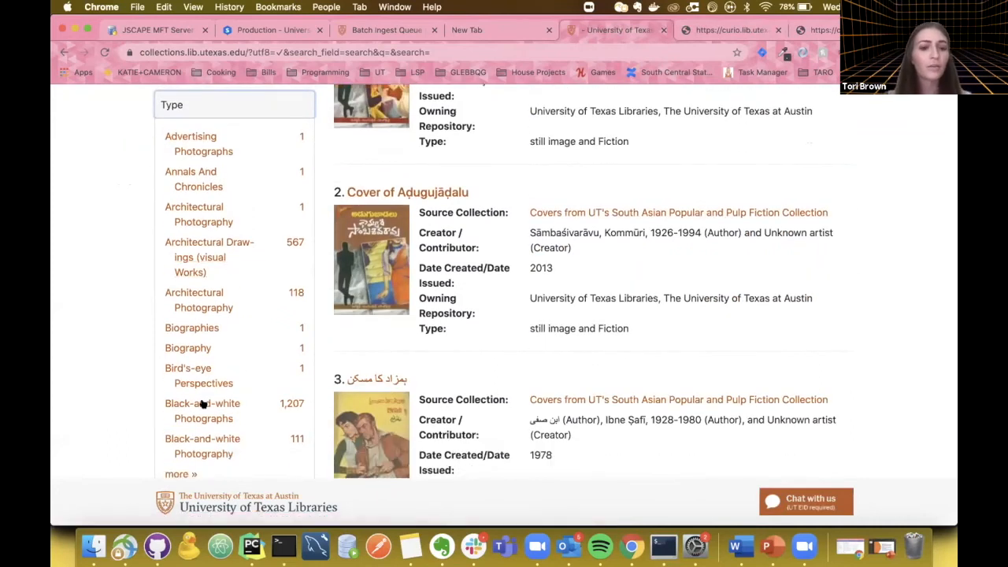
{"action": "left_click", "coordinate": [202, 404]}
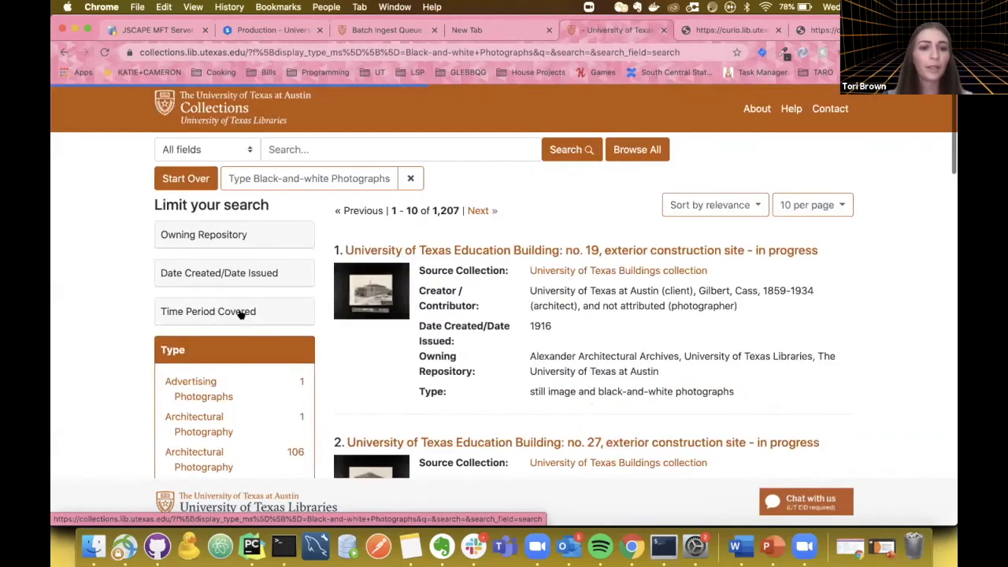
Narrow results to the 1905-1938 time period, then remove the filters.
{"action": "left_click", "coordinate": [208, 311]}
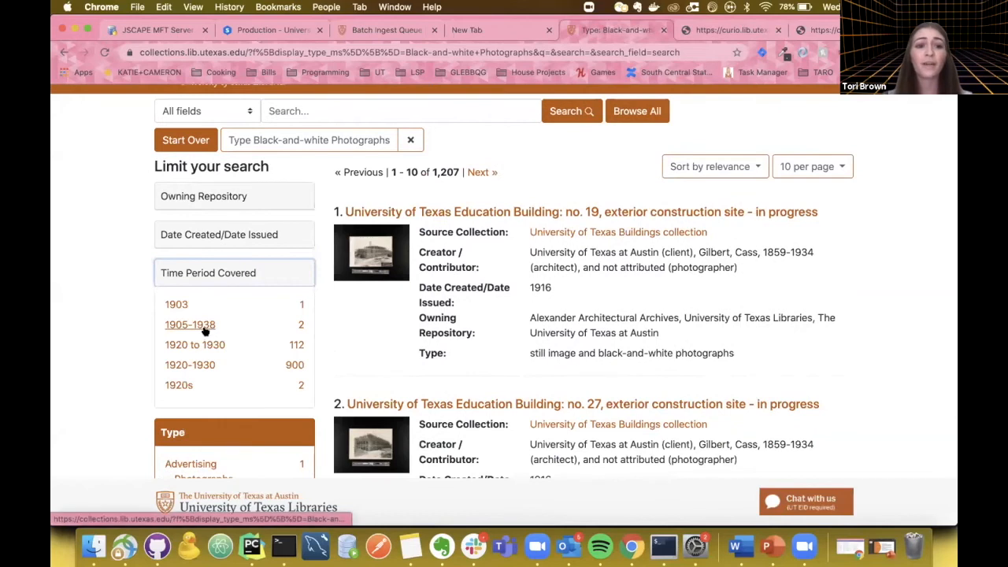
{"action": "left_click", "coordinate": [190, 325]}
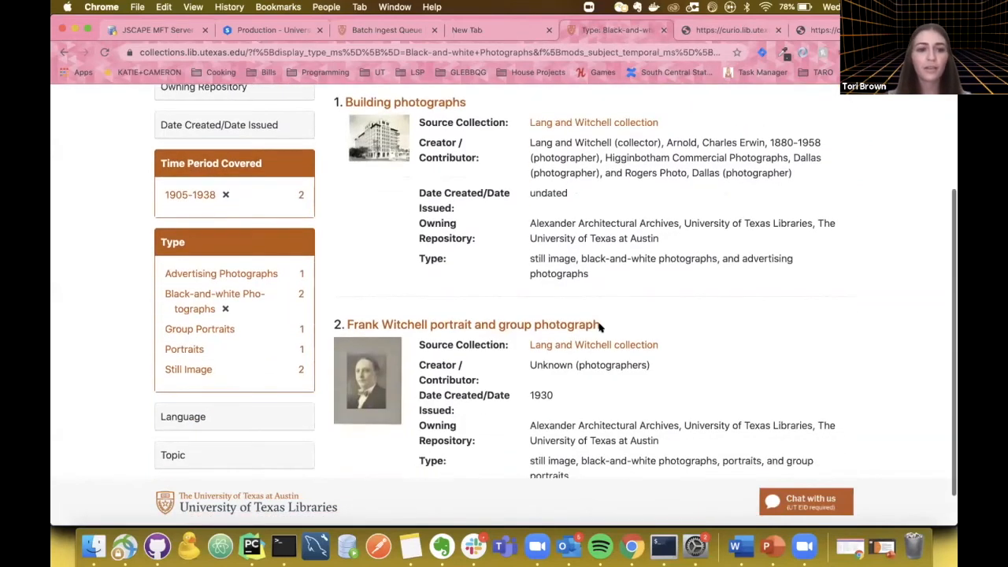
{"action": "mouse_move", "coordinate": [271, 357]}
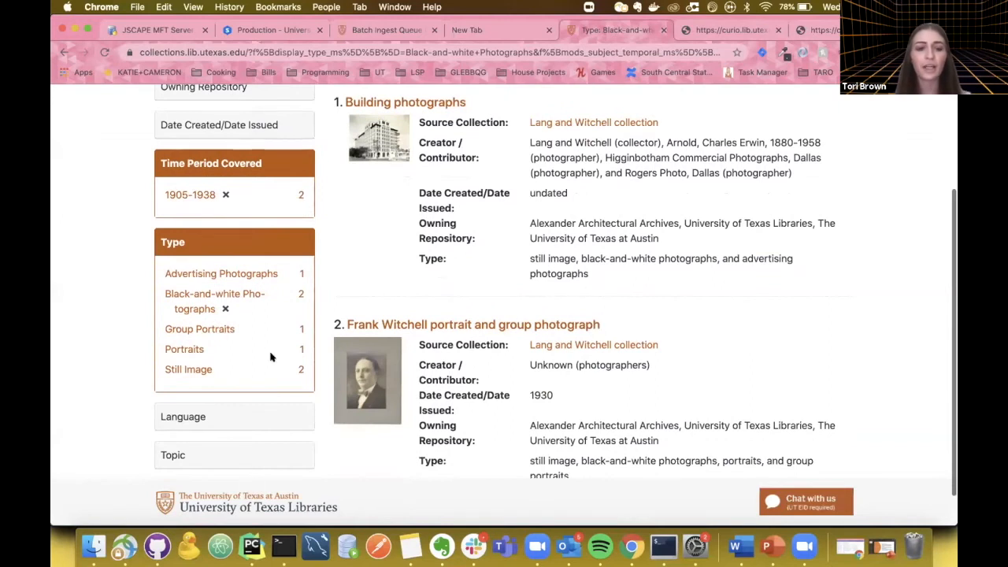
{"action": "scroll", "scroll_direction": "down", "scroll_amount": 3}
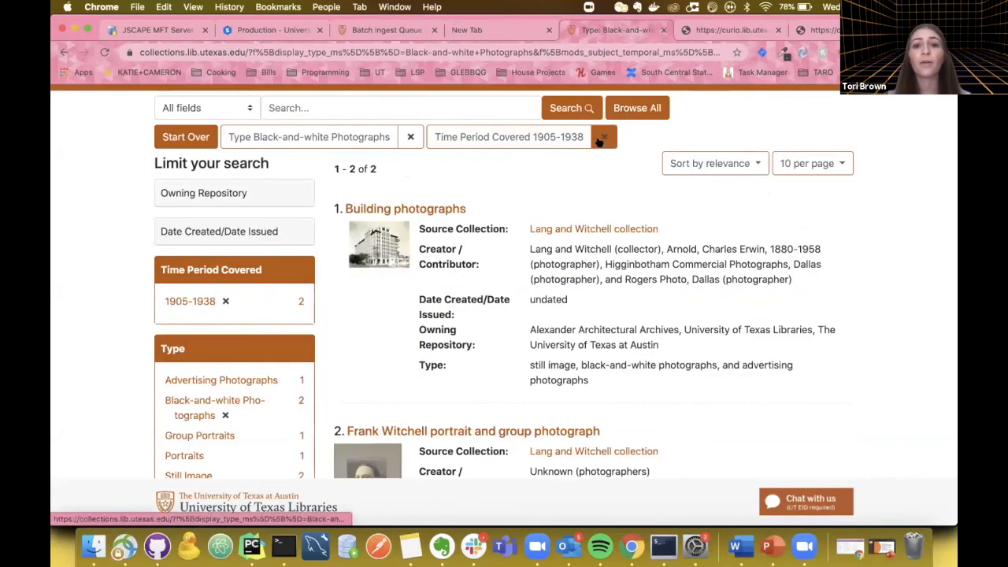
{"action": "left_click", "coordinate": [603, 136]}
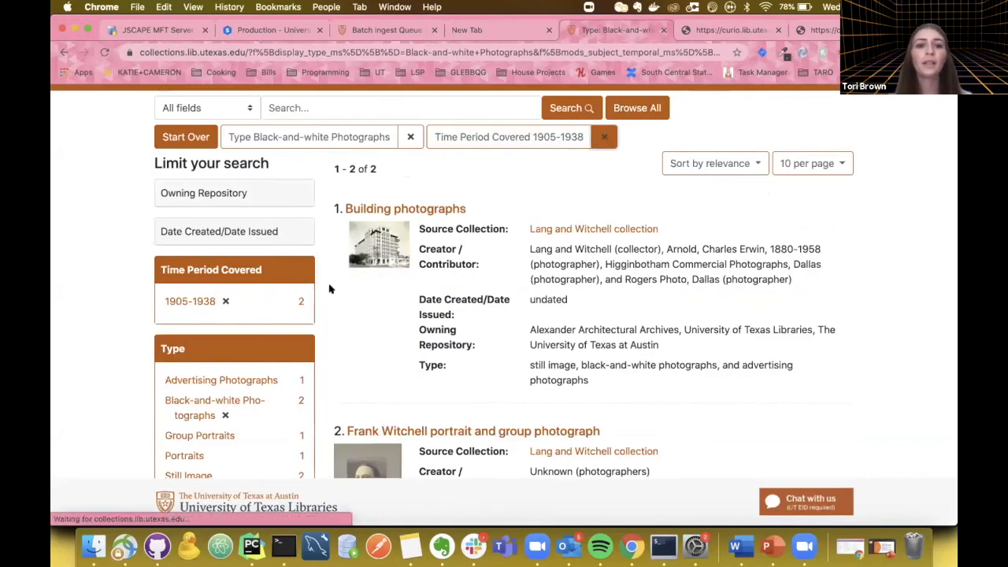
{"action": "left_click", "coordinate": [604, 136]}
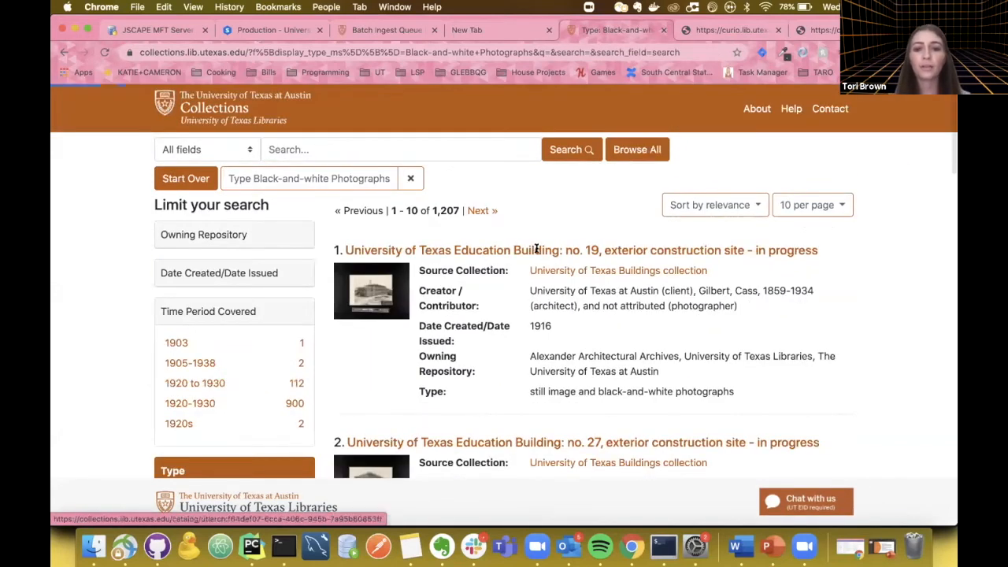
{"action": "scroll", "scroll_direction": "down", "scroll_amount": 3}
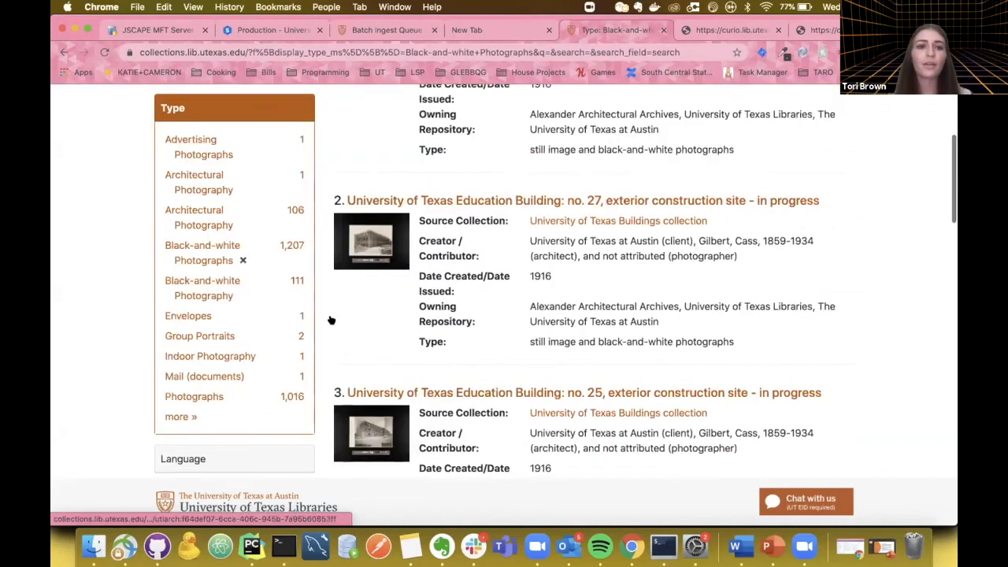
{"action": "scroll", "scroll_direction": "up", "scroll_amount": 3}
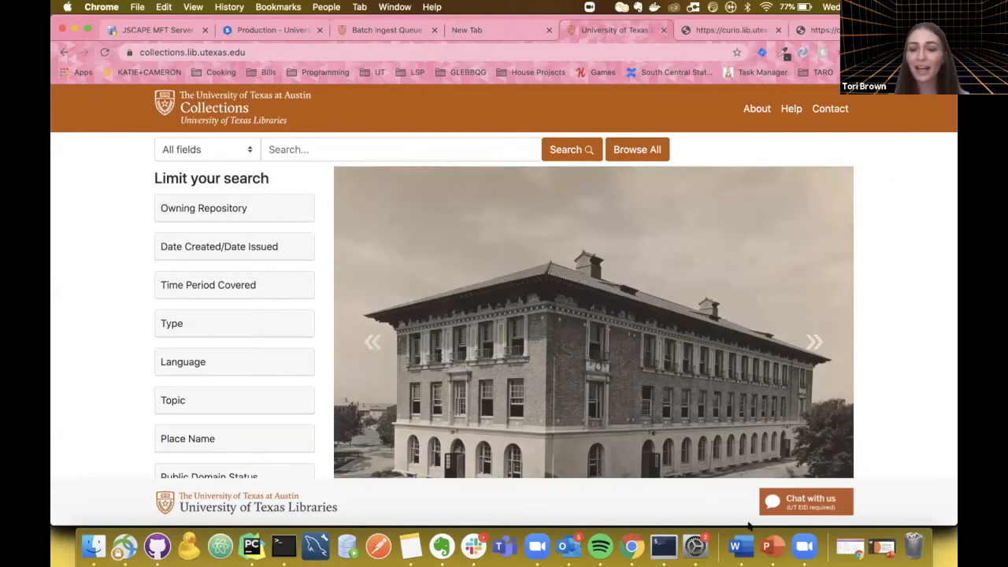
{"action": "mouse_move", "coordinate": [773, 545]}
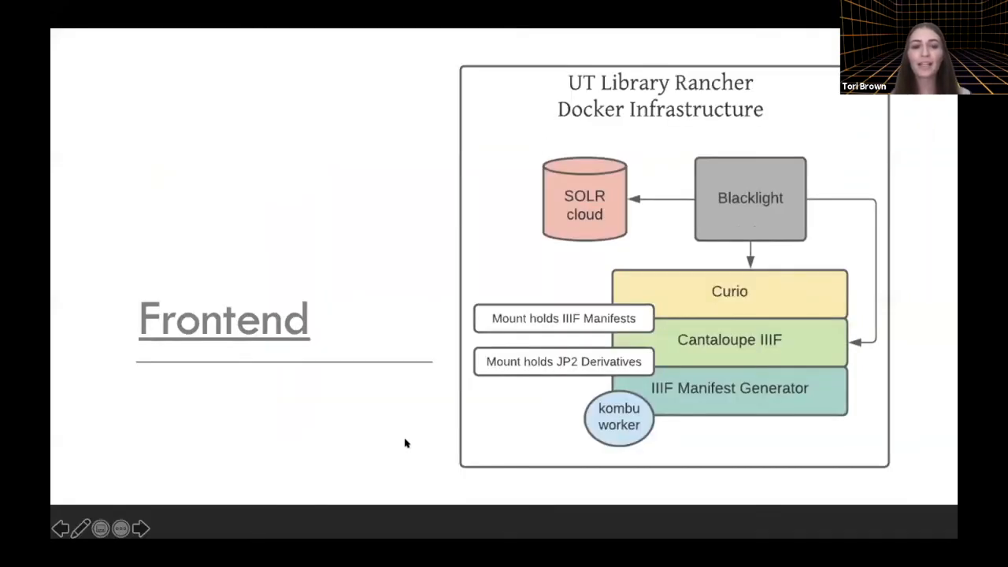
Advance the slideshow from the Frontend slide to the Integration slide.
{"action": "left_click", "coordinate": [141, 529]}
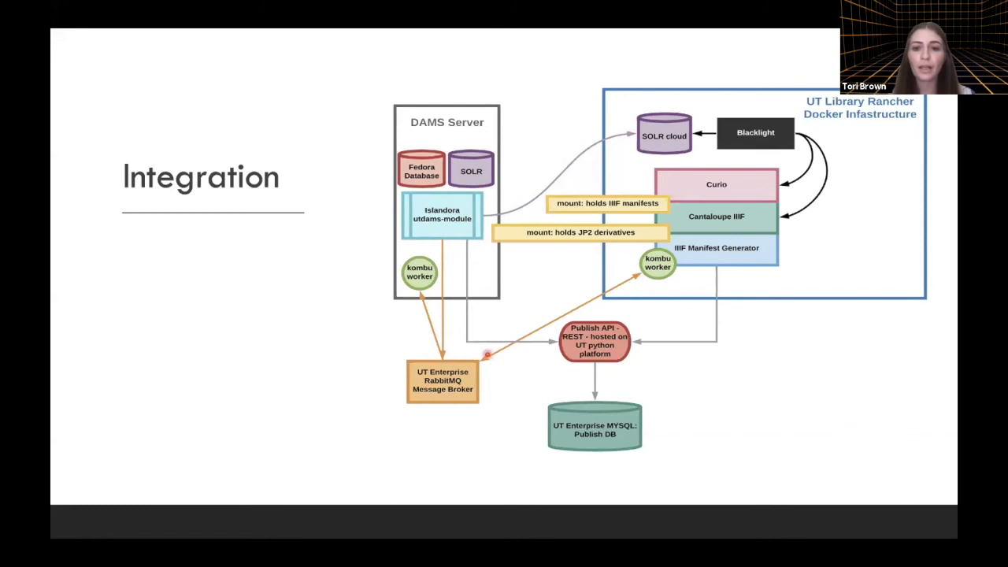
{"action": "mouse_move", "coordinate": [625, 278]}
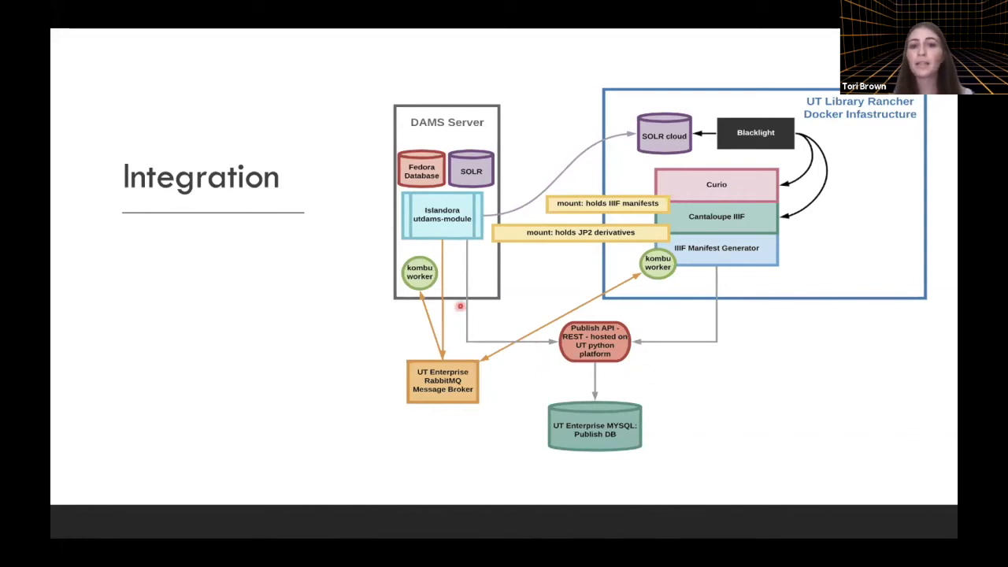
{"action": "mouse_move", "coordinate": [693, 343]}
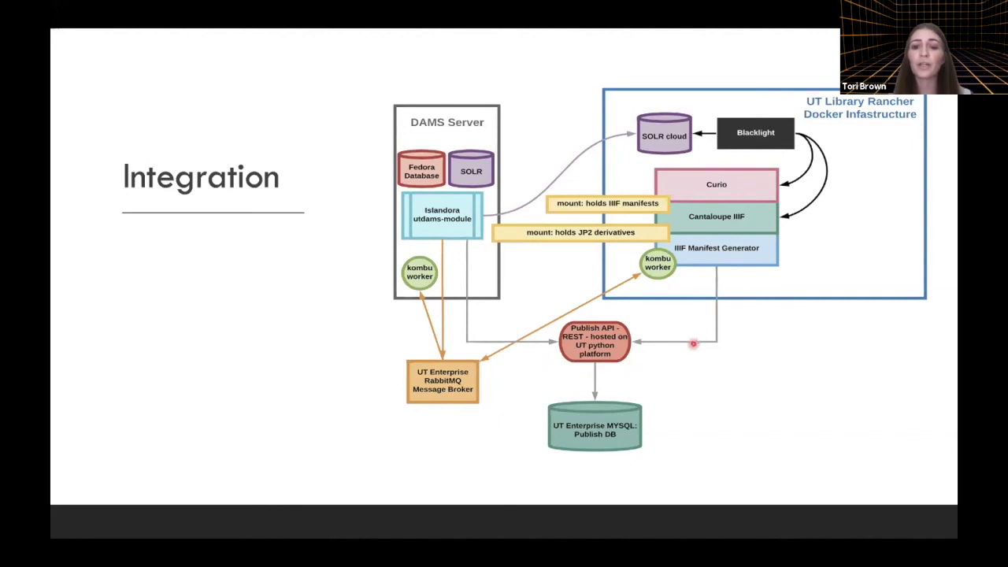
{"action": "mouse_move", "coordinate": [674, 382]}
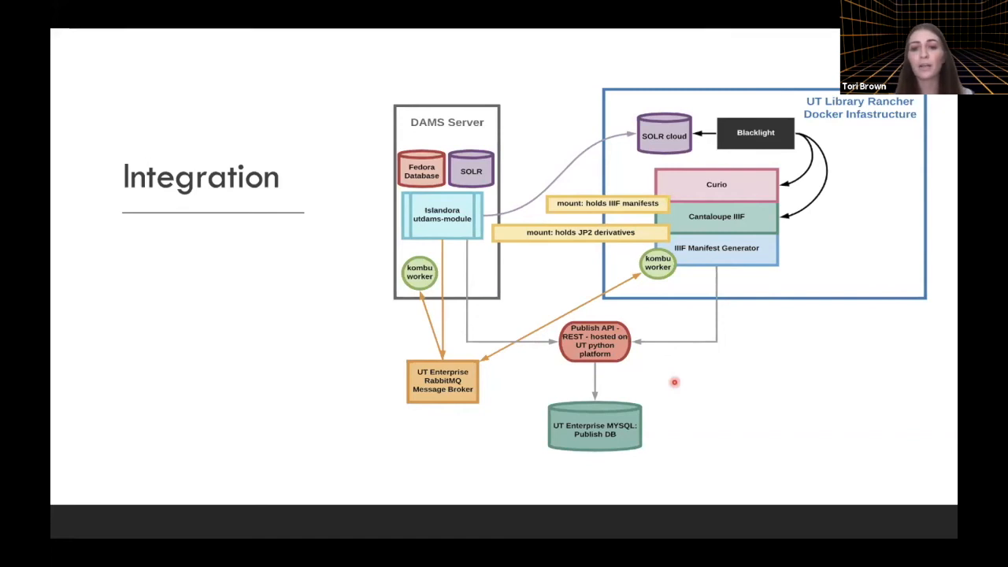
{"action": "mouse_move", "coordinate": [594, 402]}
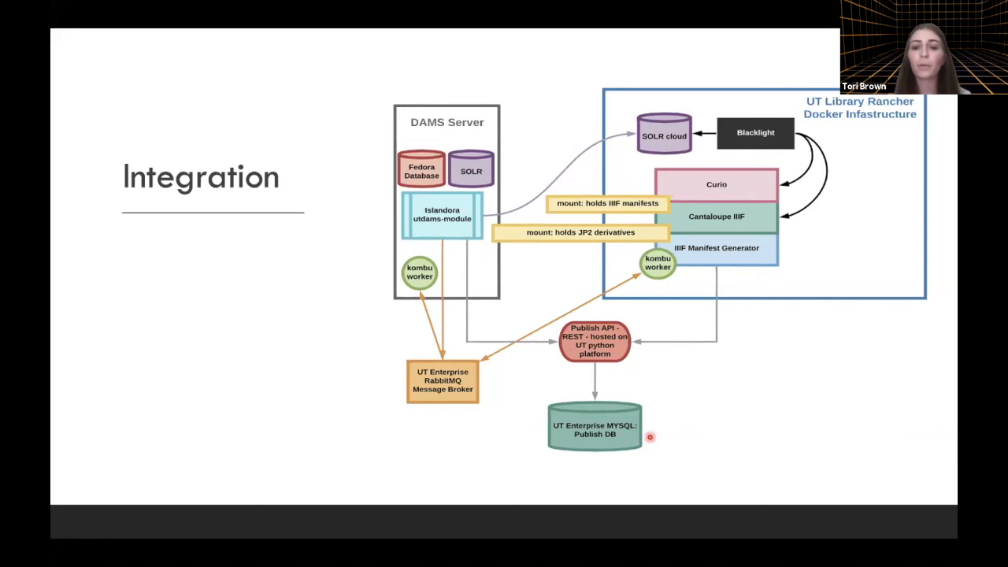
{"action": "mouse_move", "coordinate": [640, 427]}
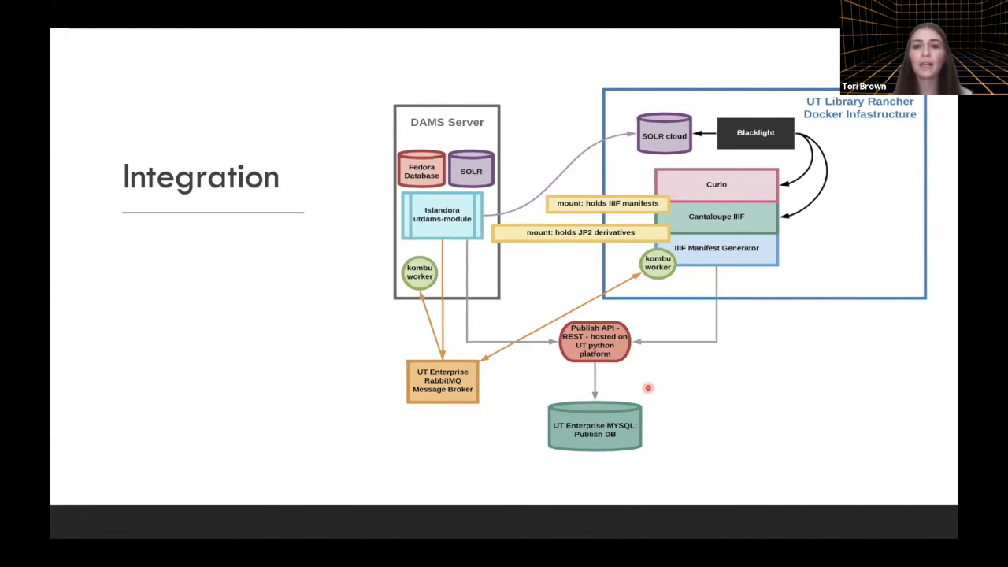
{"action": "mouse_move", "coordinate": [727, 275]}
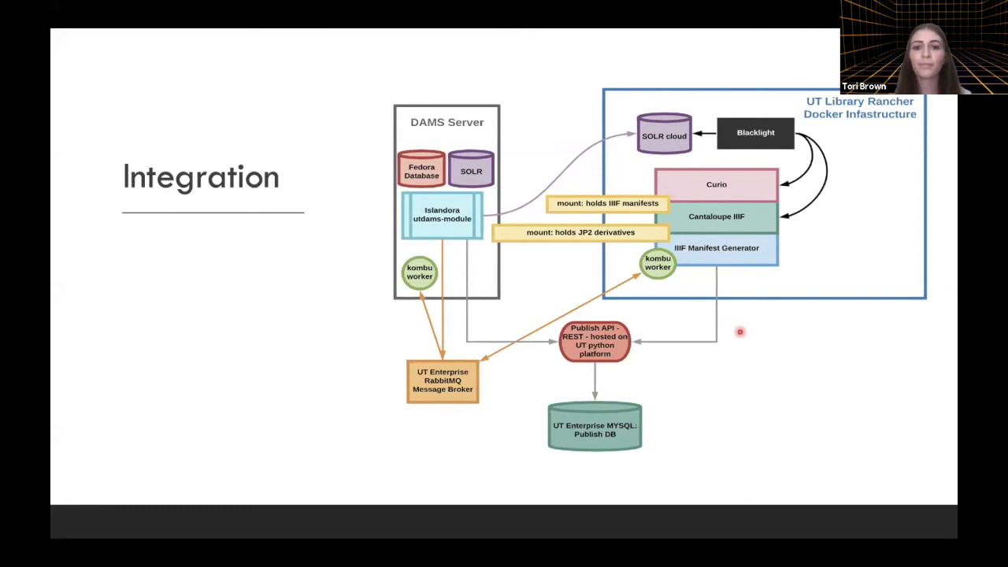
{"action": "key", "text": "Right"}
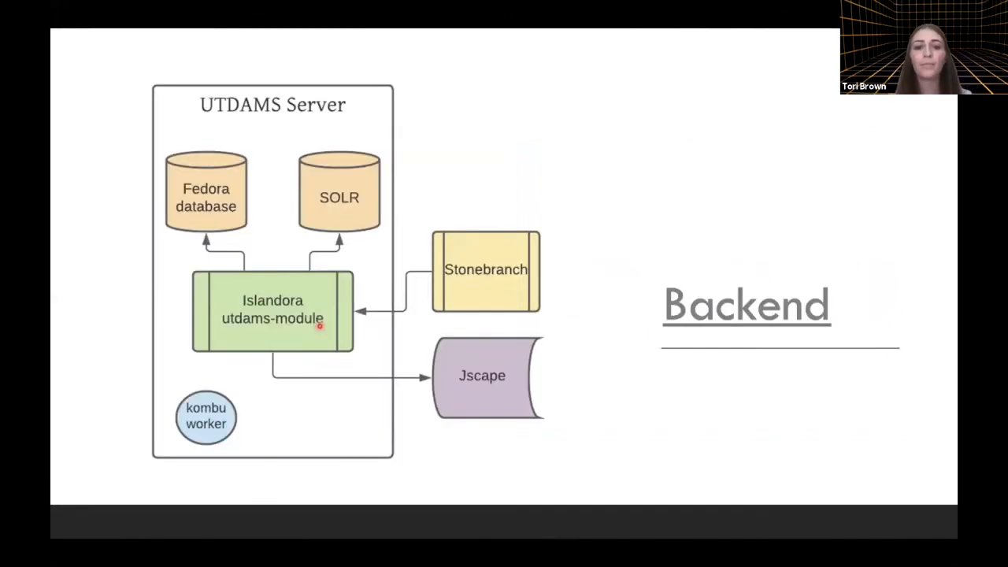
{"action": "mouse_move", "coordinate": [235, 346]}
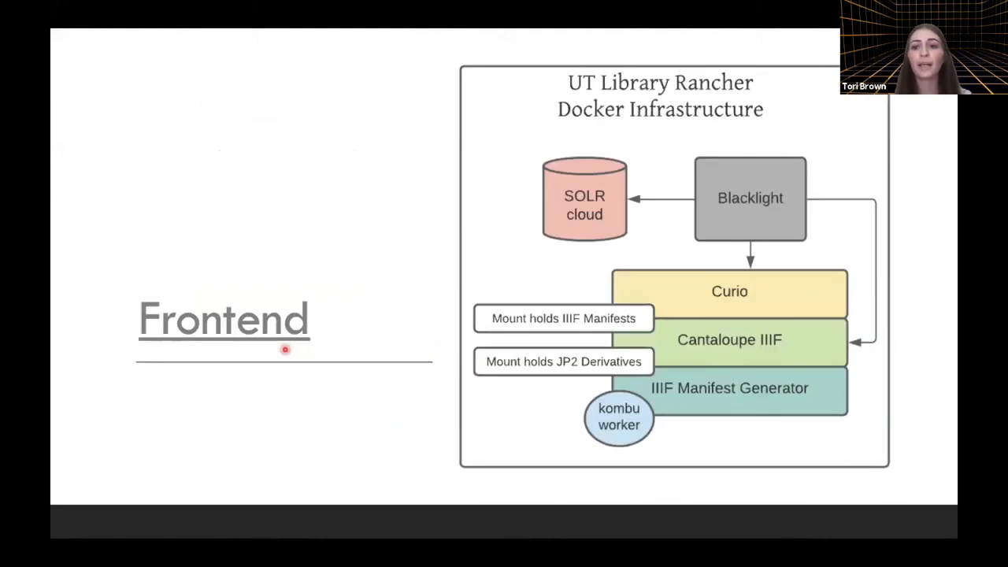
{"action": "mouse_move", "coordinate": [841, 219]}
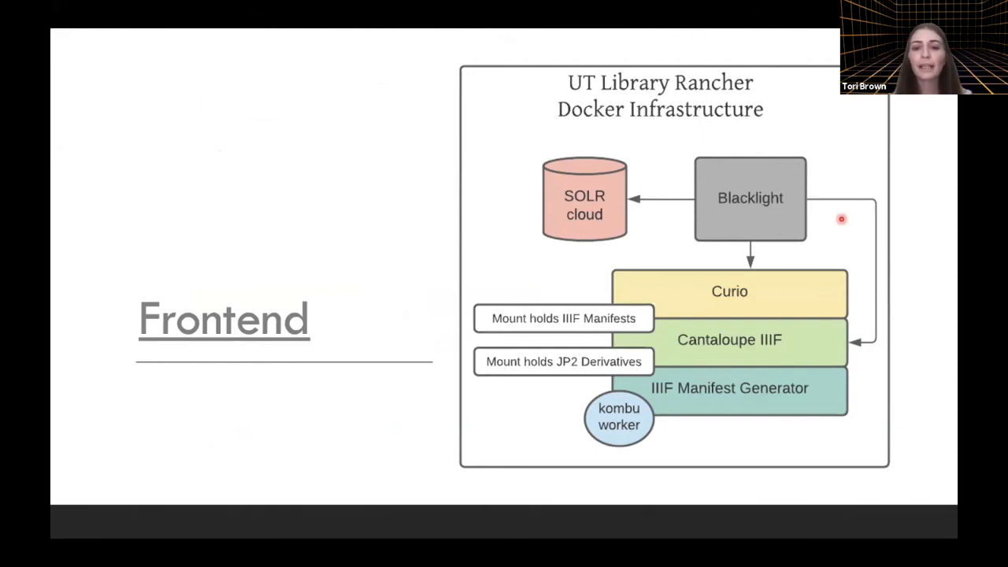
{"action": "mouse_move", "coordinate": [716, 249]}
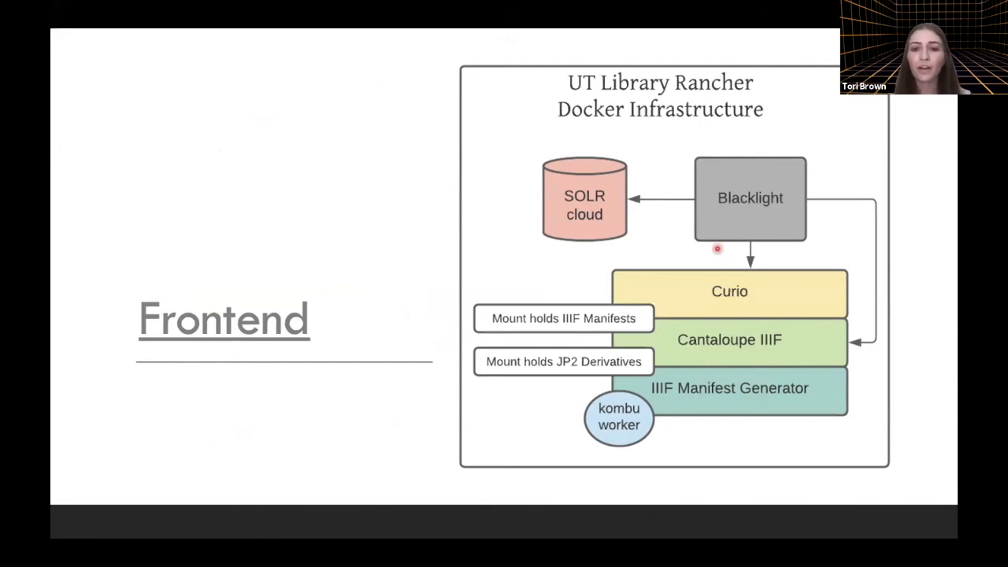